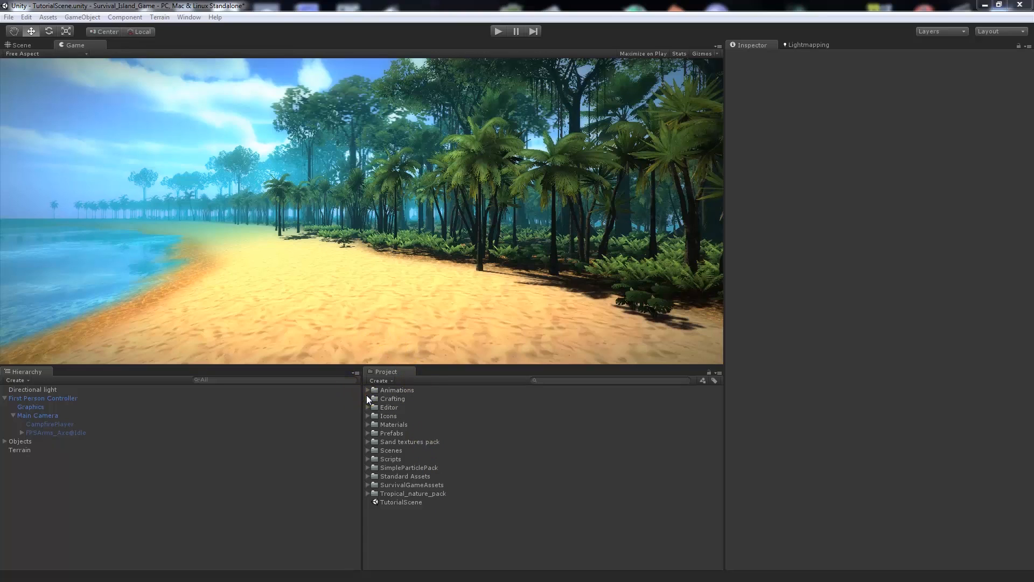
Step: Browse the Part 13a - Animal Hunting Setup folder and inspect the BearTrap scene and FBX import files
left_click(368, 399)
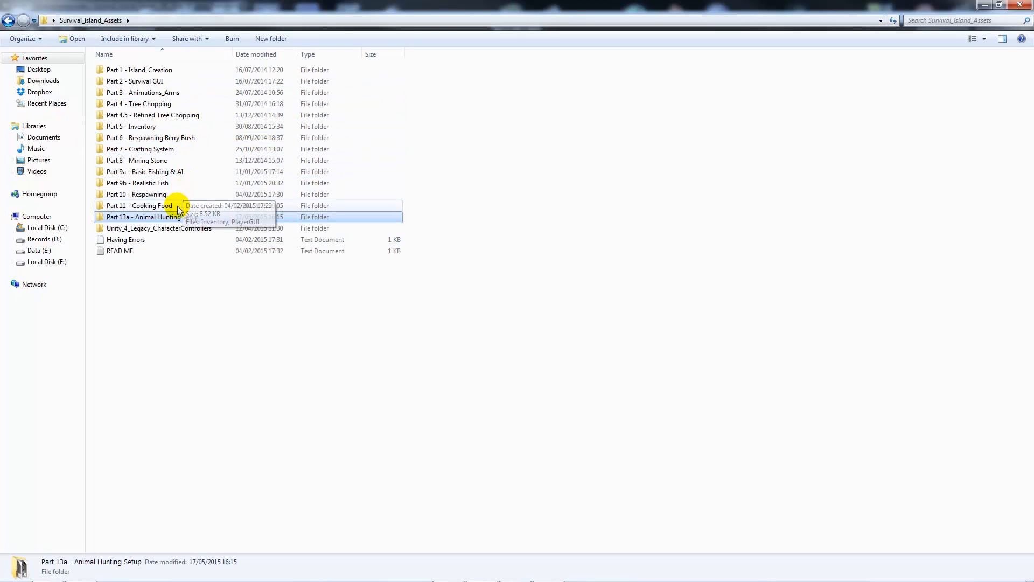
double_click(143, 217)
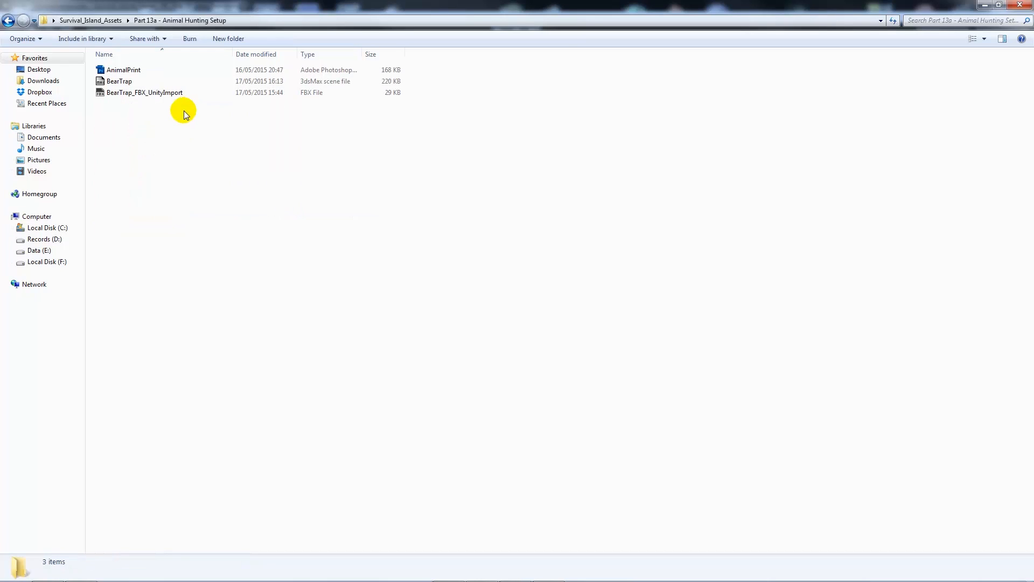
mouse_move(151, 111)
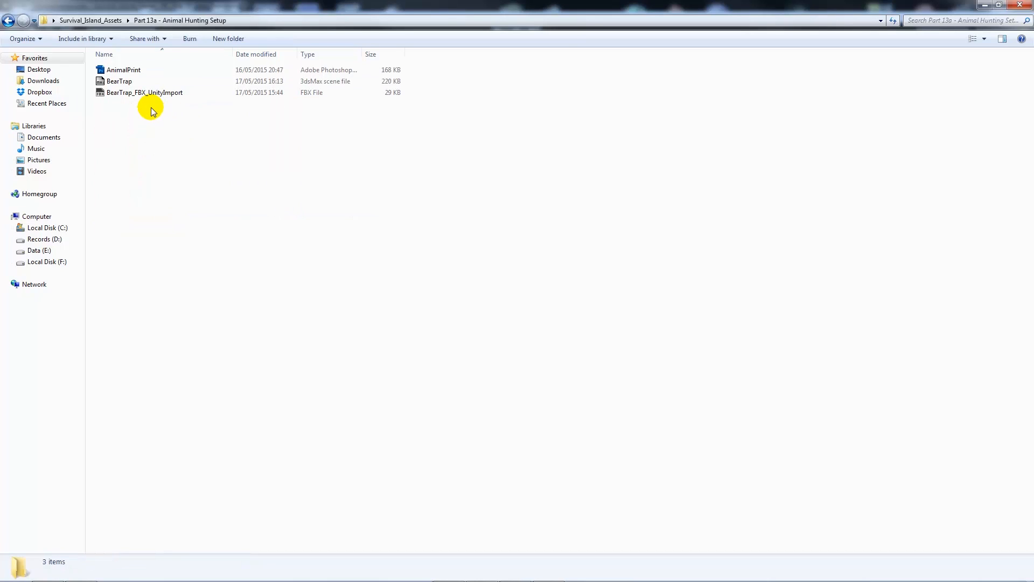
left_click(120, 81)
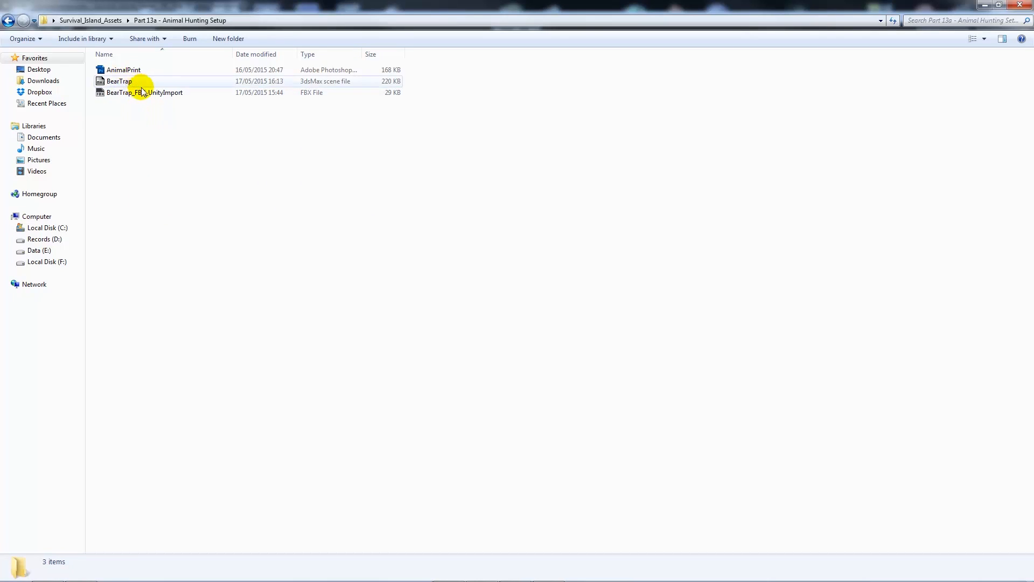
mouse_move(151, 96)
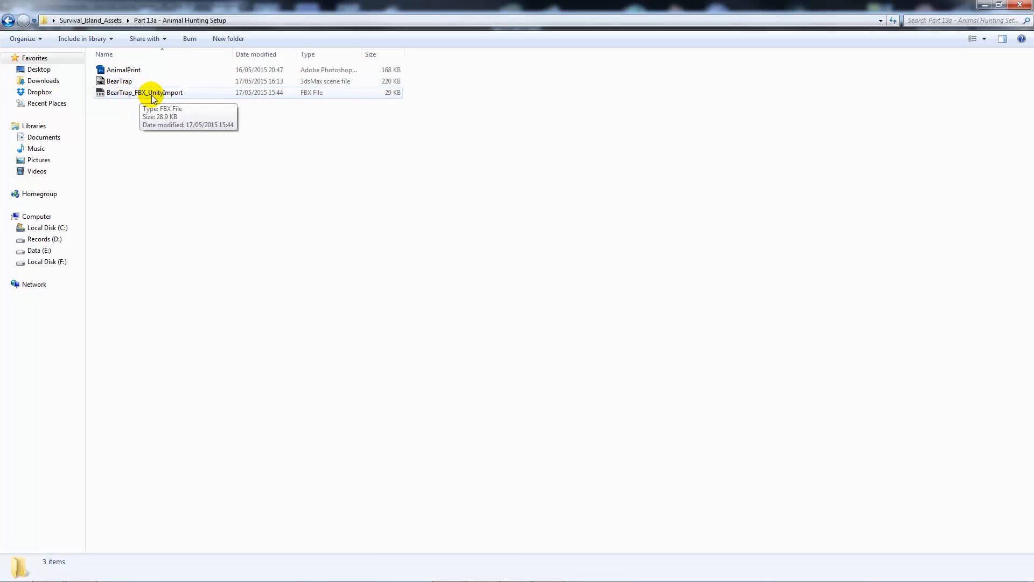
left_click(122, 68)
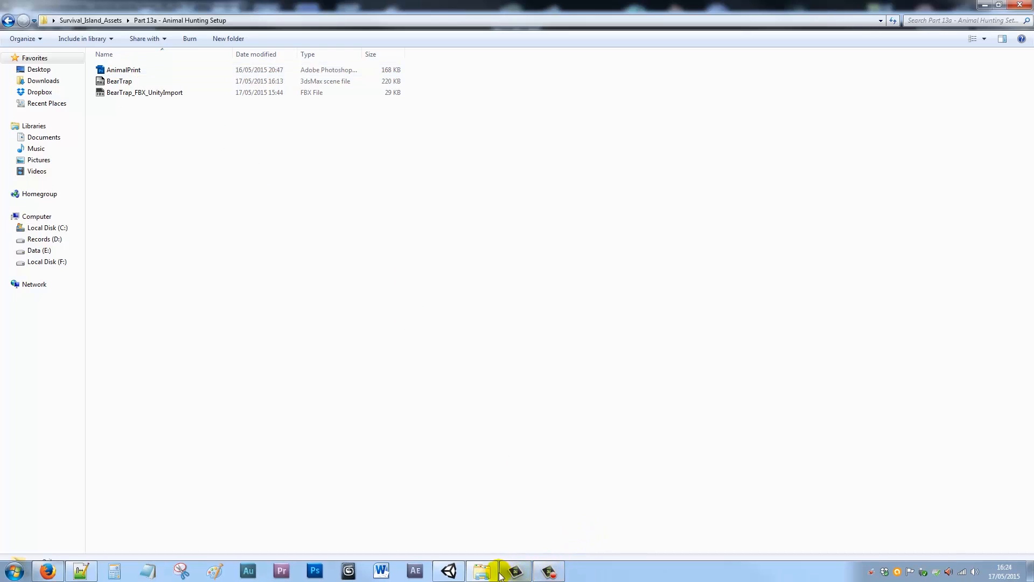
Step: Import the AnimalPrint texture from Part 13a into Unity's Crafting/Misc folder
left_click(448, 571)
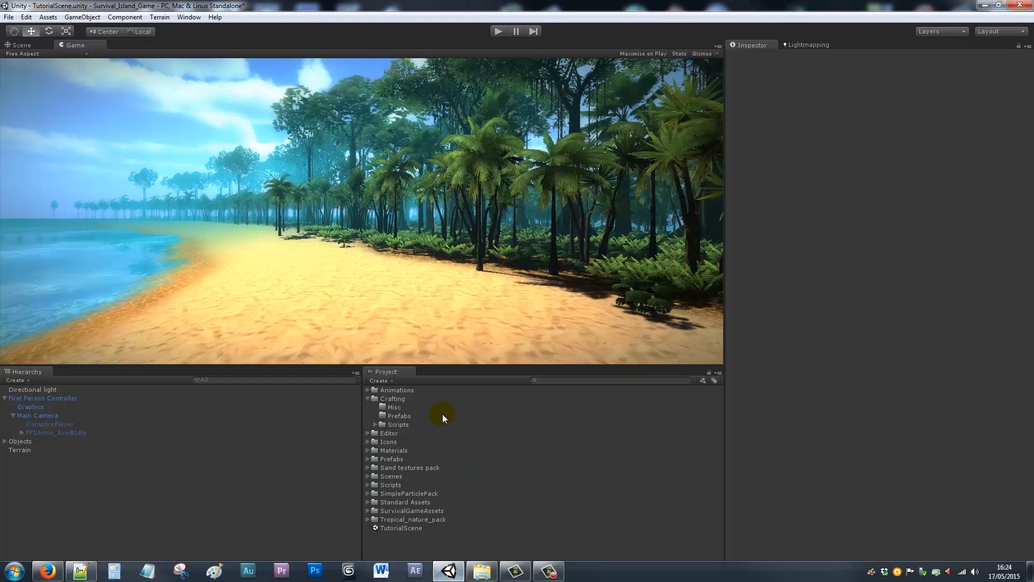
right_click(392, 407)
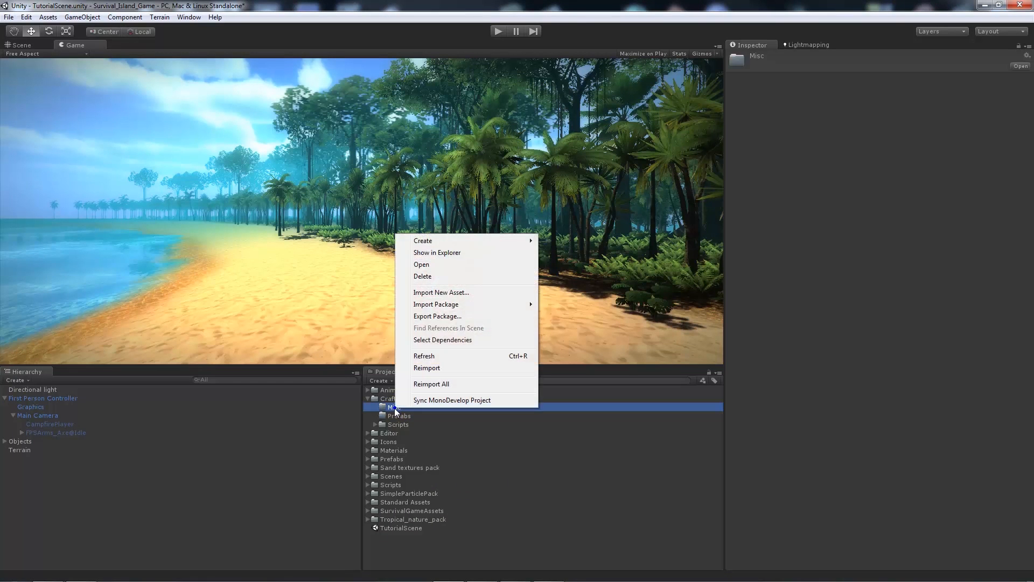
mouse_move(442, 303)
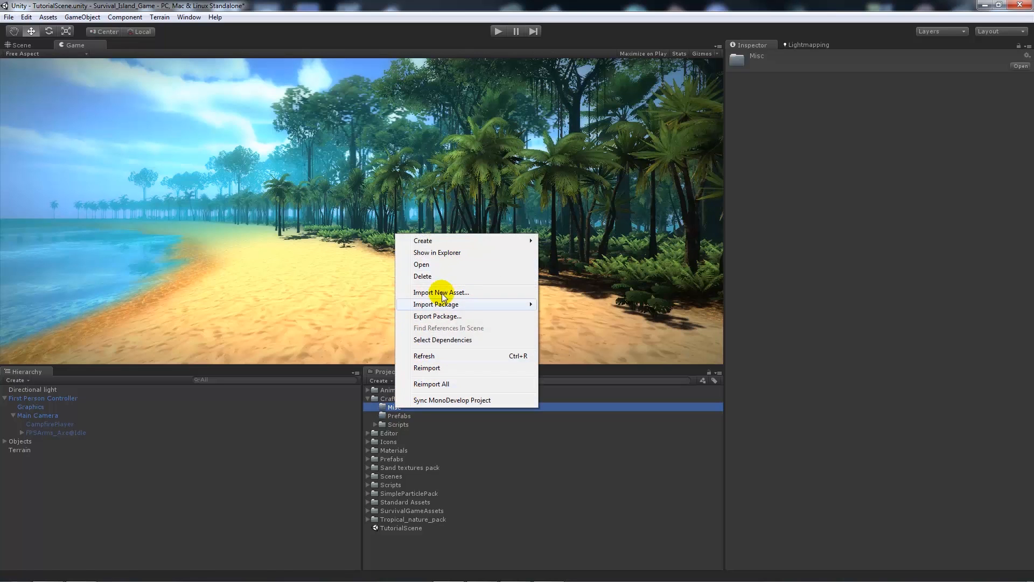
left_click(441, 292)
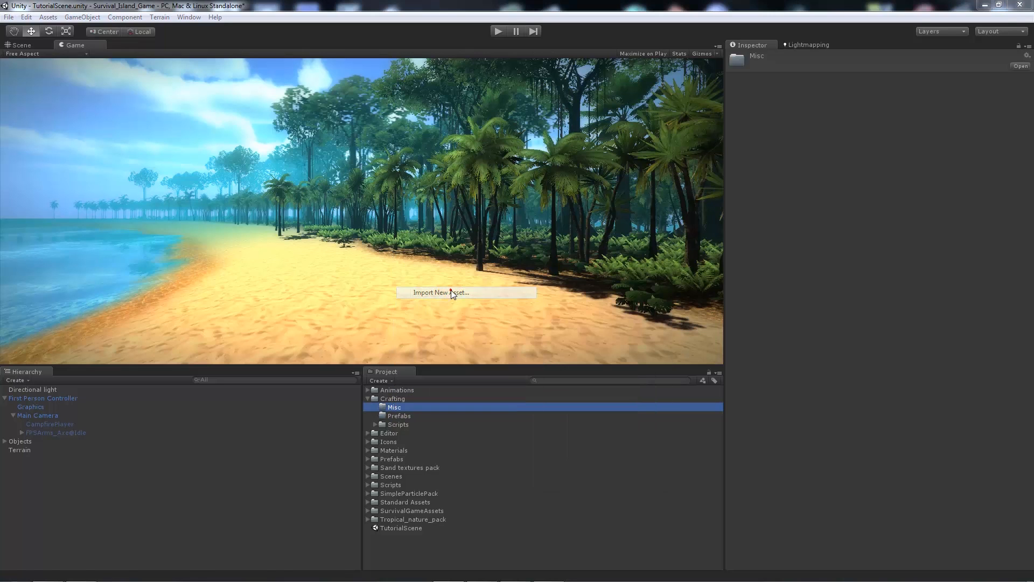
left_click(440, 292)
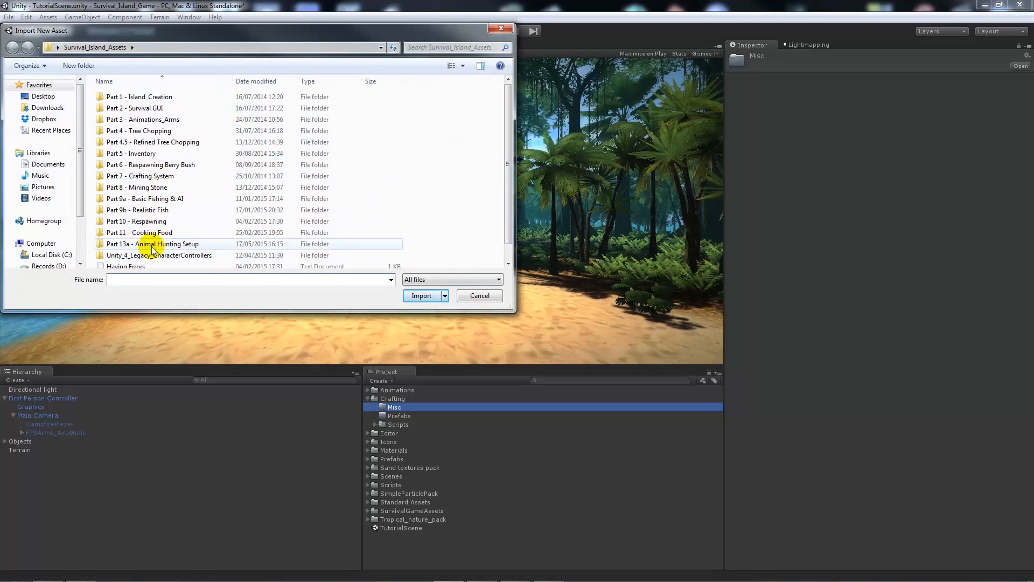
double_click(152, 243)
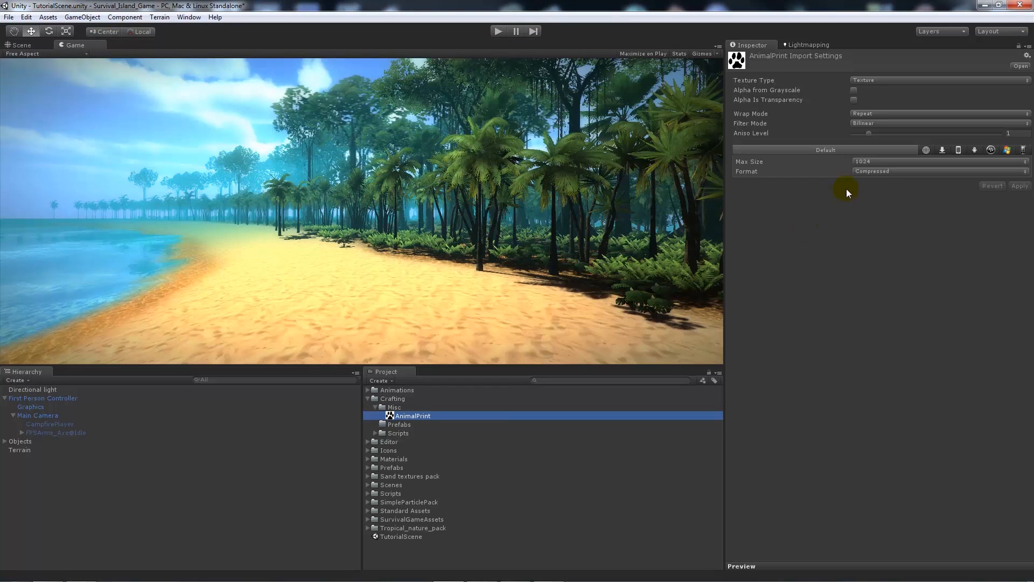
right_click(392, 407)
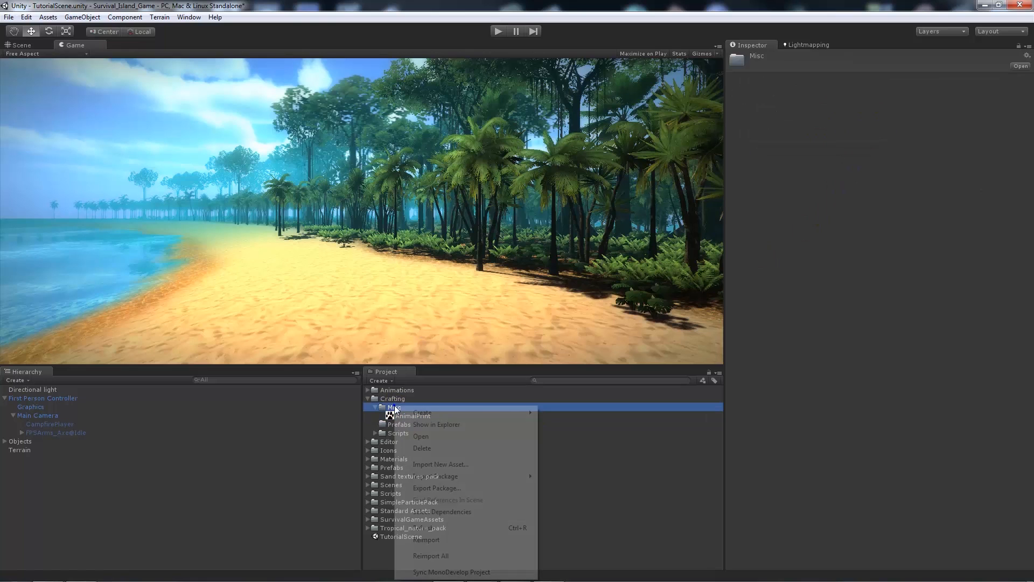
Step: Import the BearTrap FBX into Misc and apply a scale factor of 0.03
left_click(440, 463)
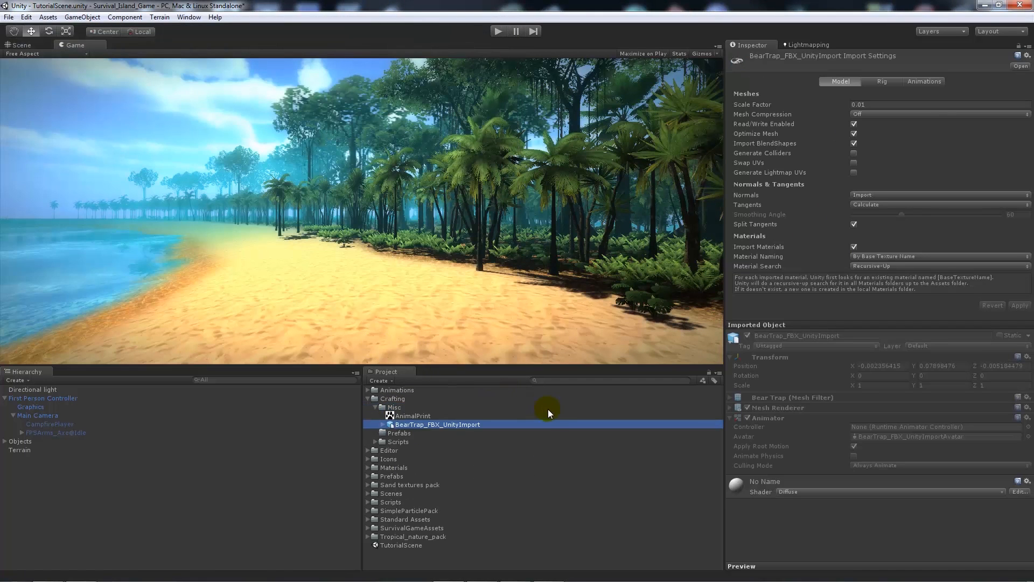
mouse_move(807, 378)
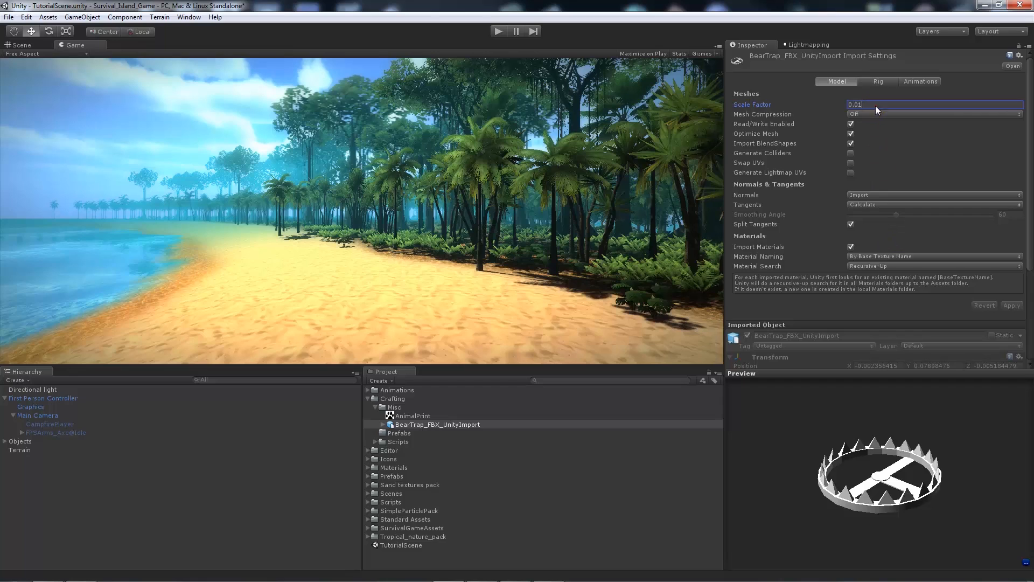
type("0.03")
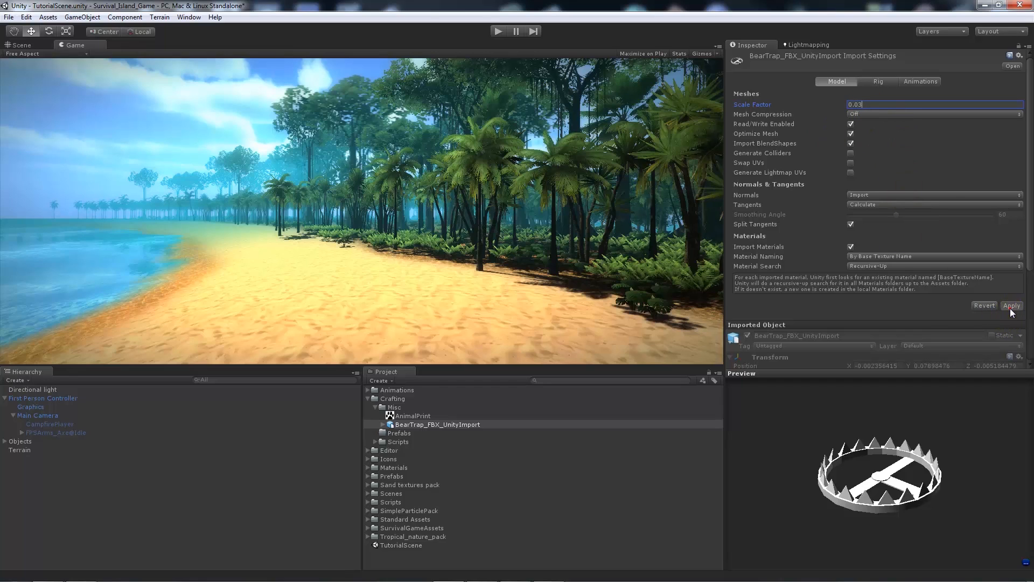
left_click(1012, 305)
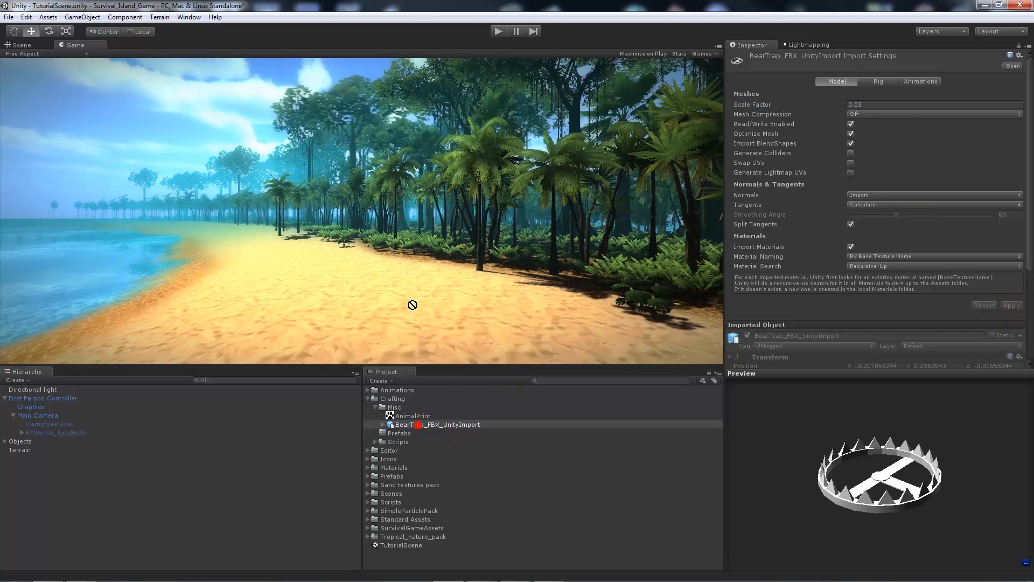
left_click(20, 45)
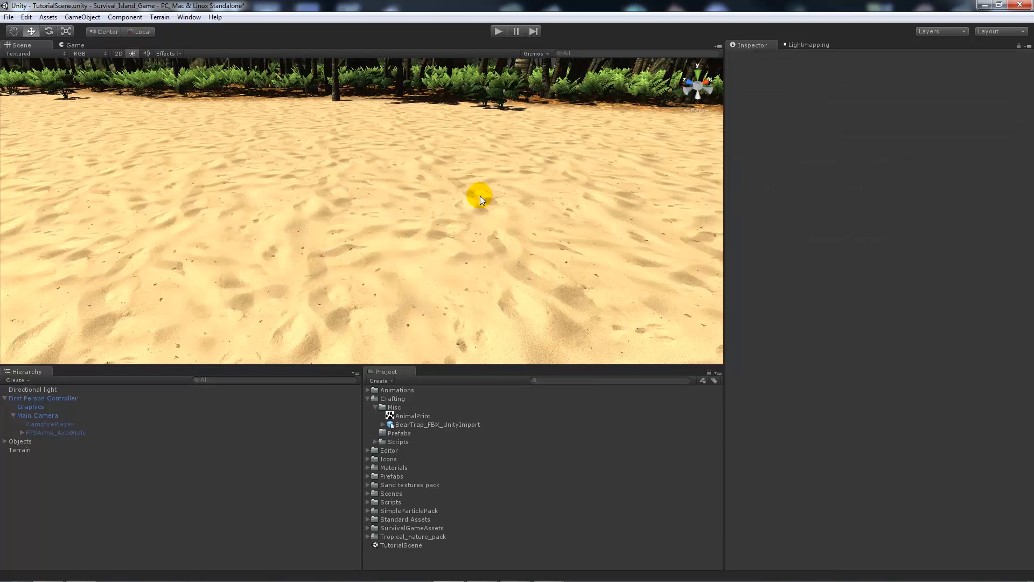
Step: Enable Generate Lightmap UVs on the bear trap and set AnimalPrint's max texture size to 256
left_click(436, 424)
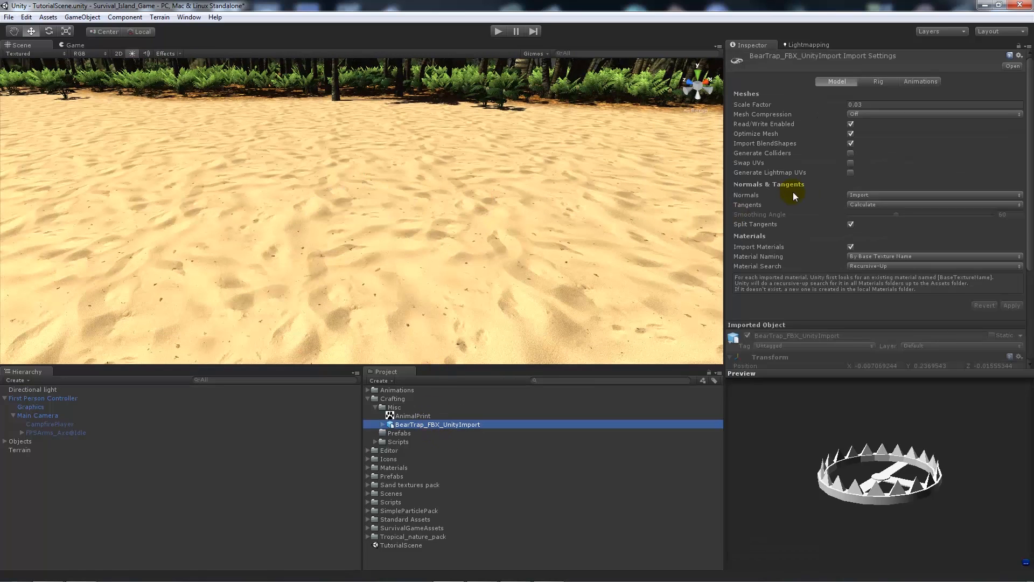
left_click(850, 163)
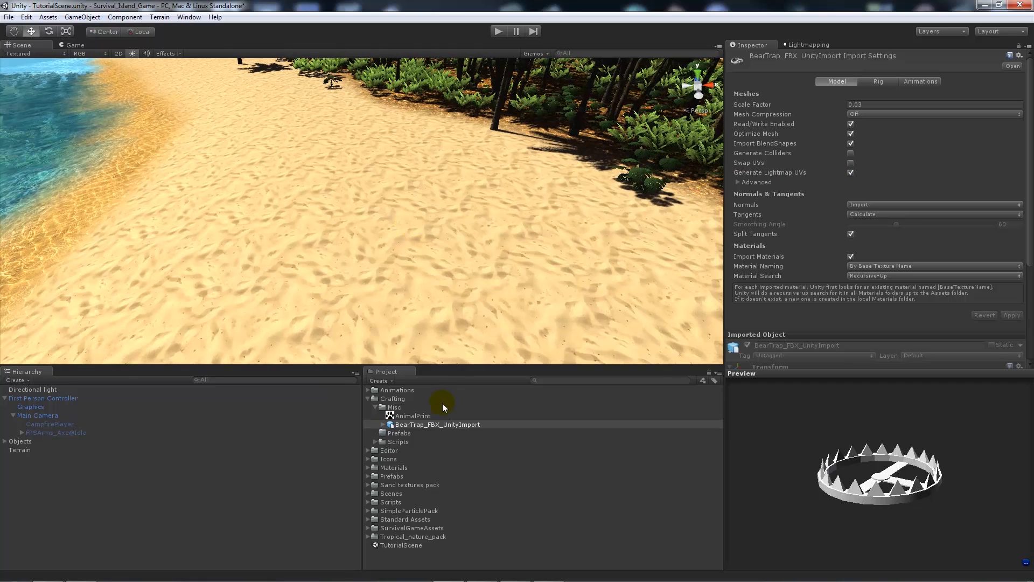
left_click(411, 416)
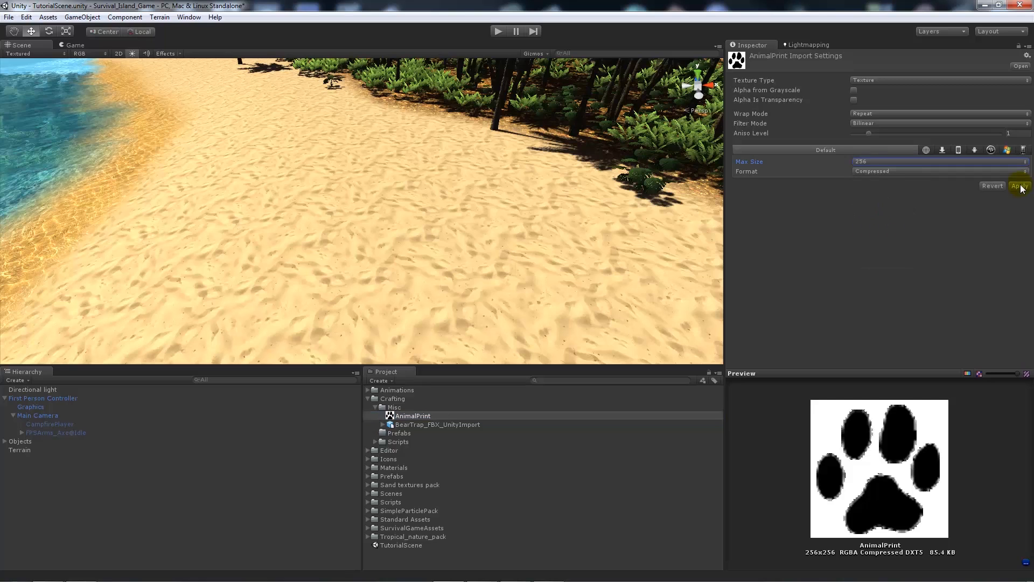
left_click(1020, 185)
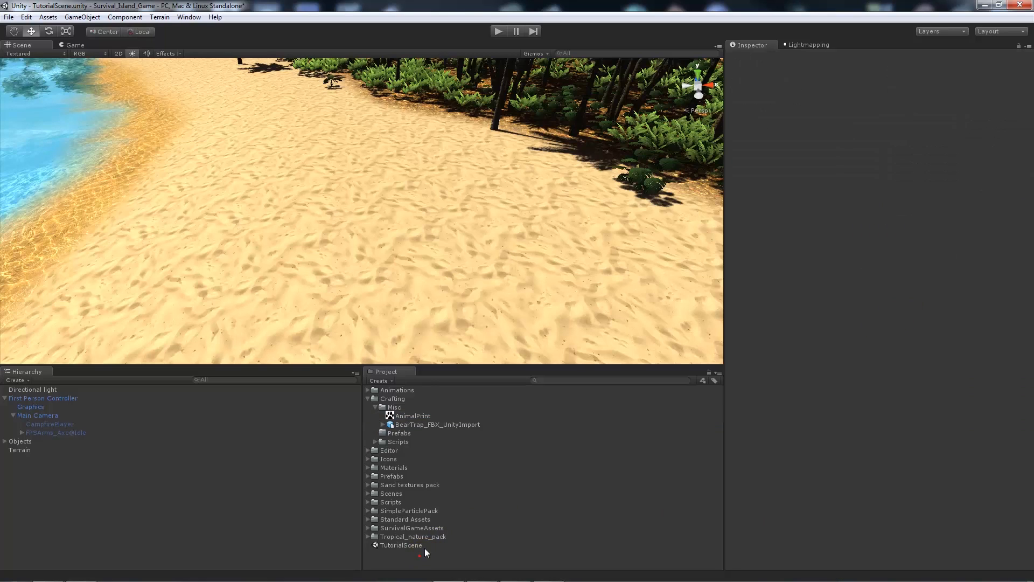
Step: Create a small AnimalPrint plane on the sand with the paw-print texture and a Transparent/Cutout/Diffuse shader
left_click(82, 16)
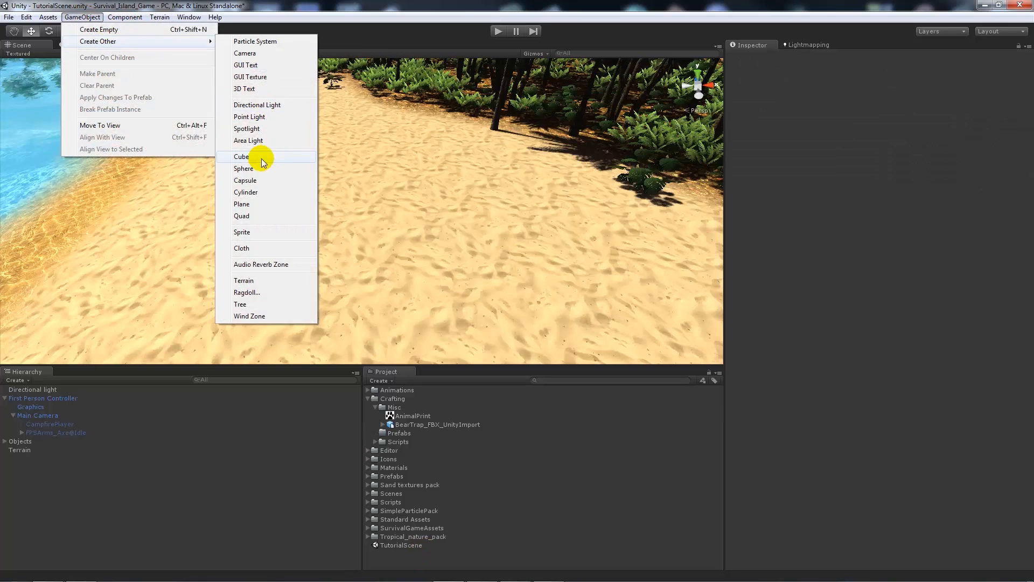
left_click(241, 204)
type("Animal")
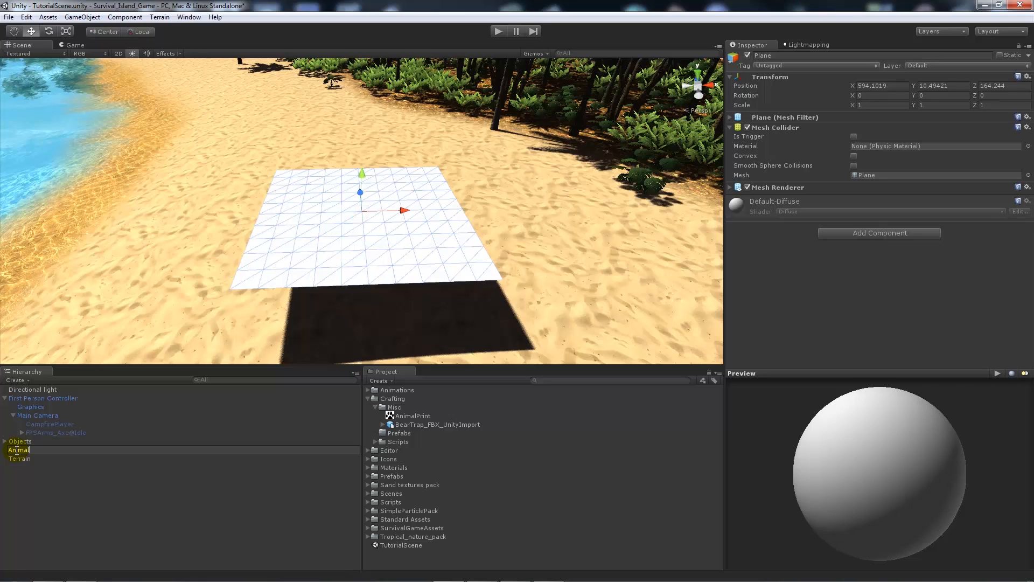
left_click(410, 416)
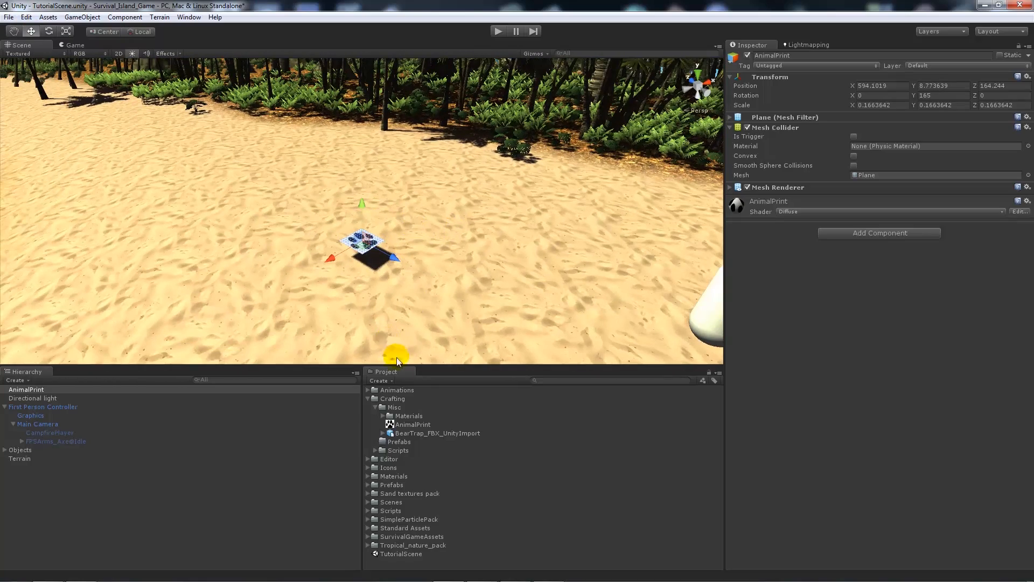
left_click(26, 388)
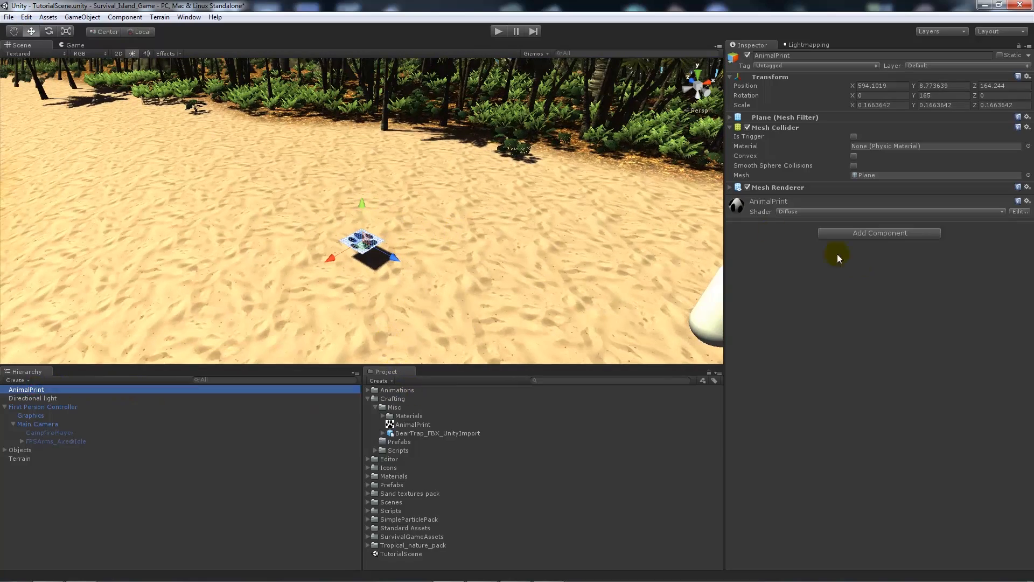
left_click(768, 201)
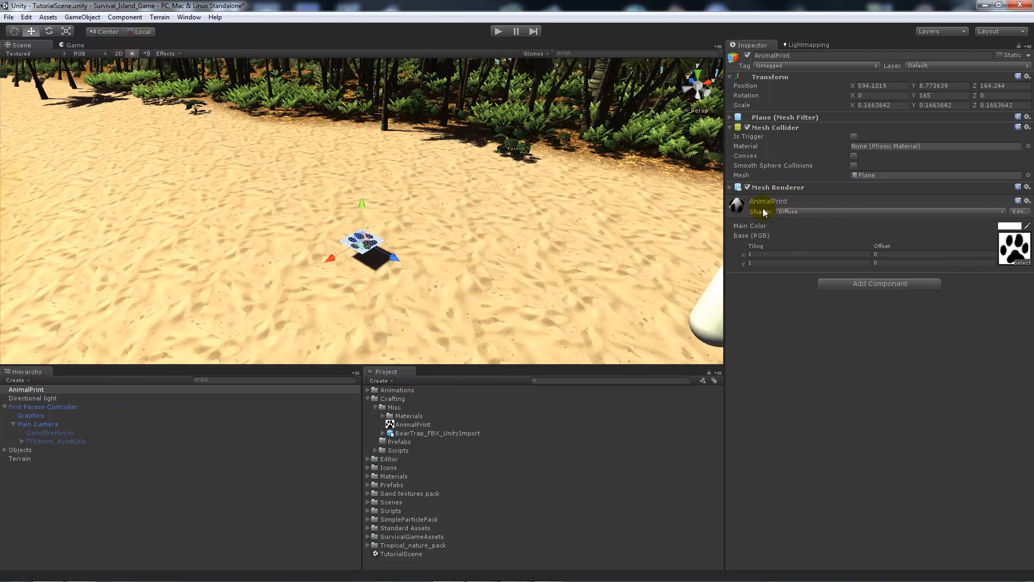
mouse_move(801, 215)
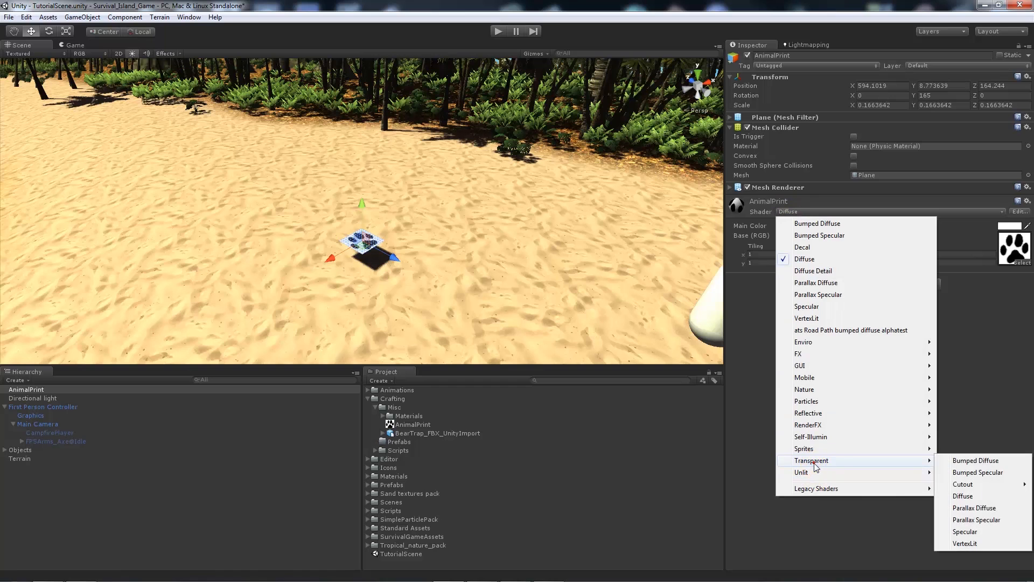
mouse_move(962, 484)
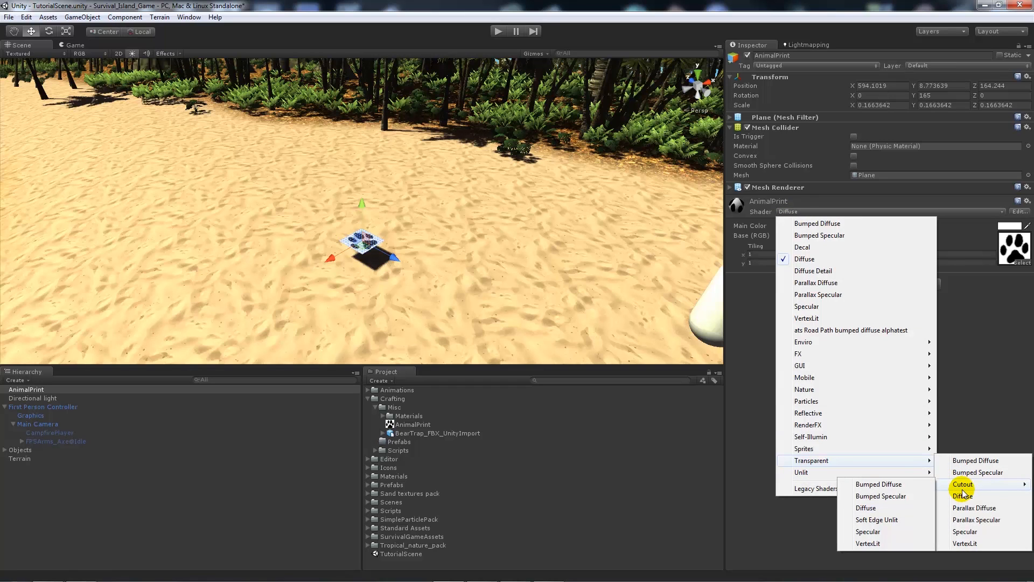
left_click(865, 507)
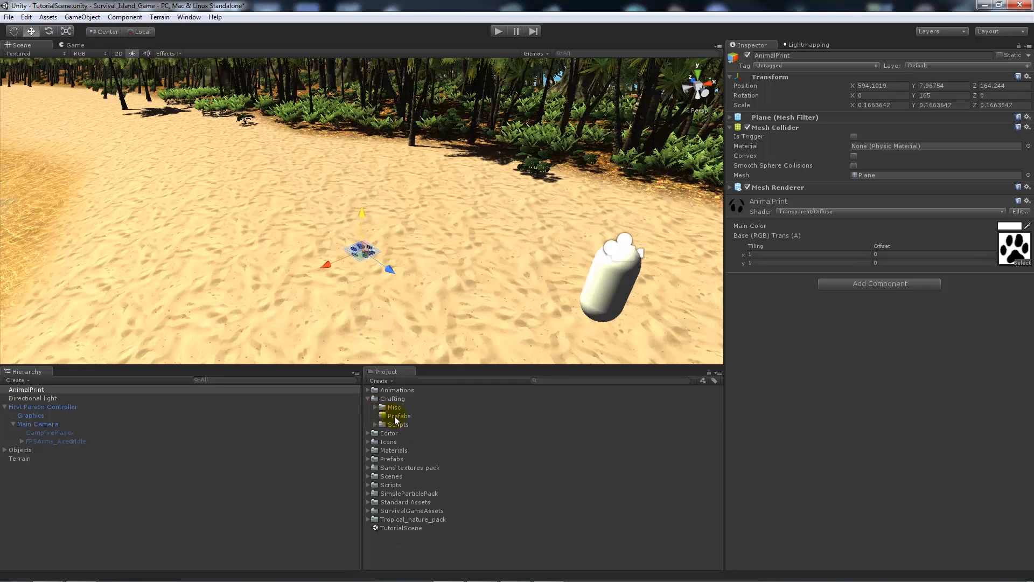
Step: Create AnimalPrint_Prefab in Crafting/Prefabs from the plane and scatter paw-print copies across the sand
right_click(398, 416)
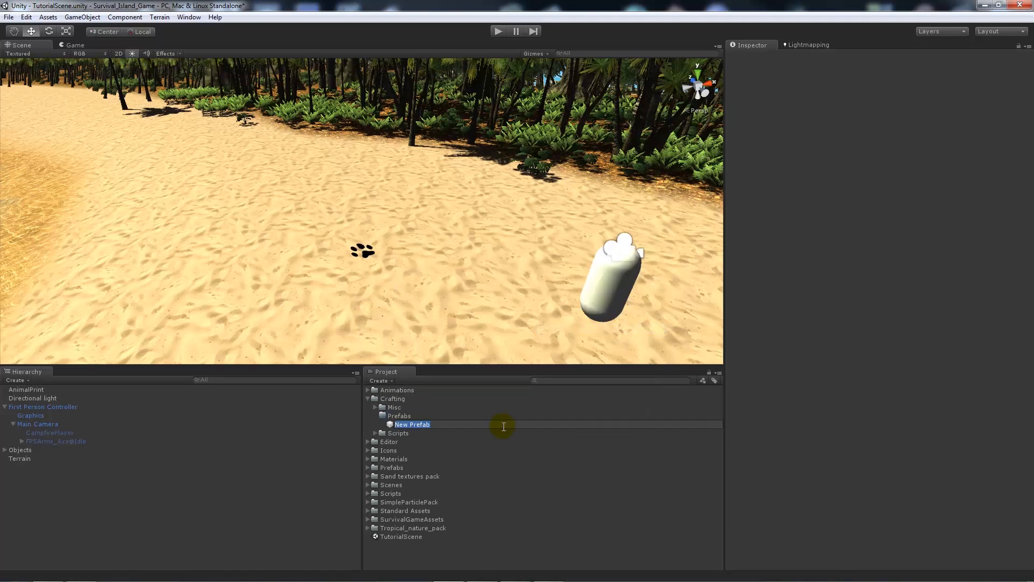
type("Animation")
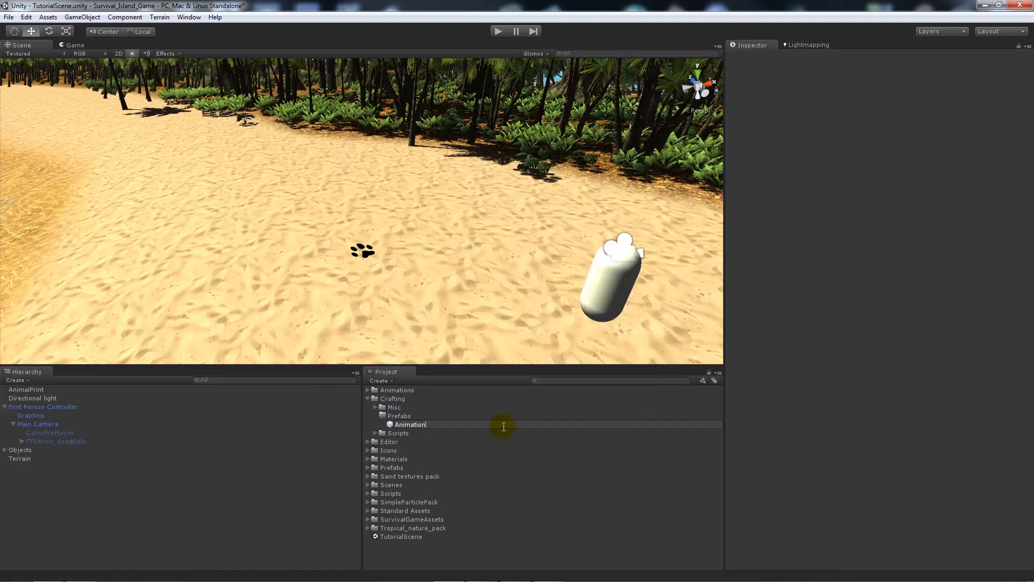
type("AnimalPrint_Prefab")
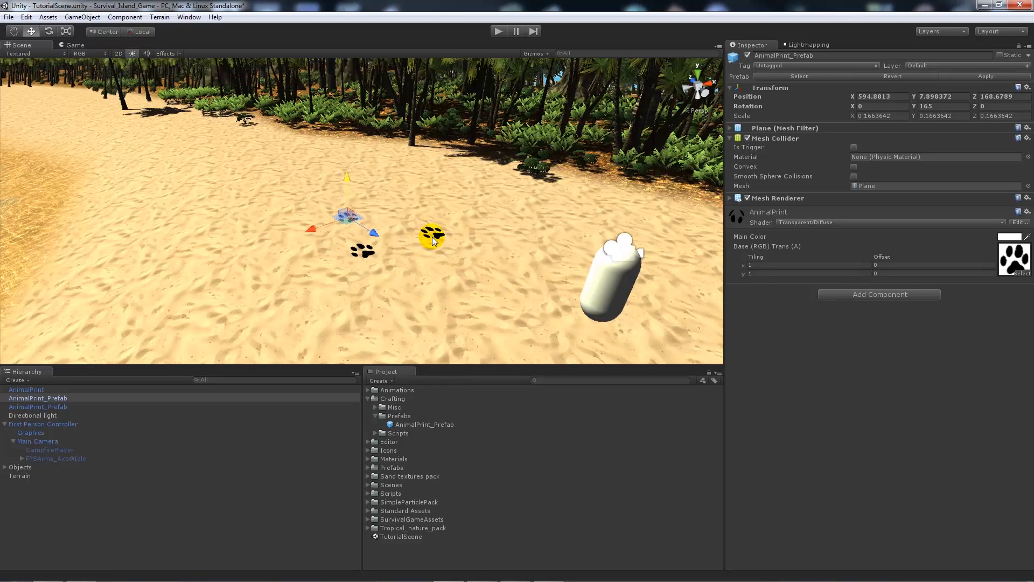
left_click_drag(432, 236, 284, 221)
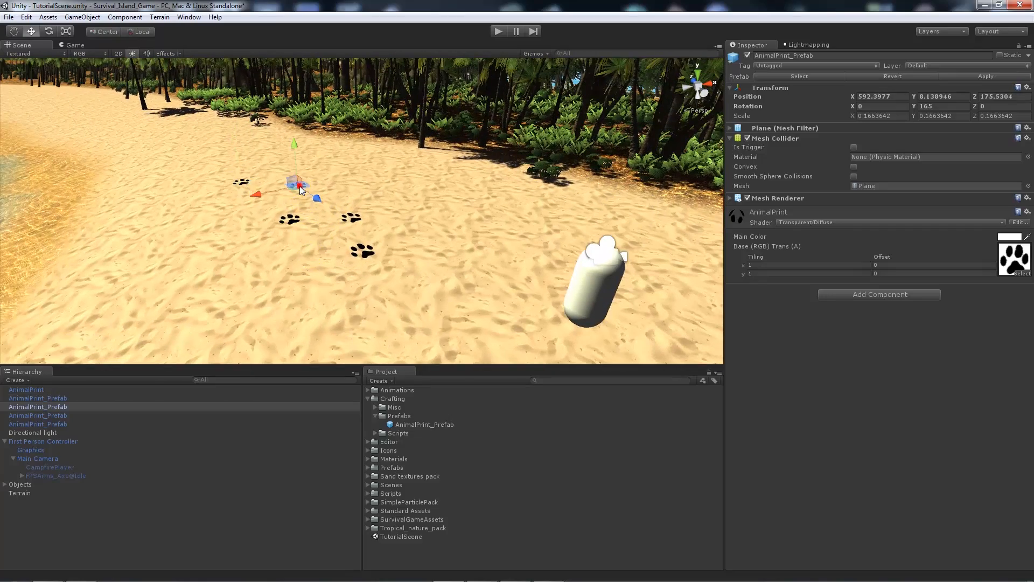
left_click(109, 383)
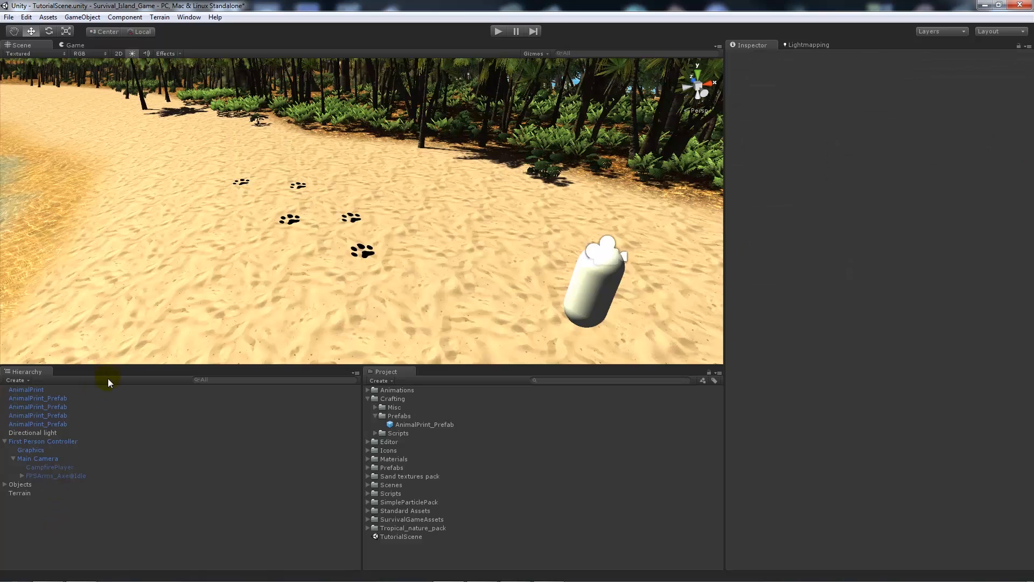
Step: Create an empty AnimalPrint parent object and group the paw-print copies under it
left_click(82, 16)
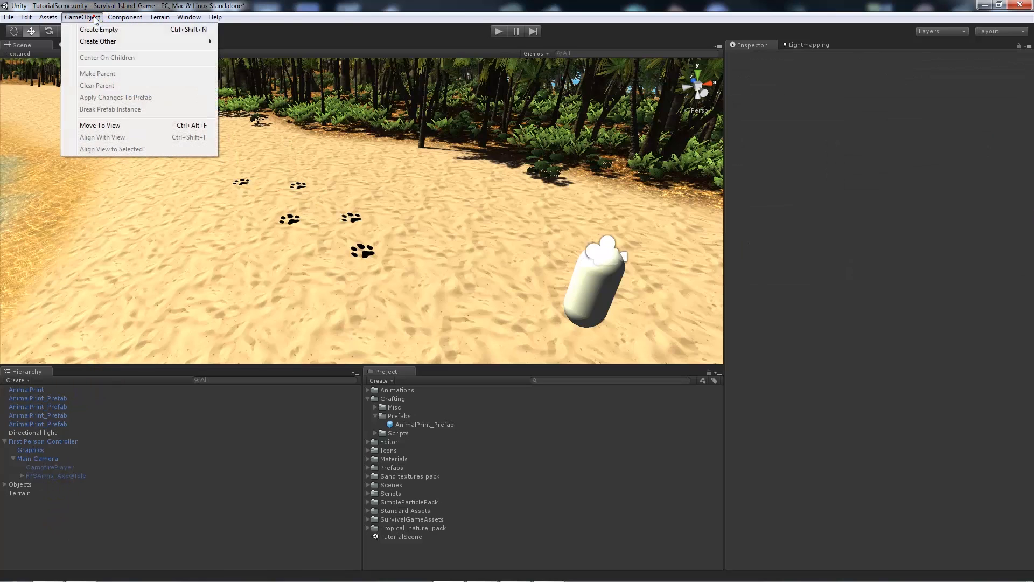
left_click(98, 29)
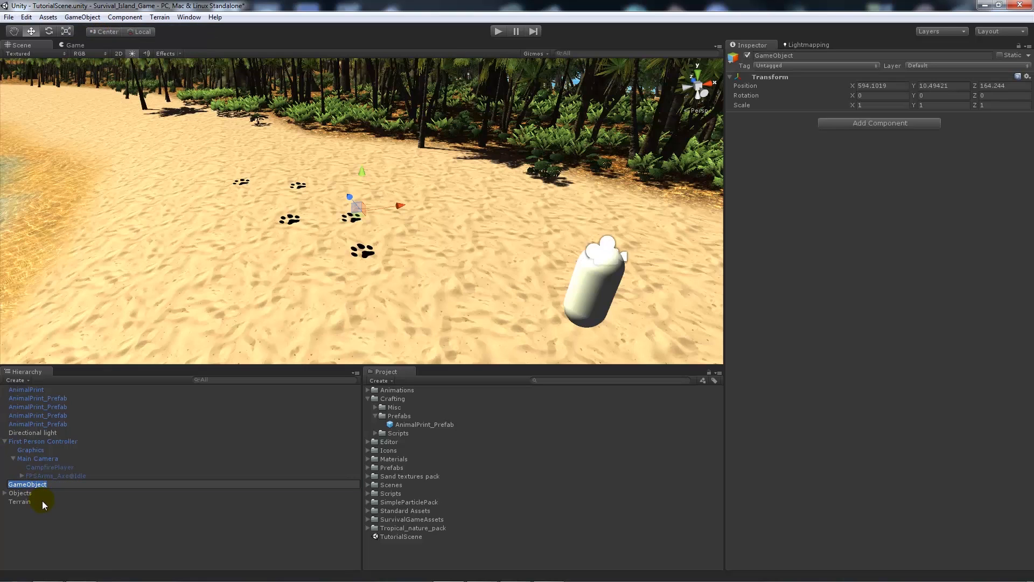
type("AnimalPrint")
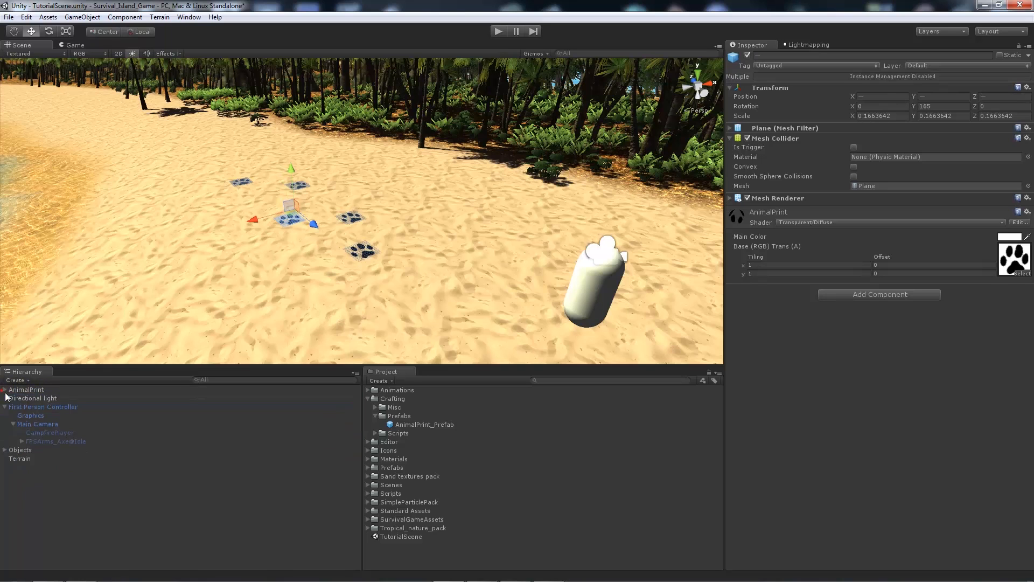
left_click(462, 228)
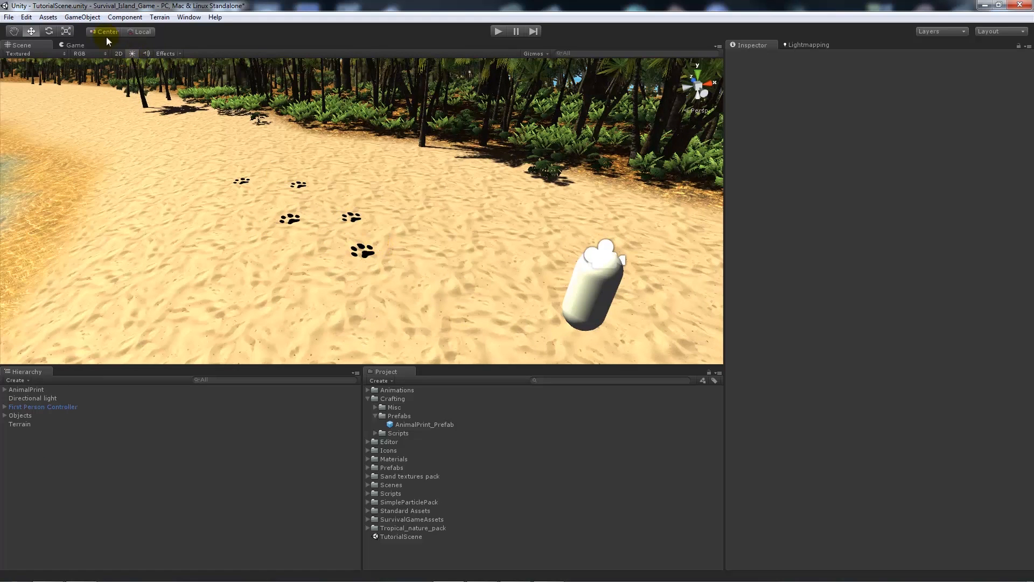
Step: Add a cube stretched over the paw prints and rename it AnimalCollider under the AnimalPrint group
left_click(82, 16)
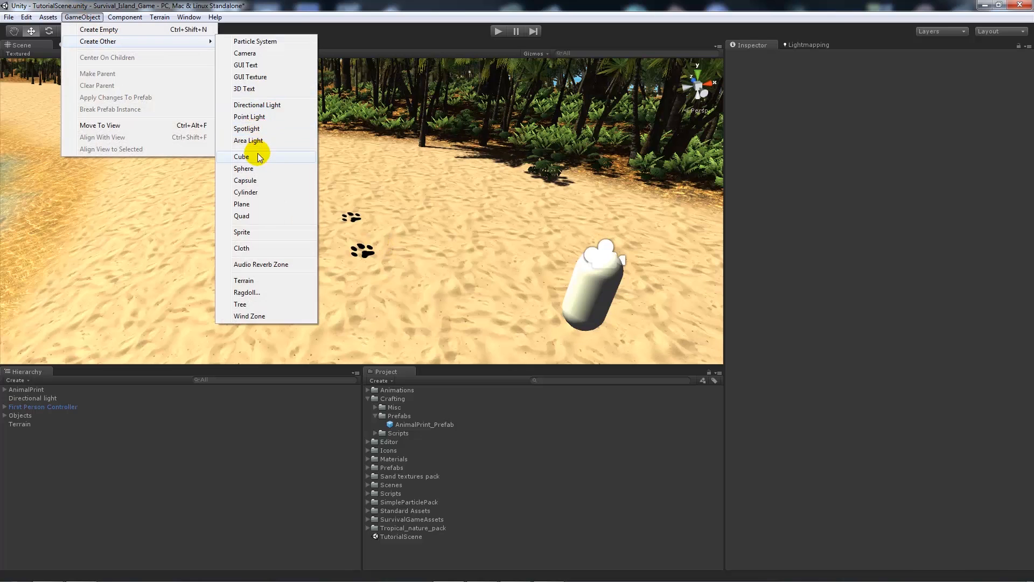
left_click(242, 156)
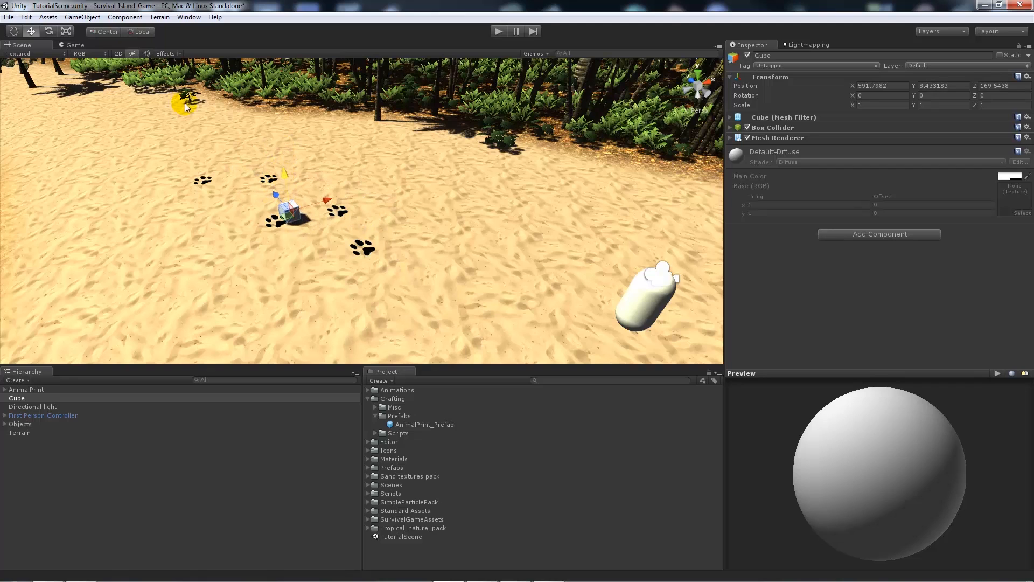
left_click(49, 31)
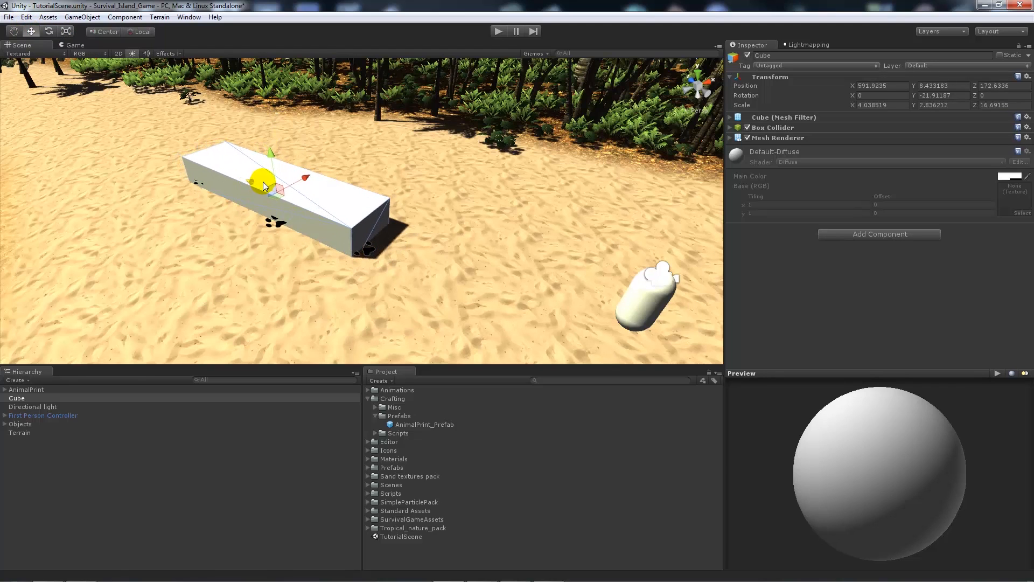
left_click(16, 397)
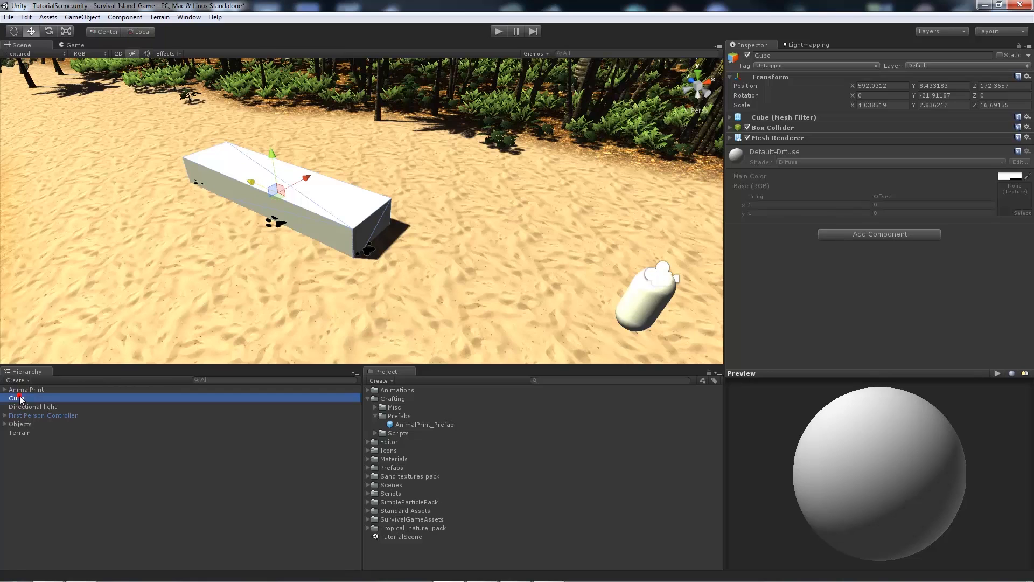
double_click(14, 399)
type("AnimalCollider")
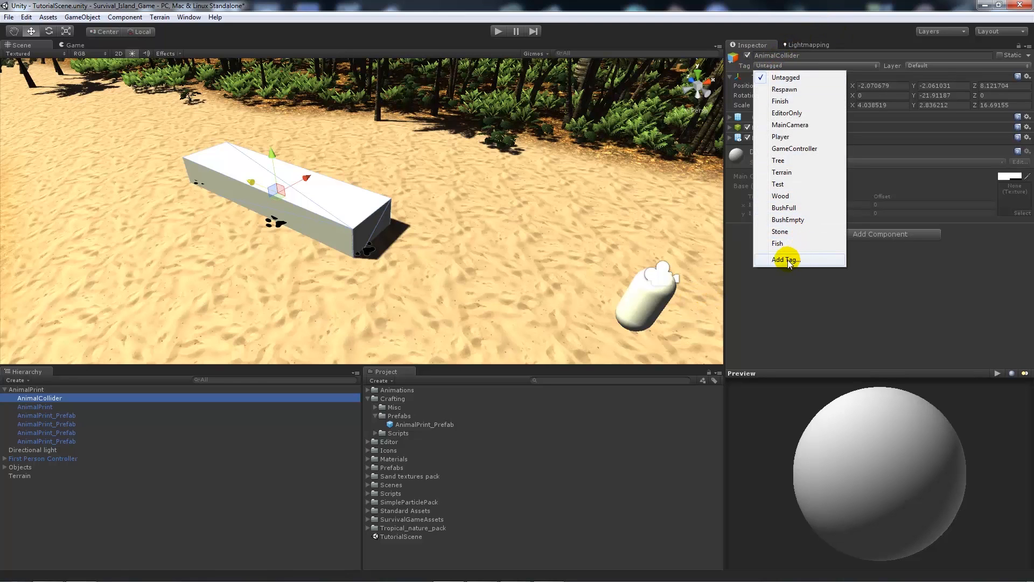
Step: Add a new AnimalTrack tag and assign it to the AnimalCollider box
left_click(785, 259)
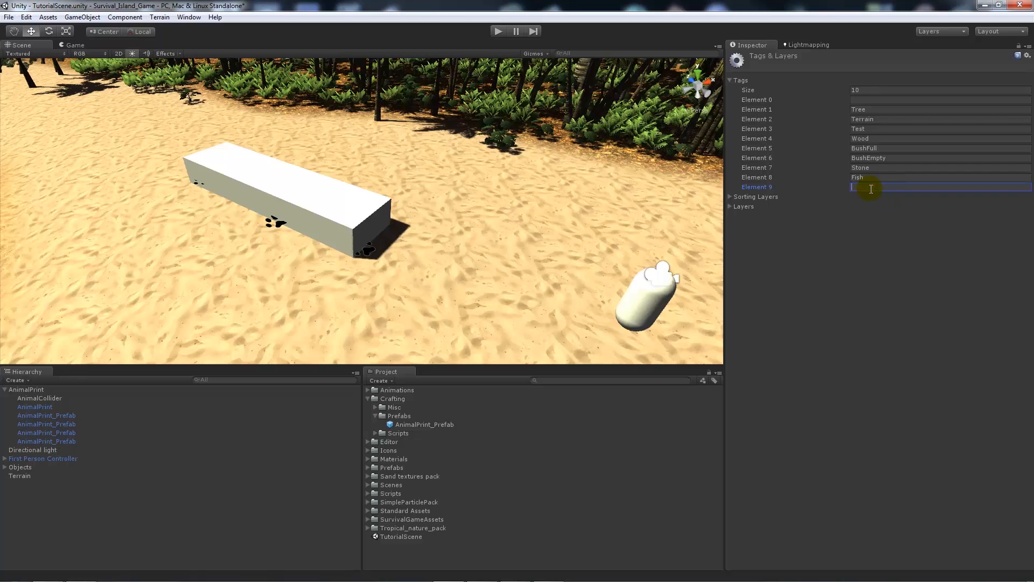
type("AnimalTrack")
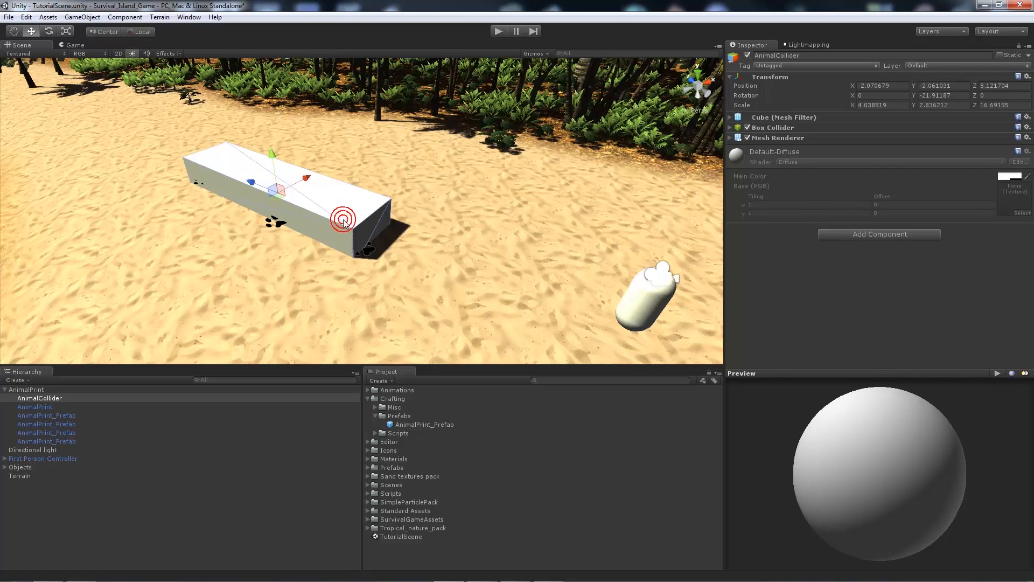
left_click(816, 66)
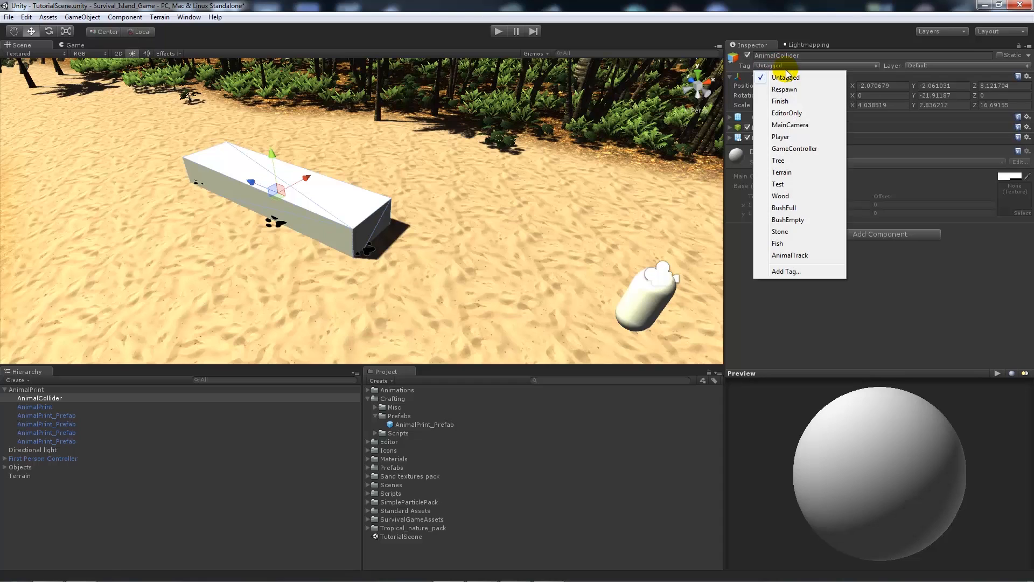
left_click(790, 255)
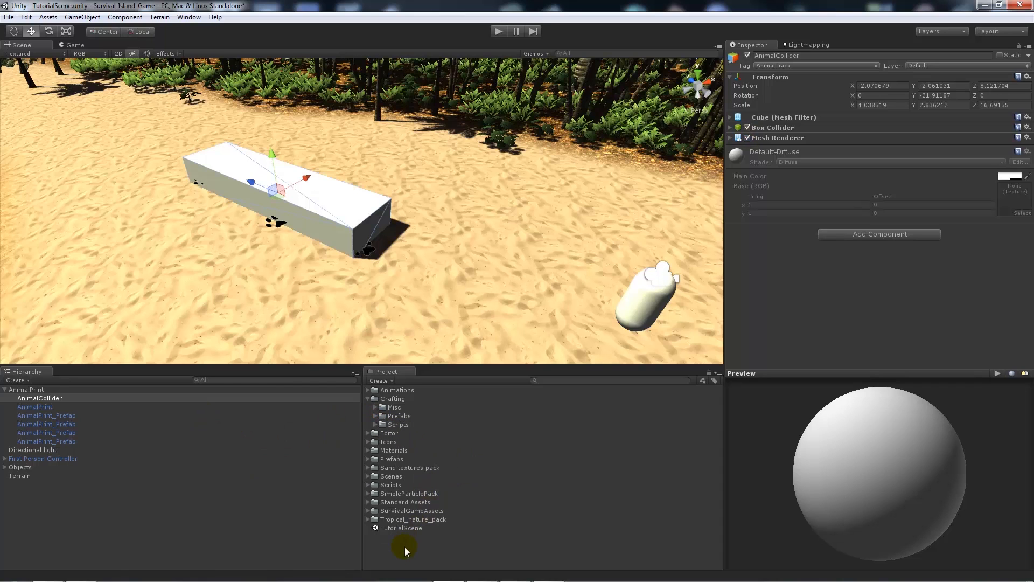
Step: Inspect the bear trap model, then create an empty TrapPlayer prefab in Crafting/Prefabs
left_click(392, 407)
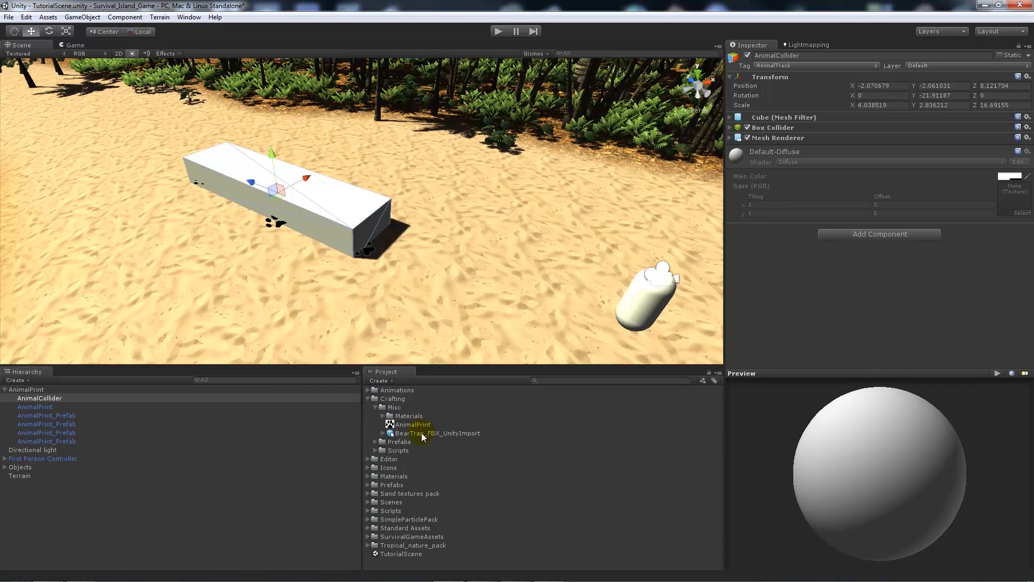
left_click(437, 433)
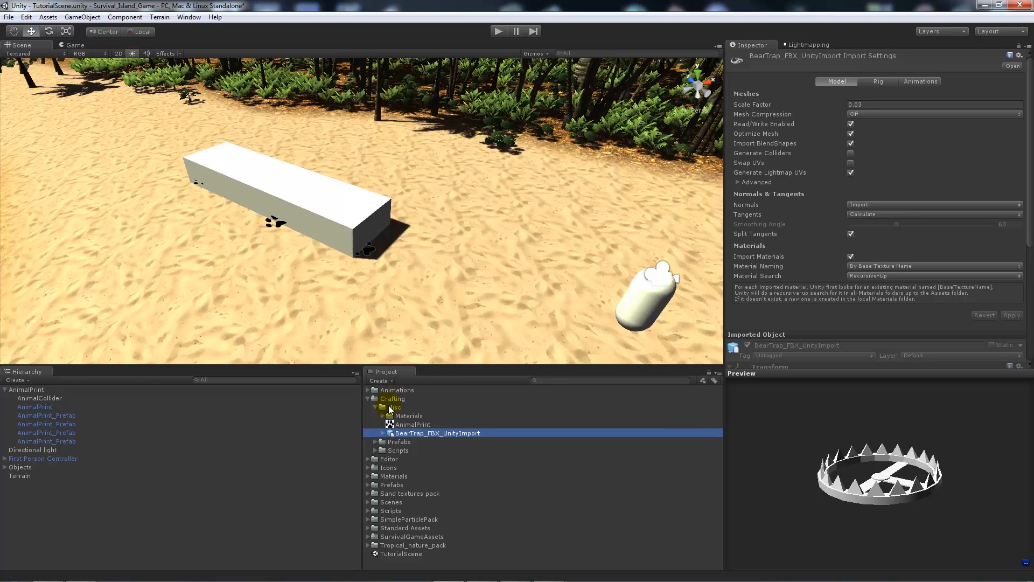
left_click(374, 407)
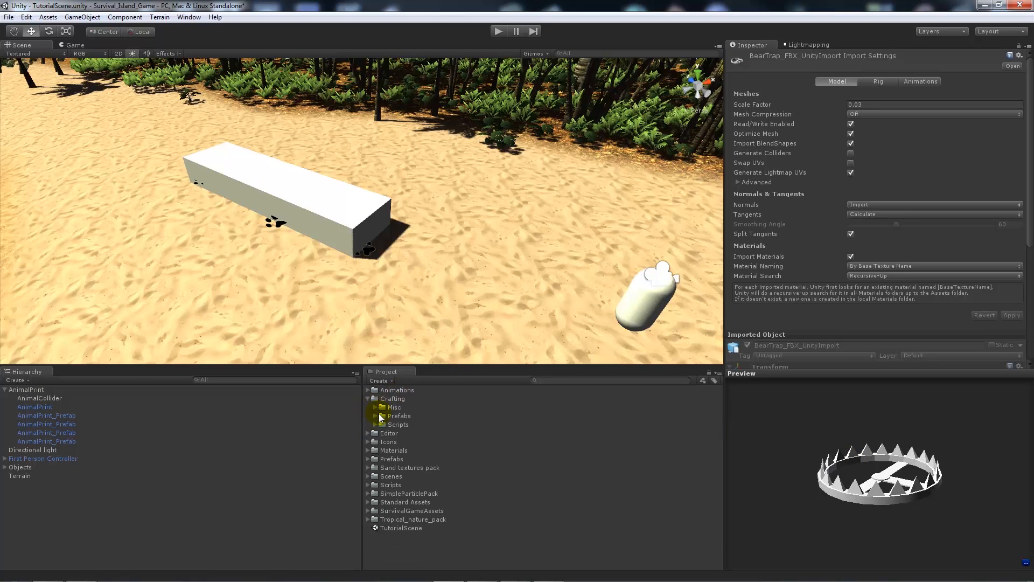
right_click(398, 416)
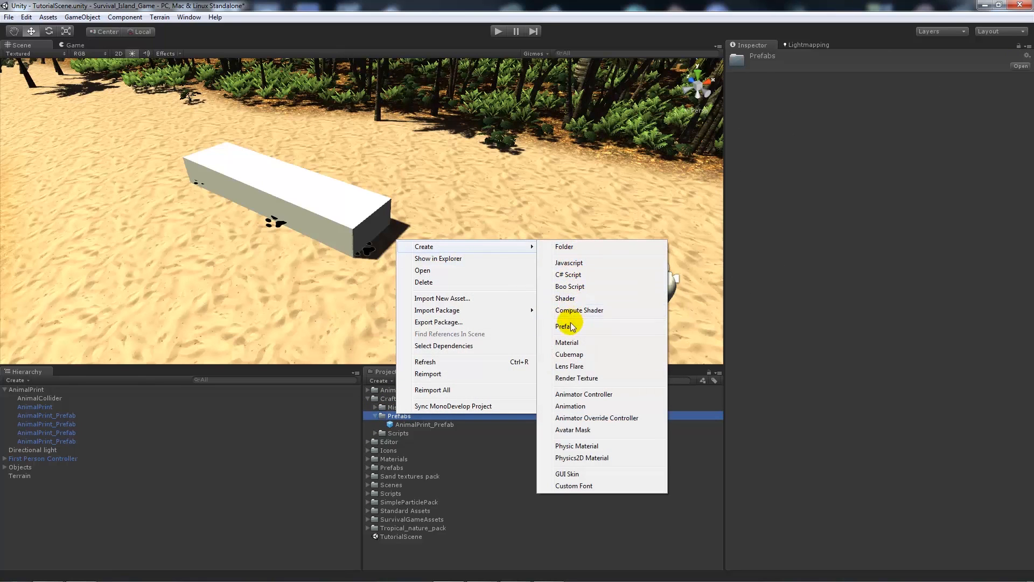
left_click(563, 325)
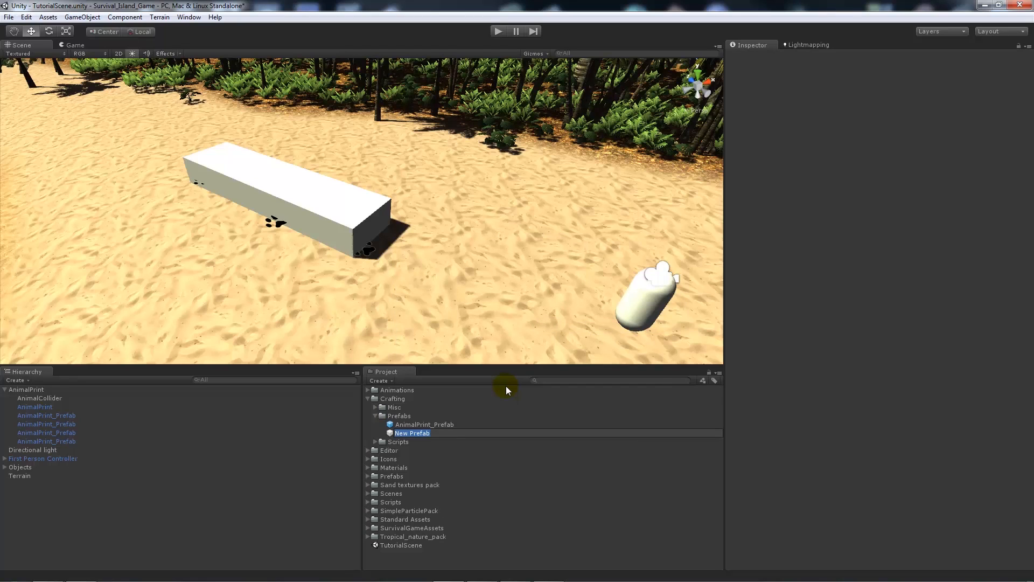
type("TrapPlayer")
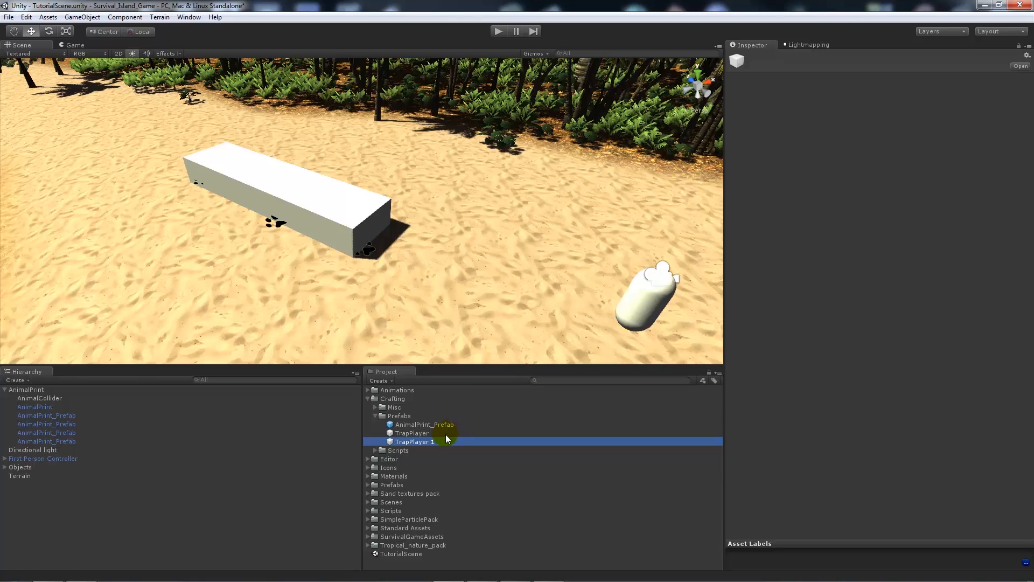
Step: Create and name the second empty prefab TrapPrefab
double_click(412, 441)
type("refab")
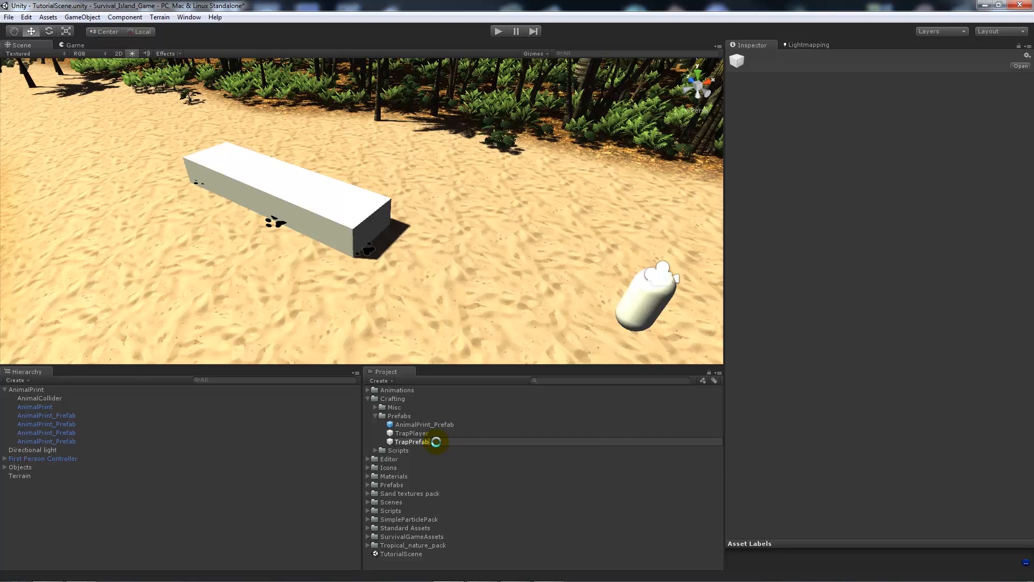
left_click(411, 442)
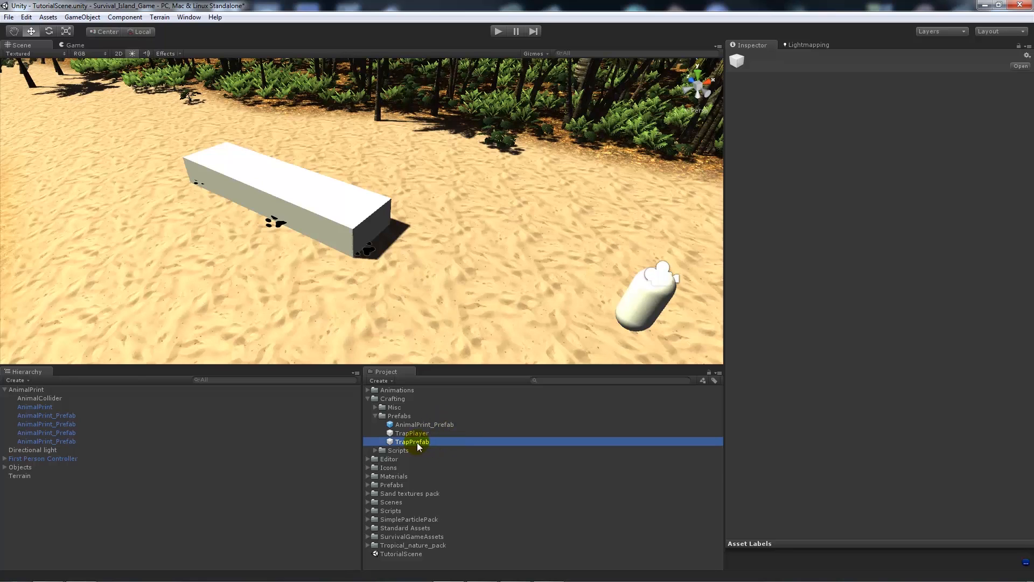
left_click(411, 433)
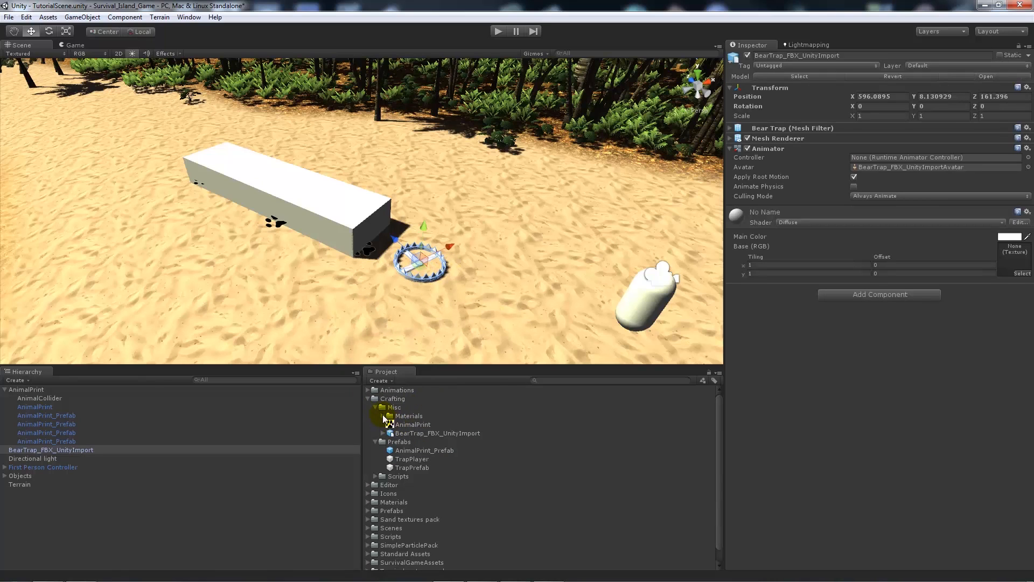
Step: Store the bear trap model in TrapPrefab and remove the loose trap from the scene
left_click(375, 407)
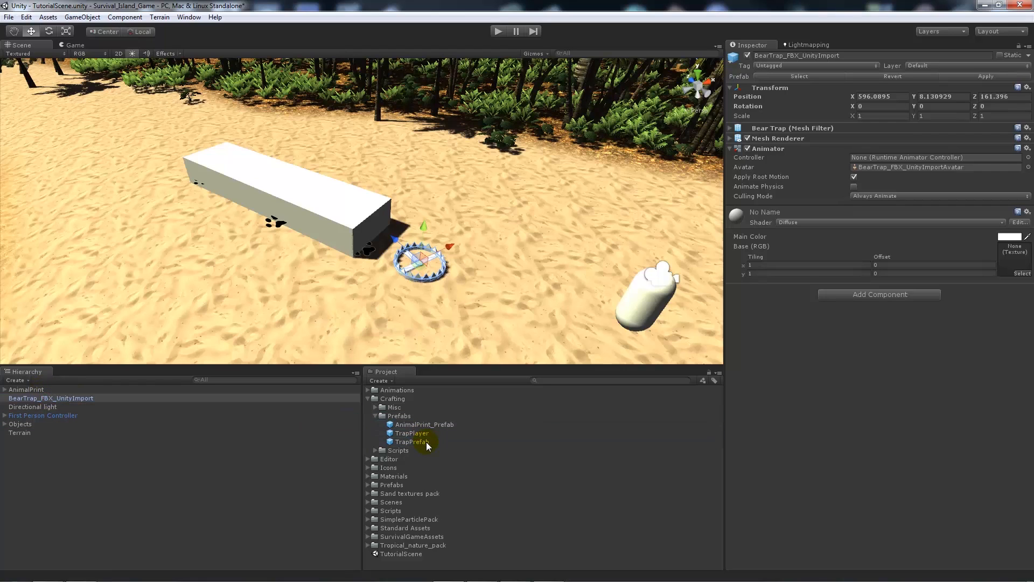
left_click(51, 398)
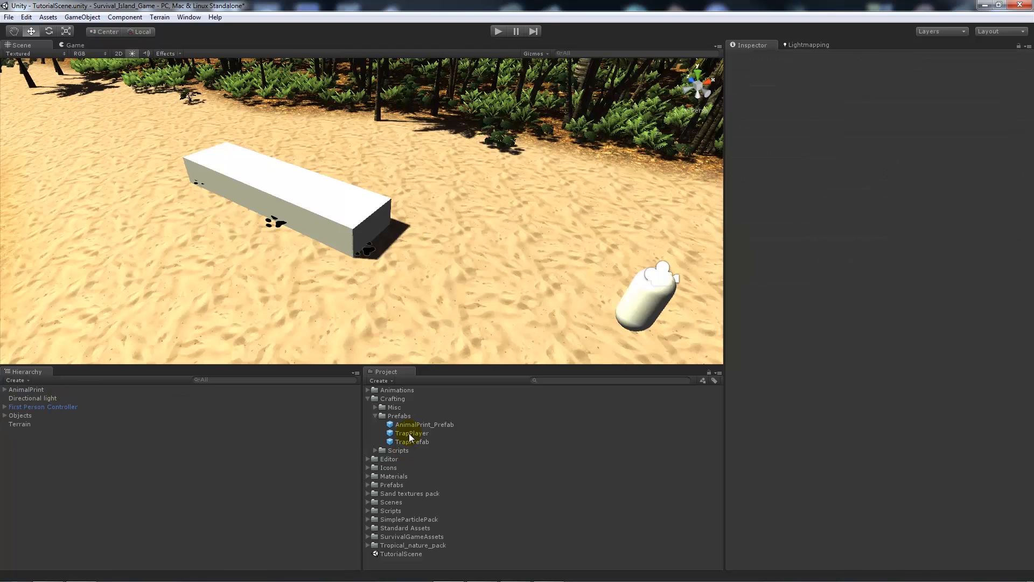
left_click(413, 433)
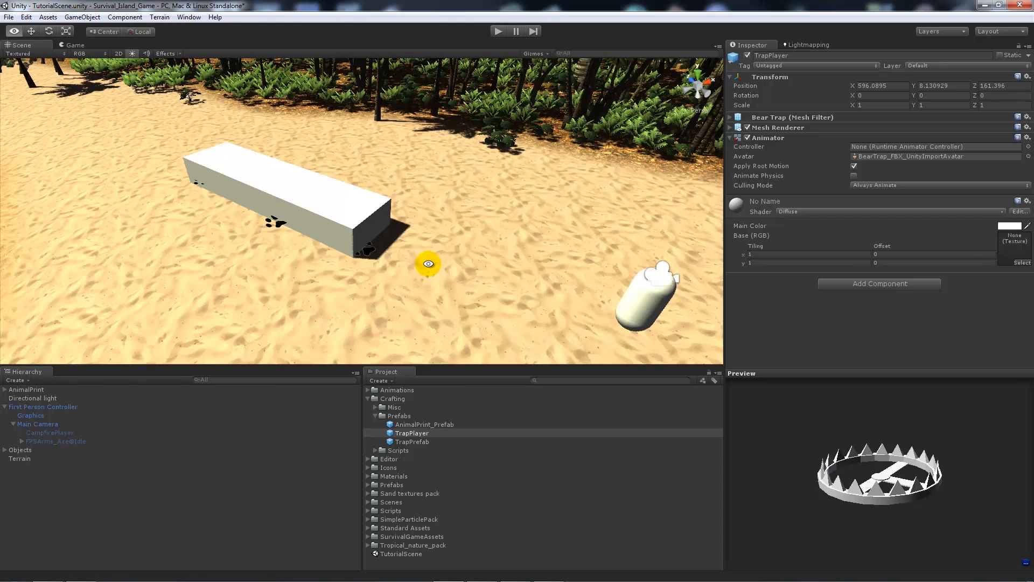
Step: Place the TrapPlayer prefab in front of the game camera view and parent it under Main Camera
left_click(412, 433)
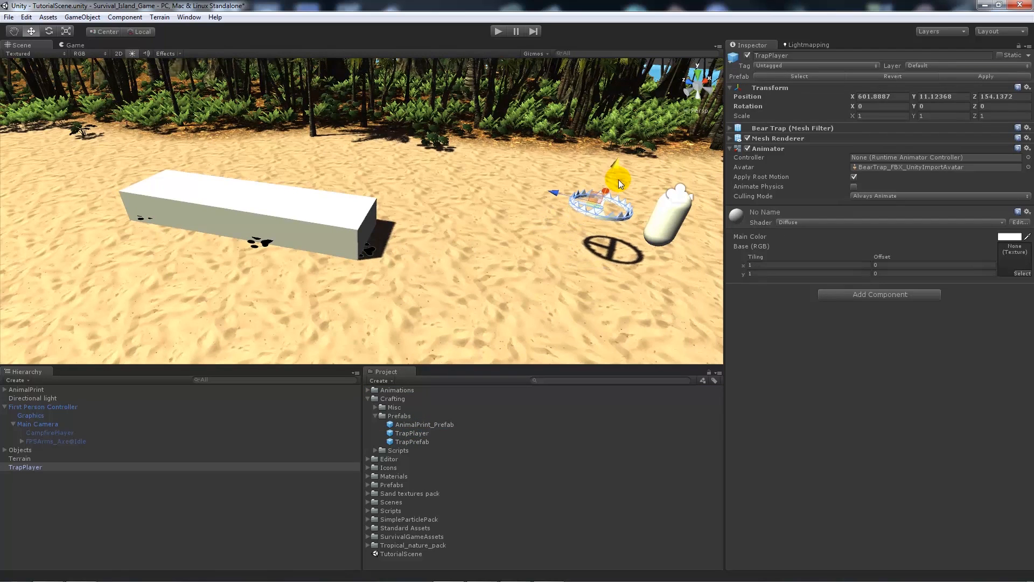
left_click(72, 45)
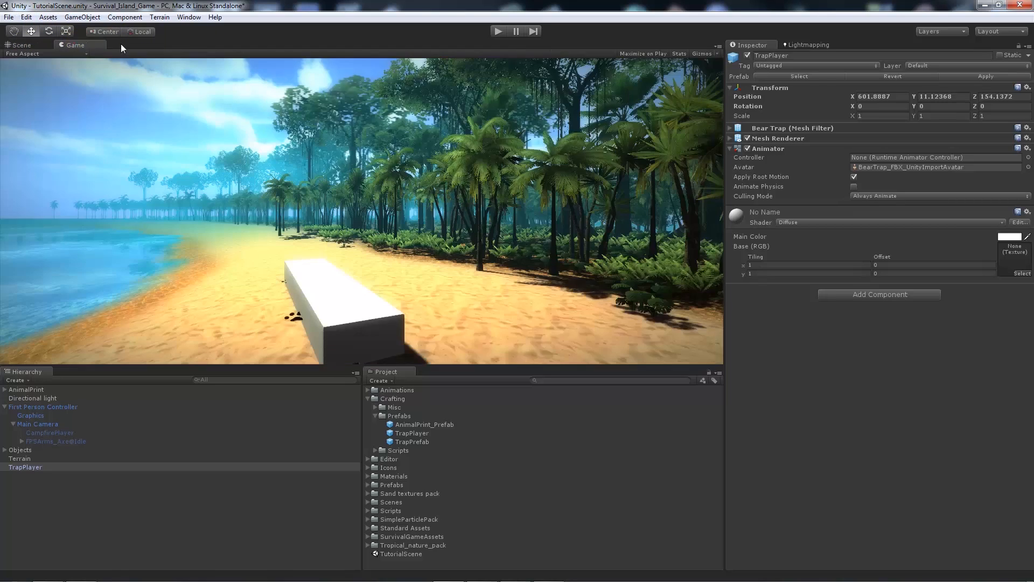
left_click(20, 44)
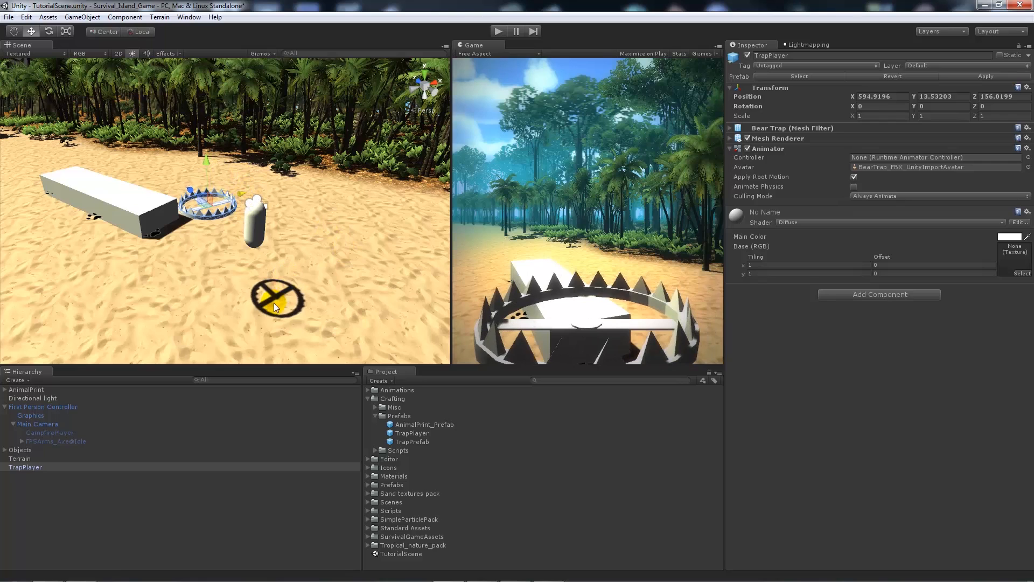
left_click(56, 440)
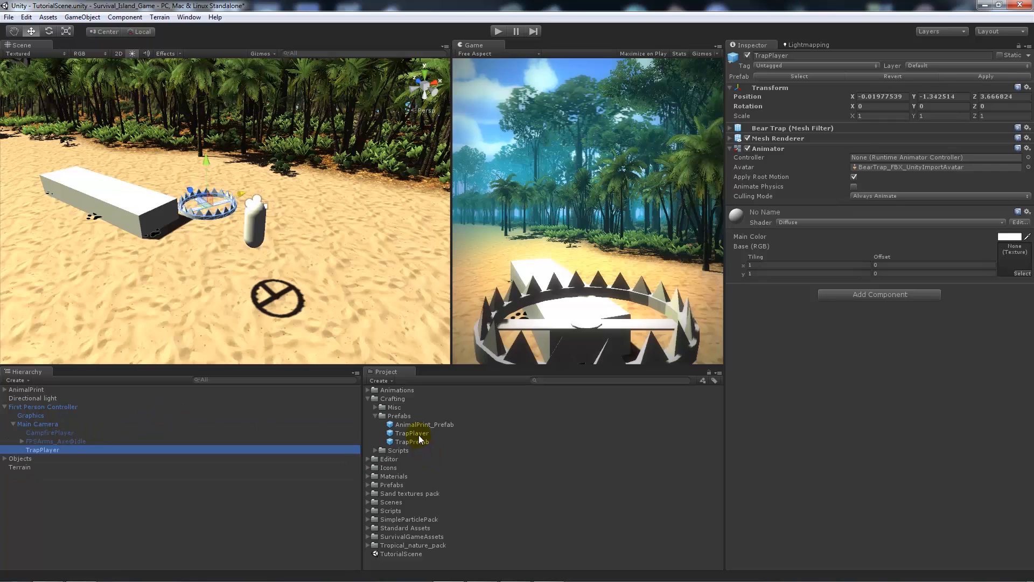
Step: Remove the Animator component from the TrapPlayer and TrapPrefab assets
left_click(411, 433)
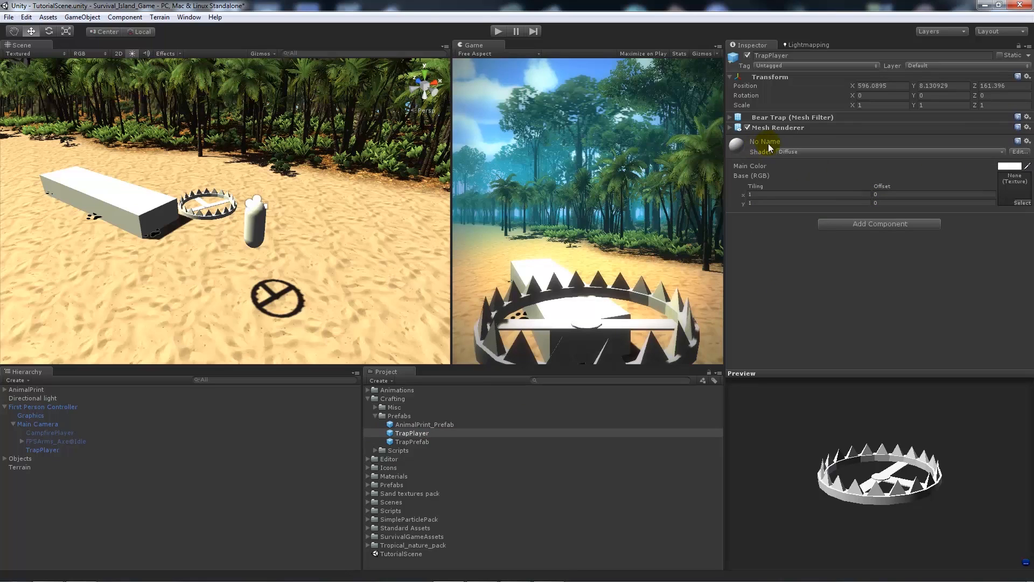
mouse_move(778, 207)
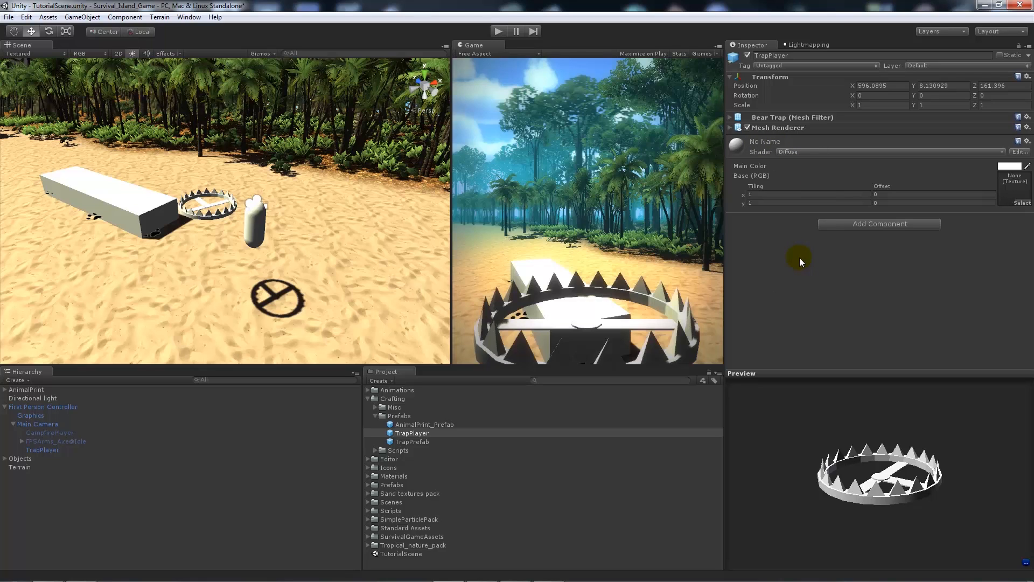
left_click(42, 451)
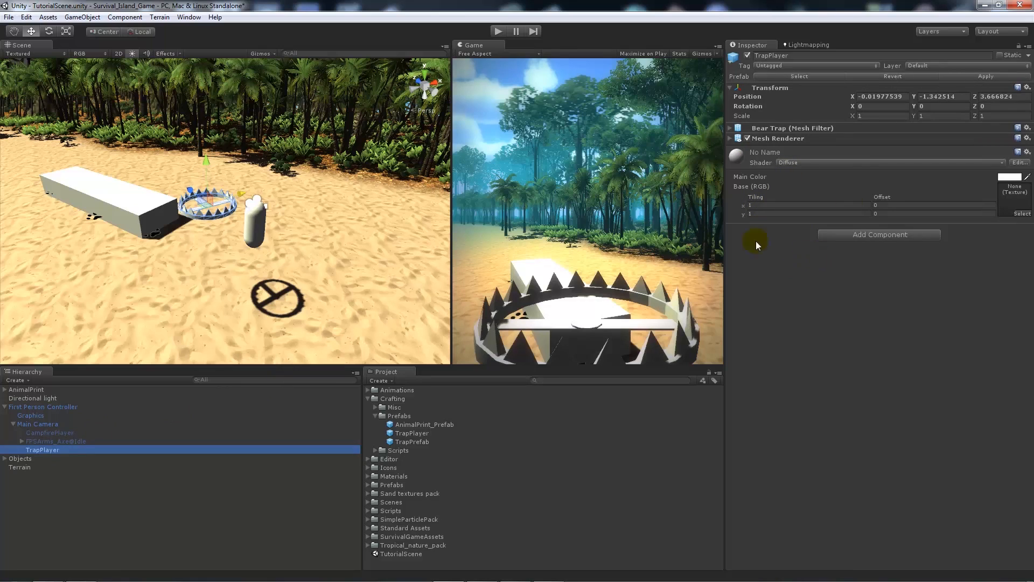
mouse_move(263, 224)
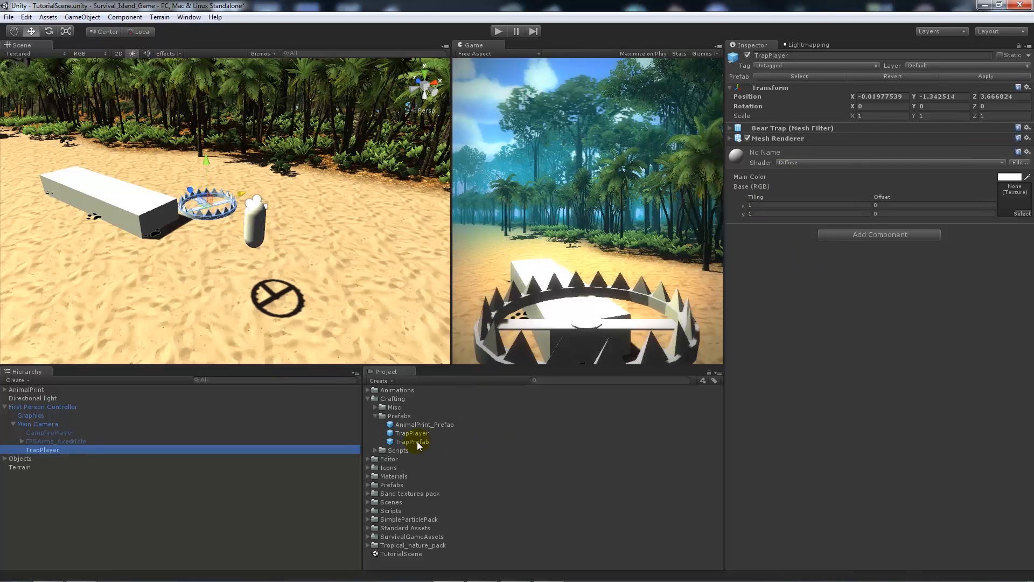
left_click(411, 442)
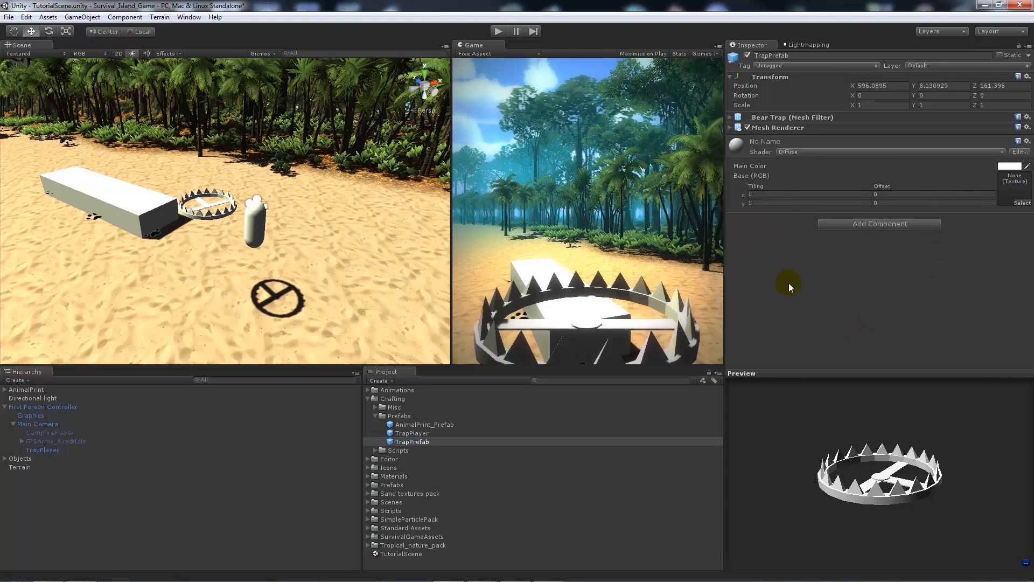
Step: Add a Rigidbody and a Box Collider to the TrapPrefab asset via Component > Physics
left_click(125, 16)
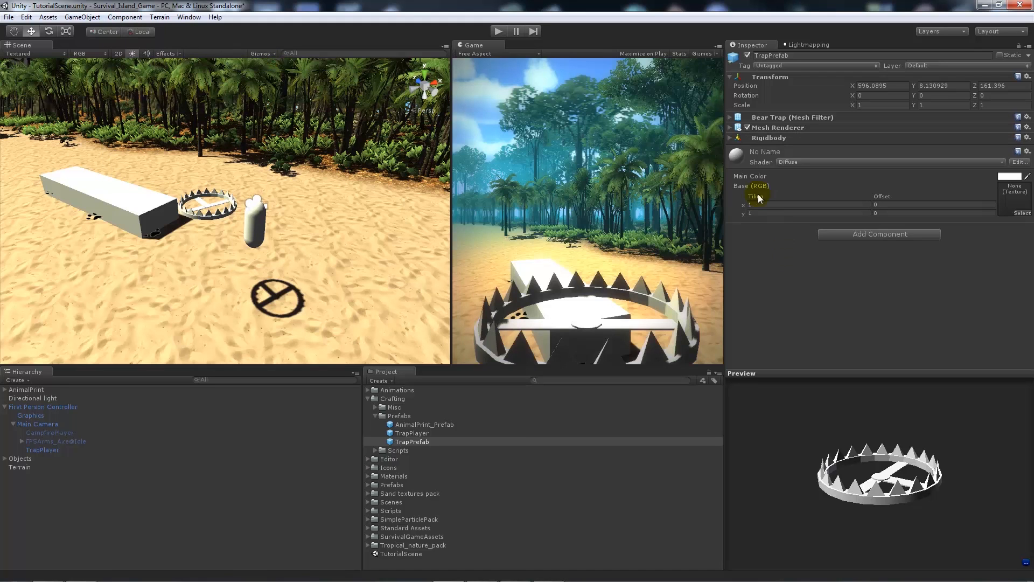
left_click(730, 137)
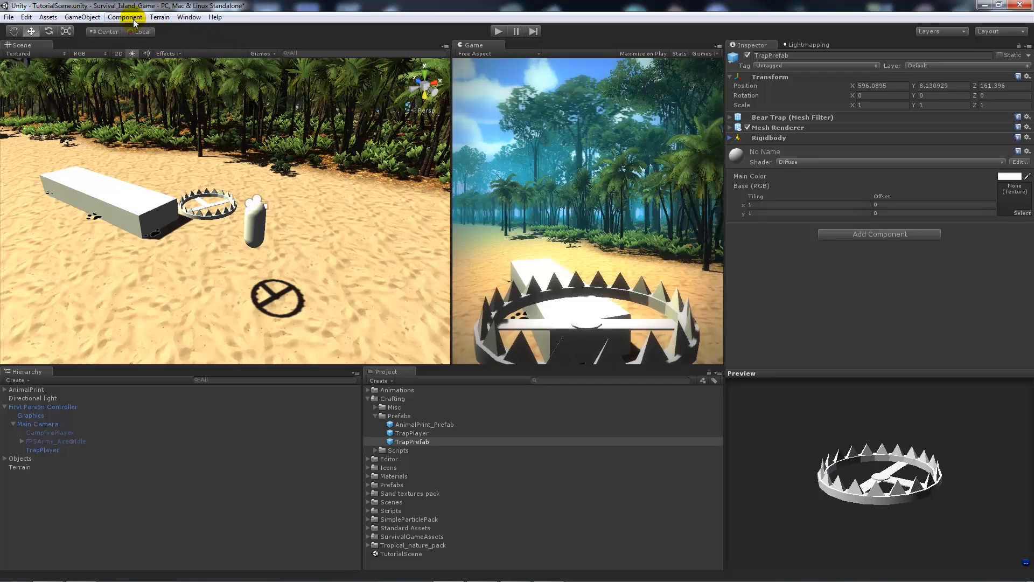
left_click(125, 16)
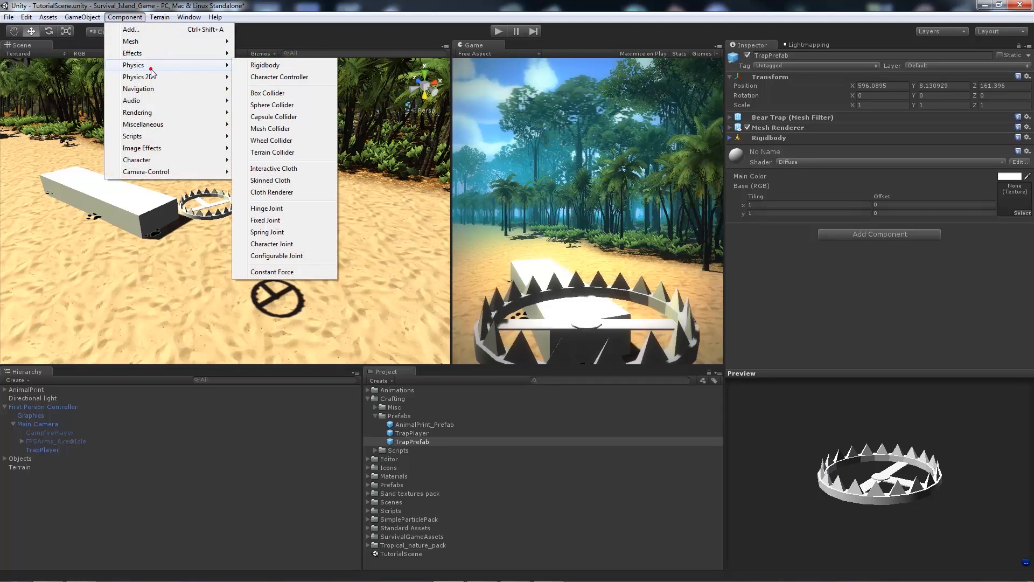
left_click(267, 93)
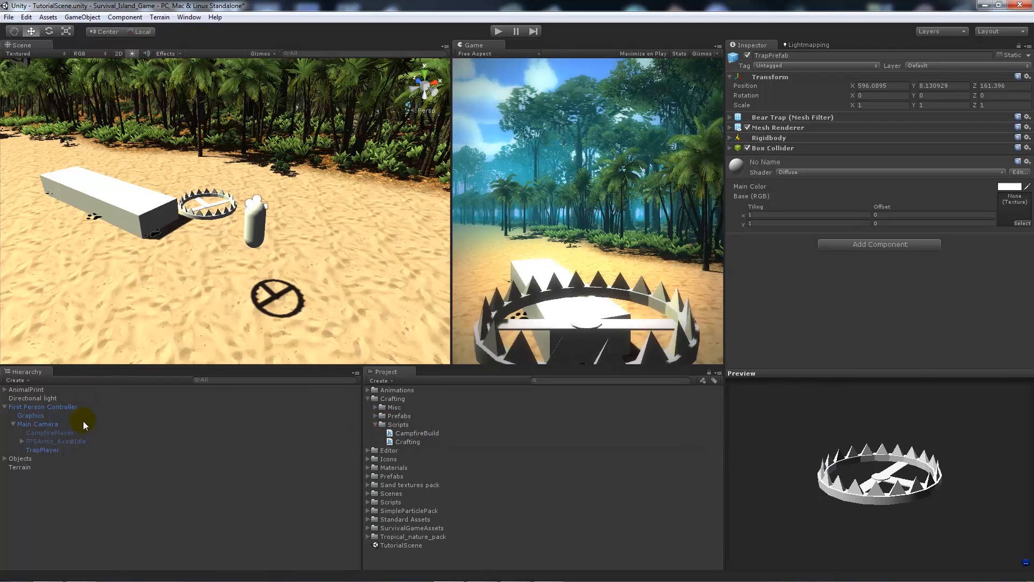
Step: Select First Person Controller and open its Crafting.js script in MonoDevelop
left_click(43, 406)
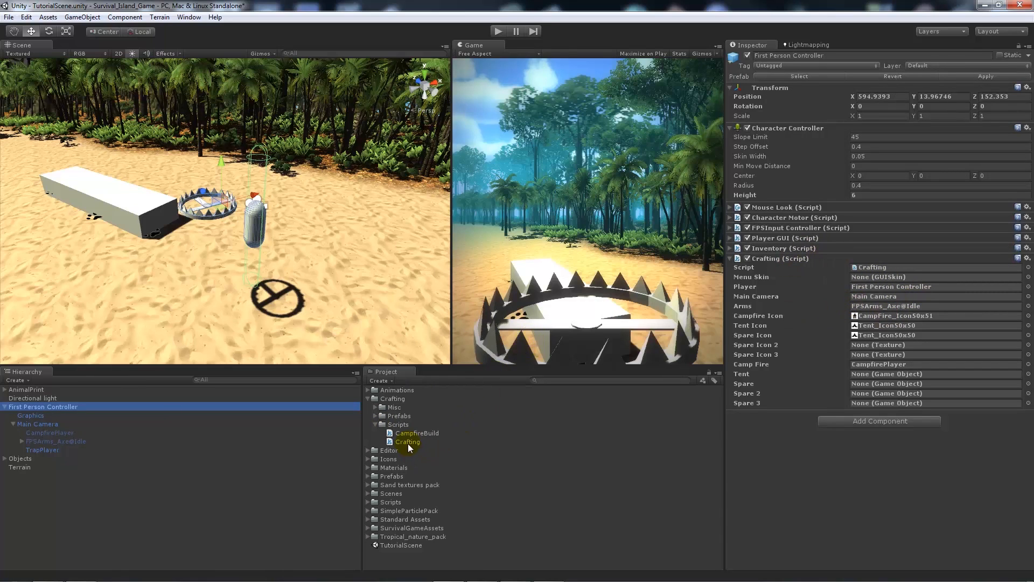
double_click(407, 441)
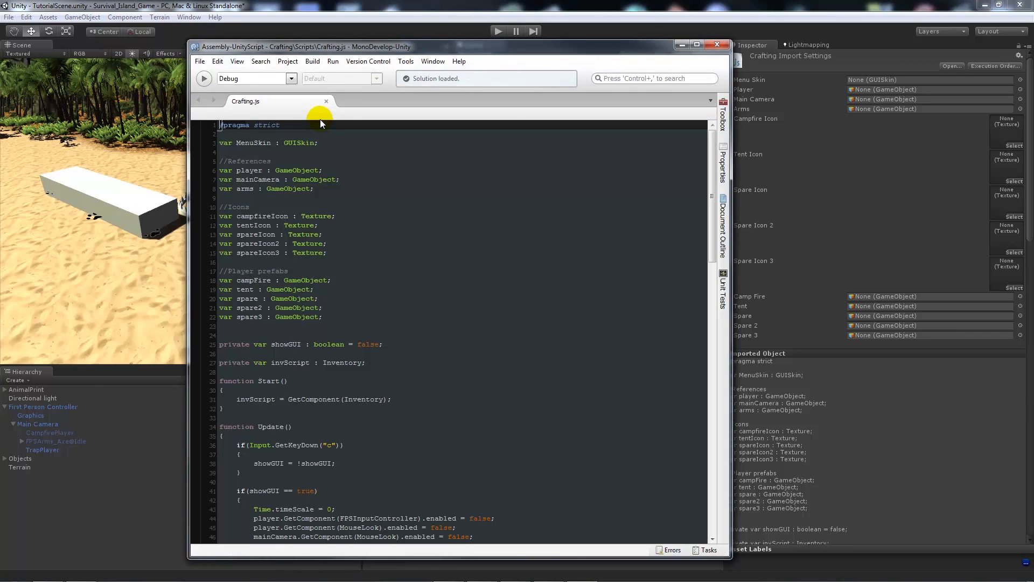
Step: Rename the spare GameObject variable on line 20 of Crafting.js to trap
left_click(696, 45)
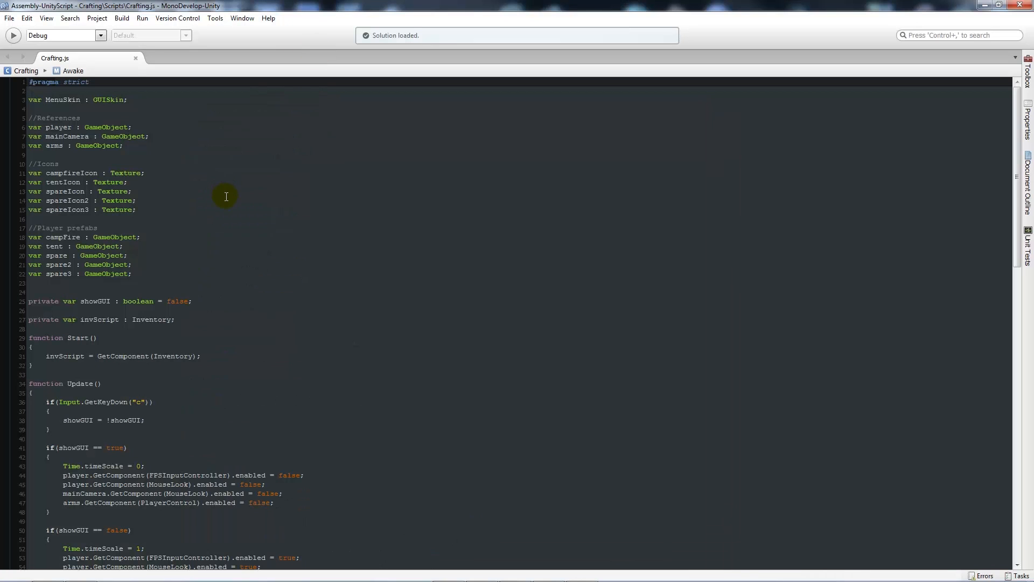
scroll("down", 3)
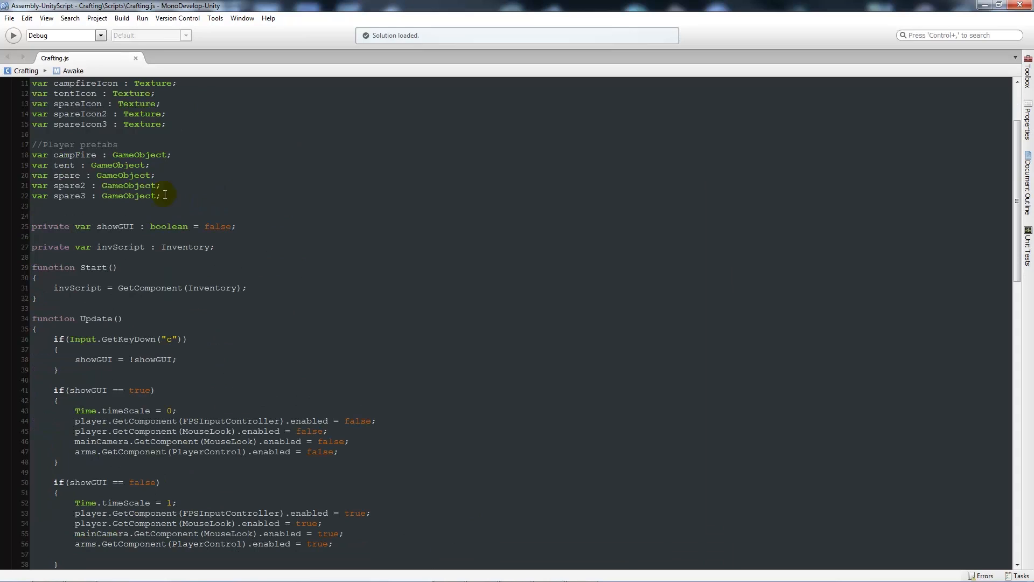
scroll("up", 3)
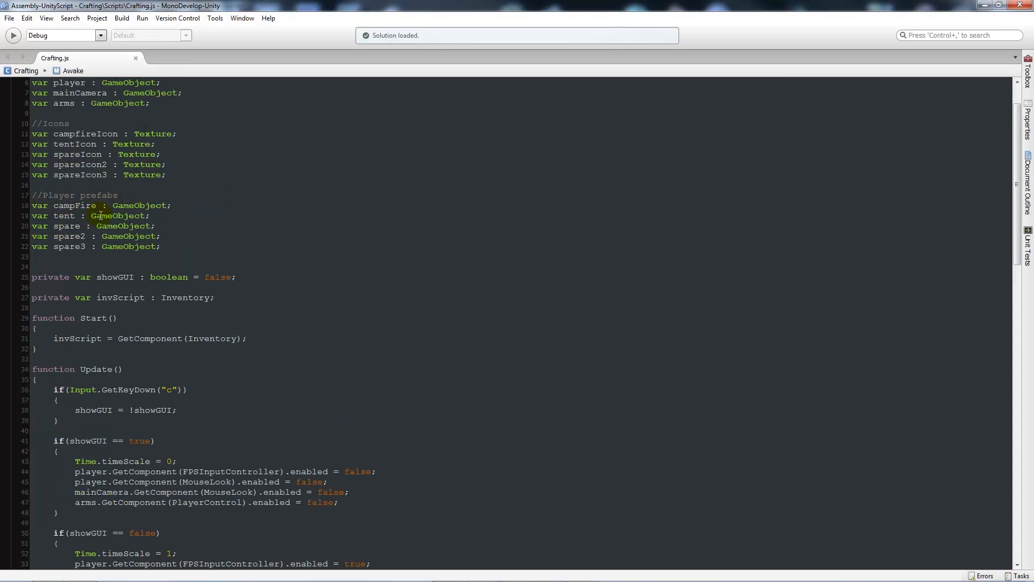
double_click(65, 226)
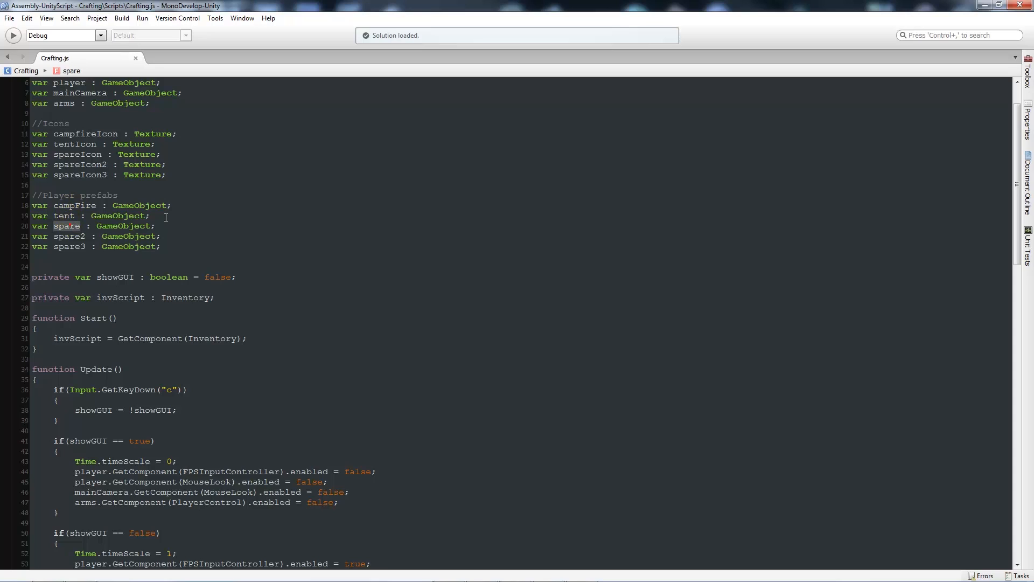
type("trap")
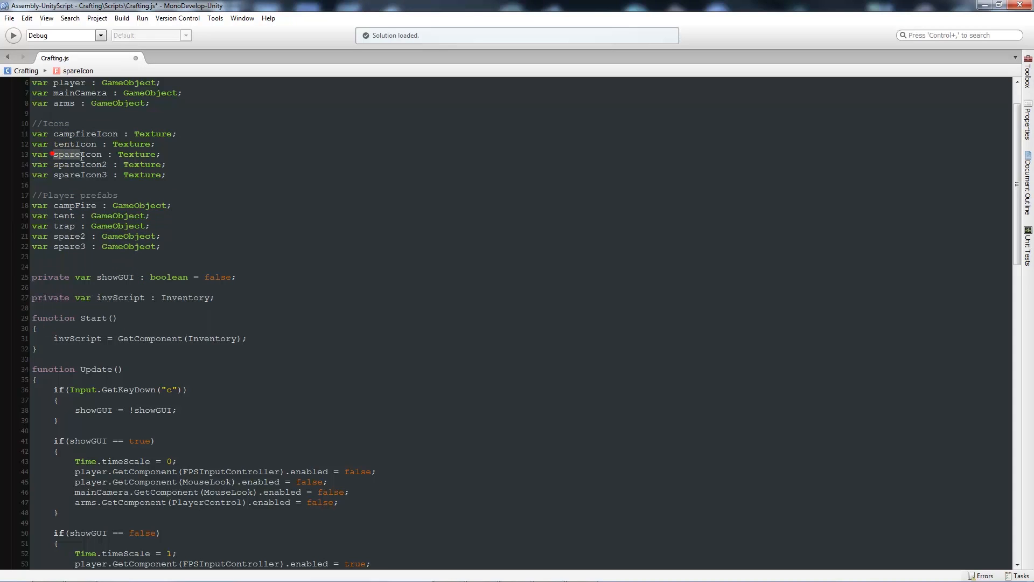
Step: Change the third crafting button's spare.SetActive call to trap.SetActive and save
scroll("down", 3)
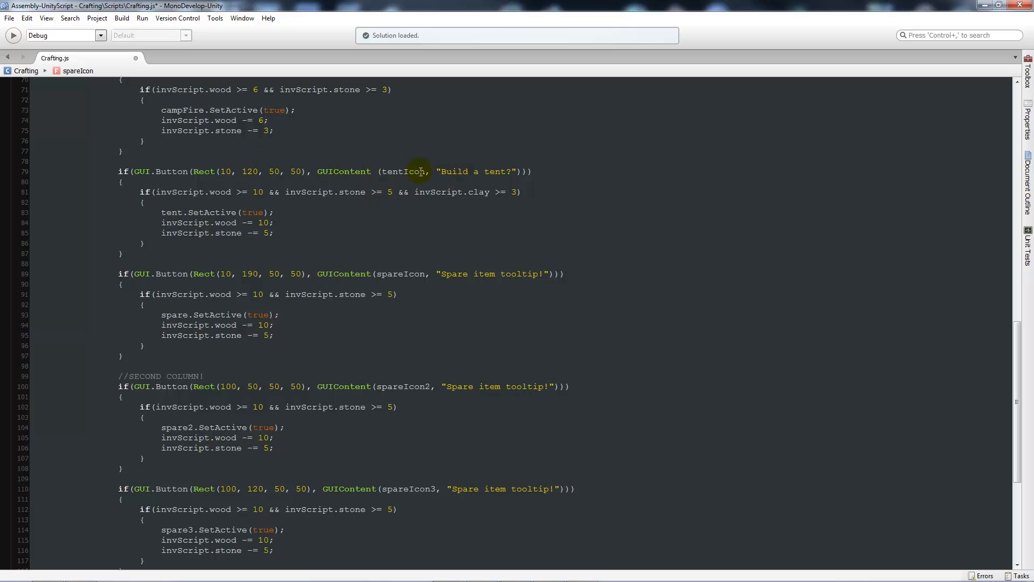
scroll("down", 3)
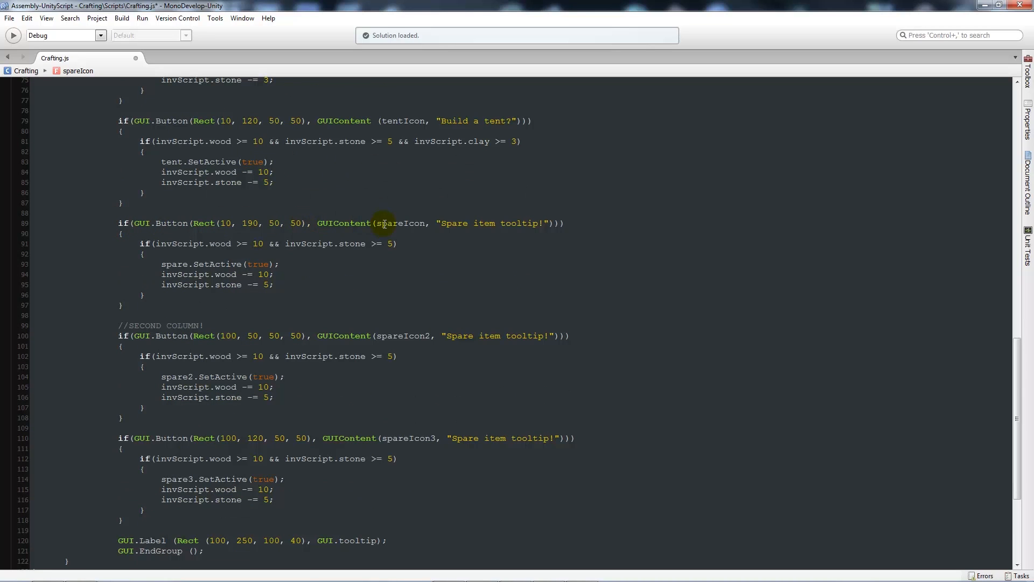
mouse_move(394, 223)
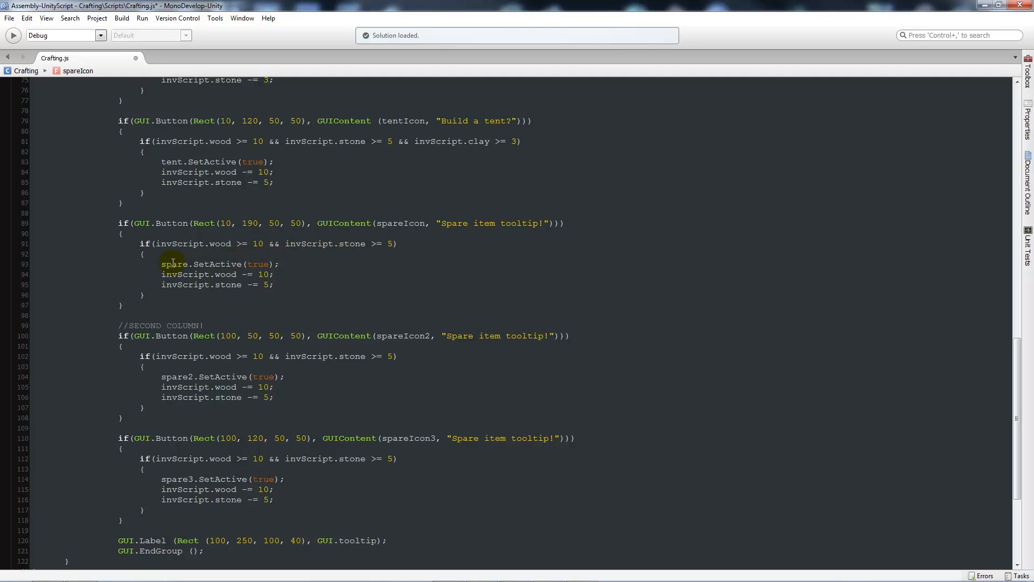
type("tra")
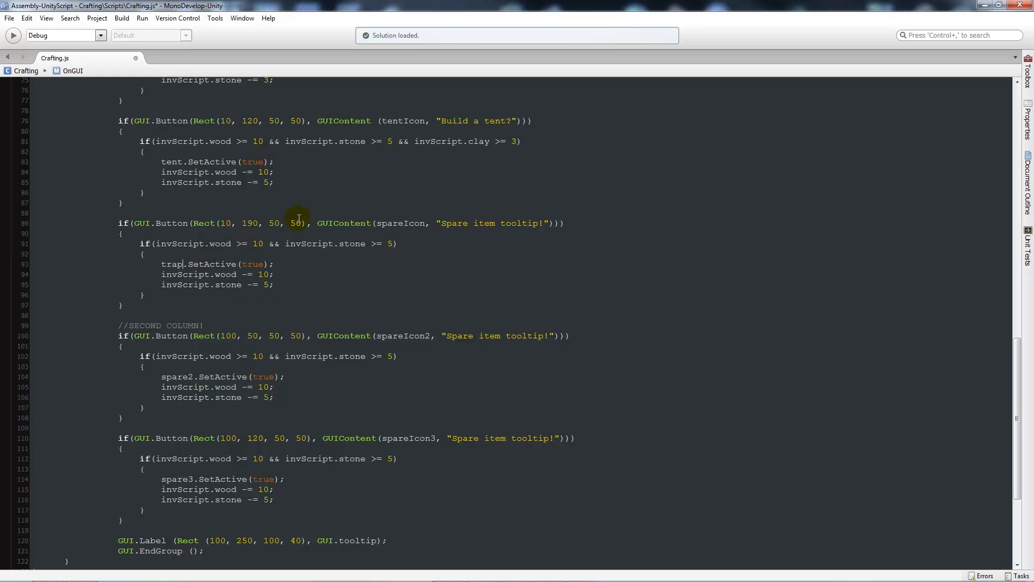
mouse_move(303, 258)
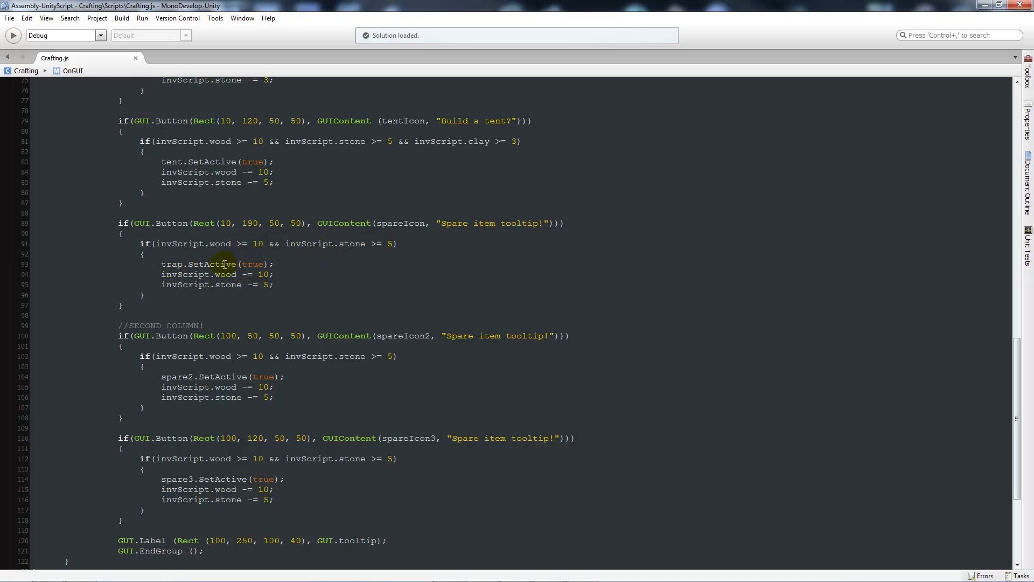
left_click(186, 264)
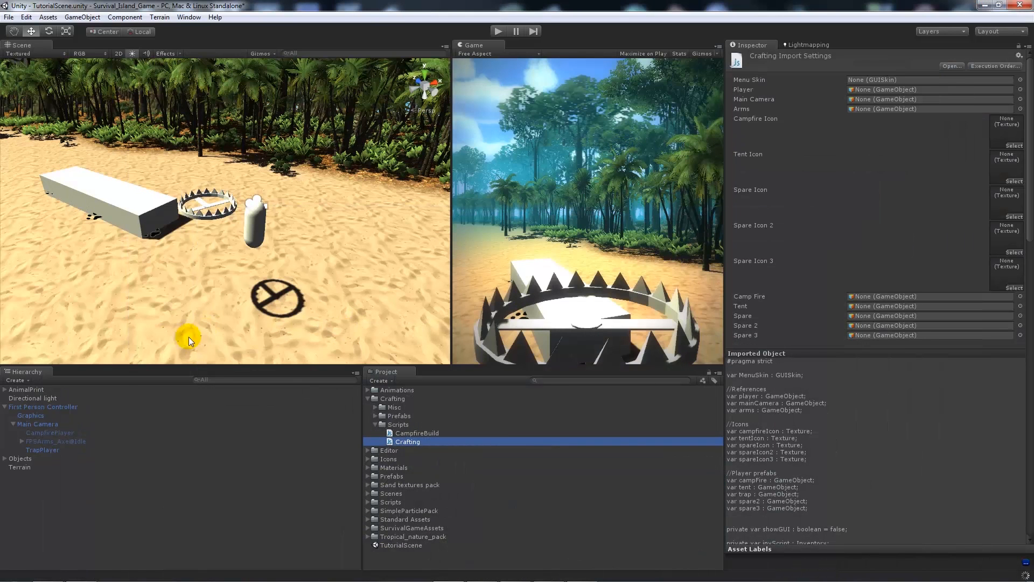
Step: Assign TrapPlayer to the Crafting component's Trap slot and deactivate the TrapPlayer object
left_click(44, 406)
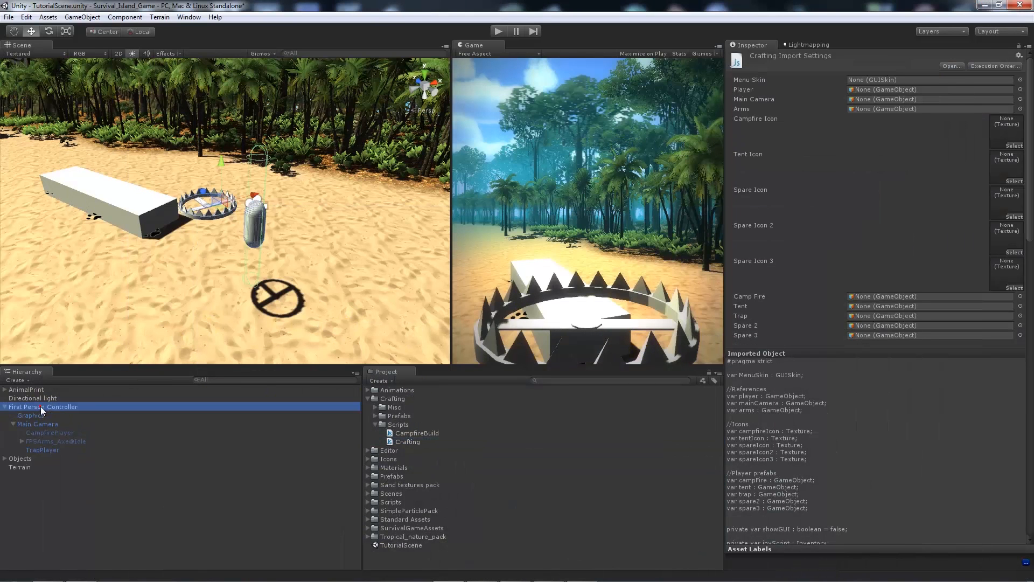
left_click(43, 406)
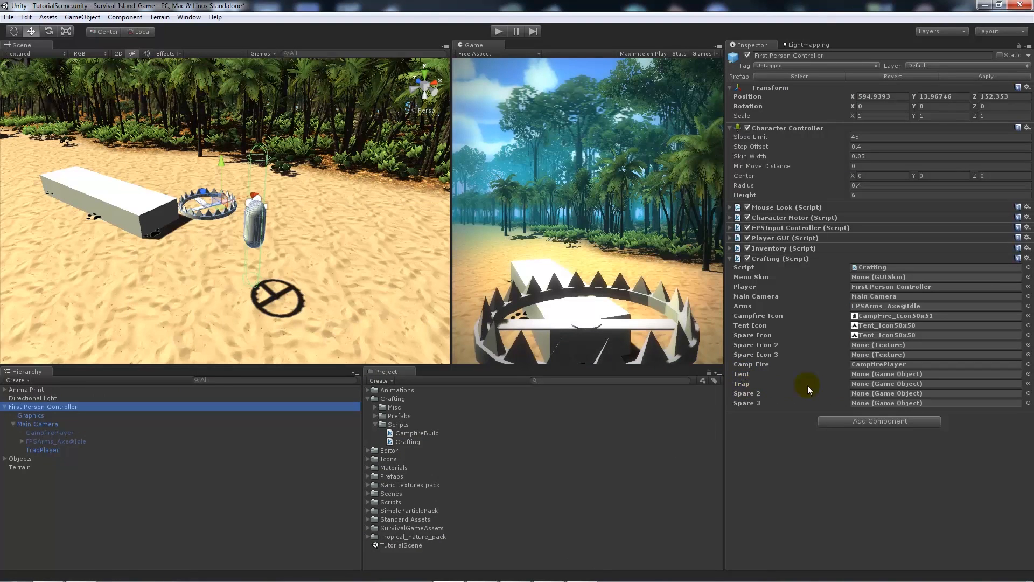
mouse_move(871, 384)
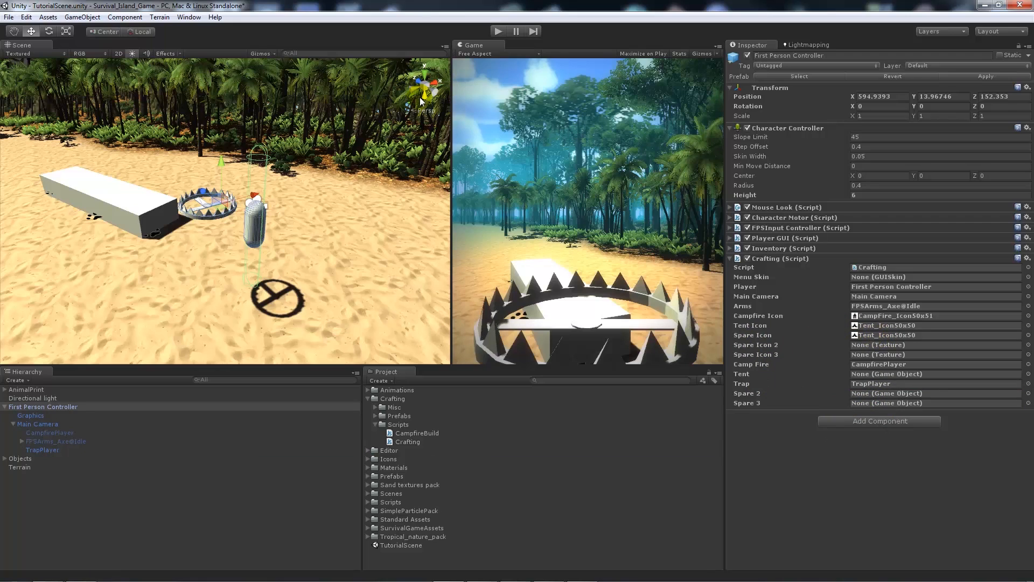
mouse_move(165, 336)
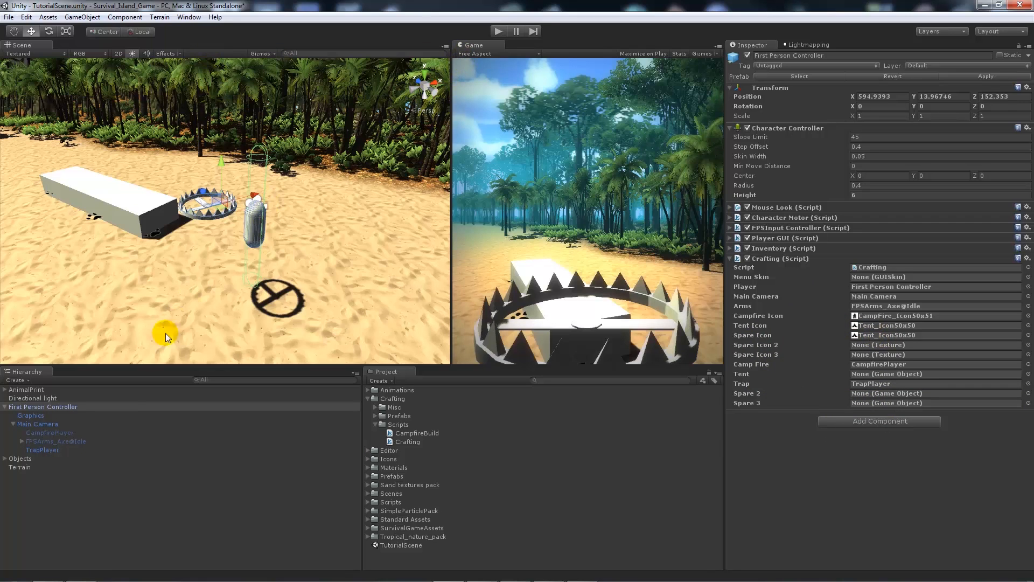
left_click(42, 449)
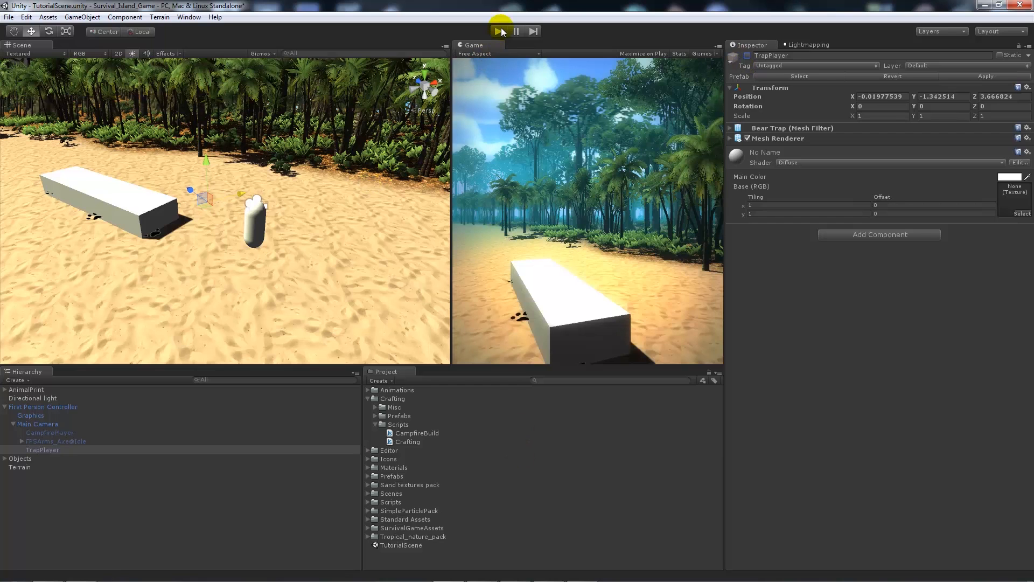
left_click(500, 31)
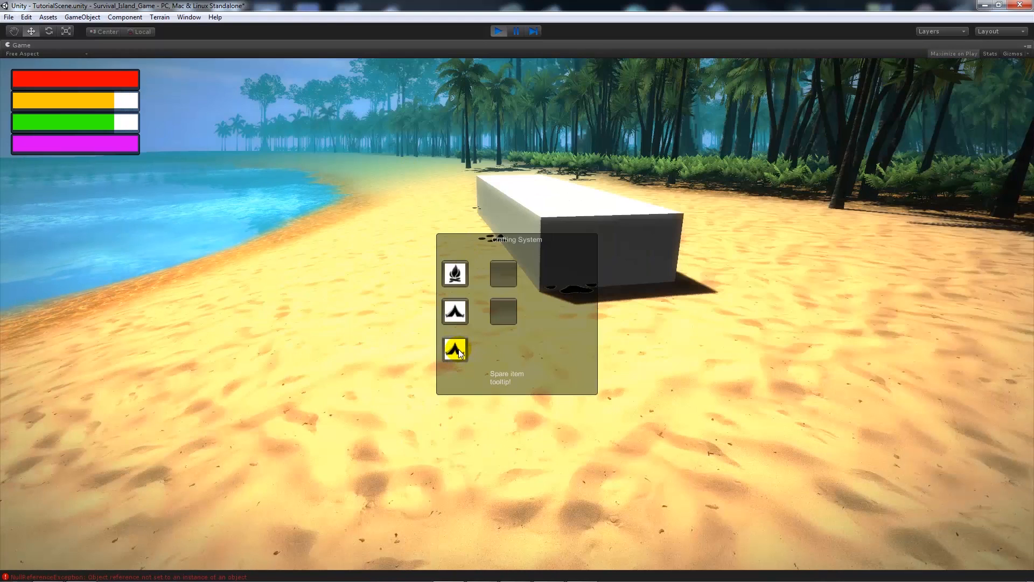
mouse_move(455, 311)
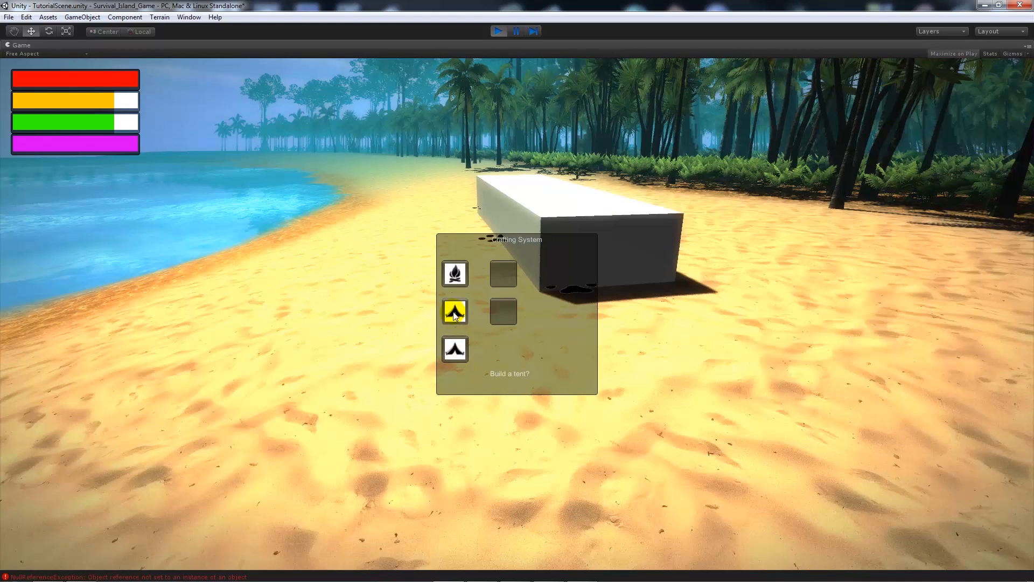
mouse_move(454, 350)
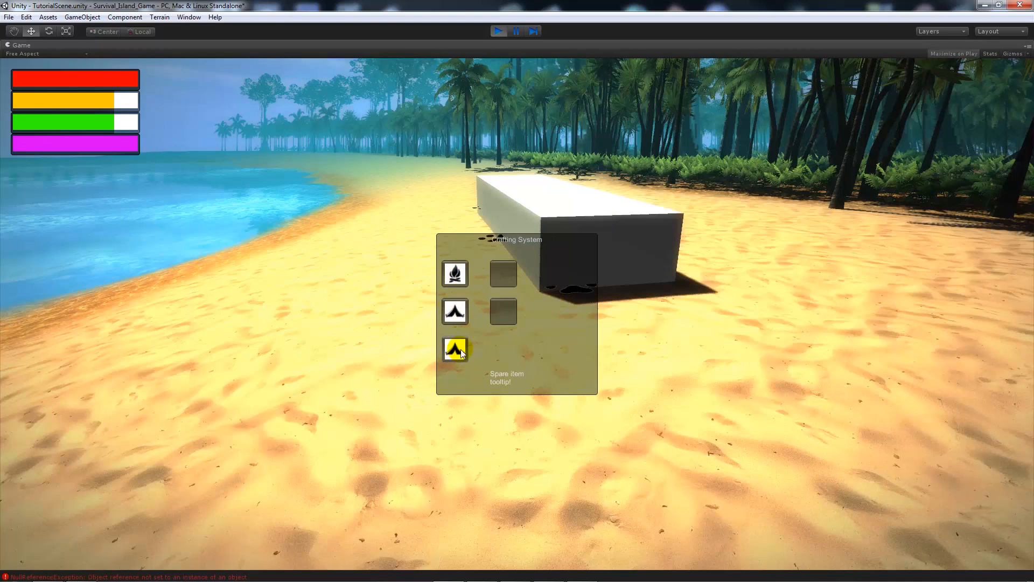
left_click(453, 349)
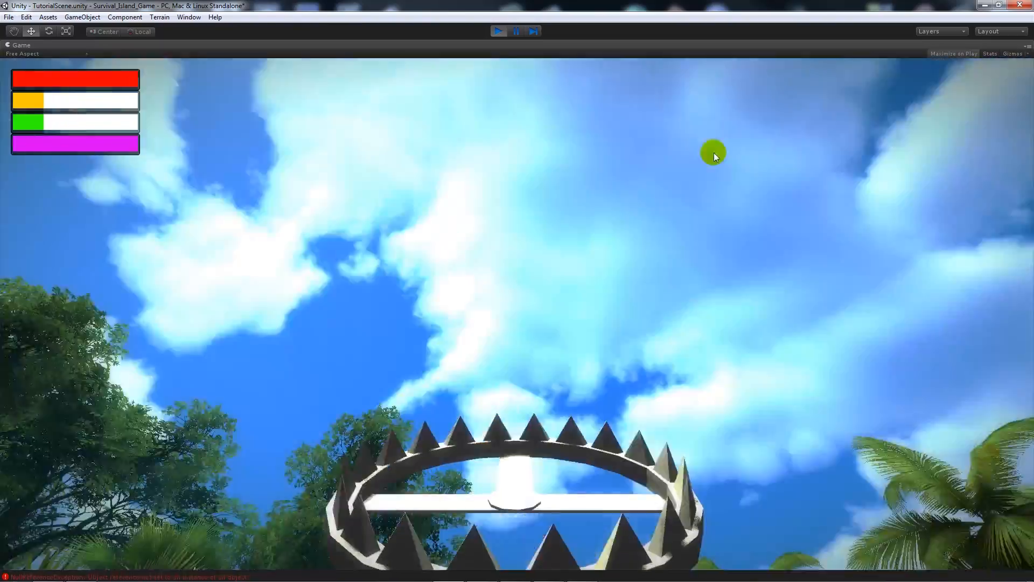
left_click(499, 31)
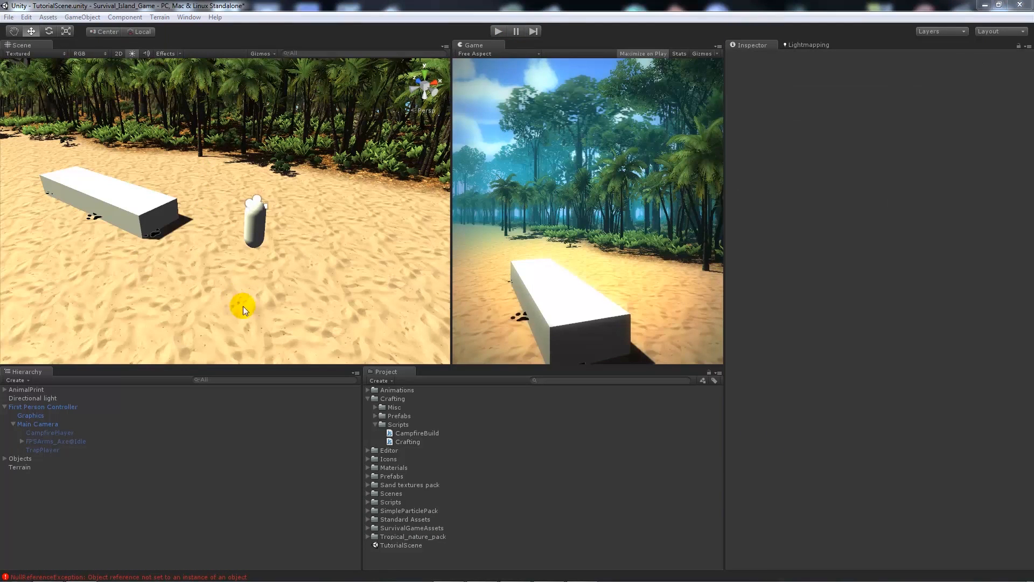
Step: Create a new Javascript named TrapBuild in the Scripts folder and open it in MonoDevelop
right_click(395, 424)
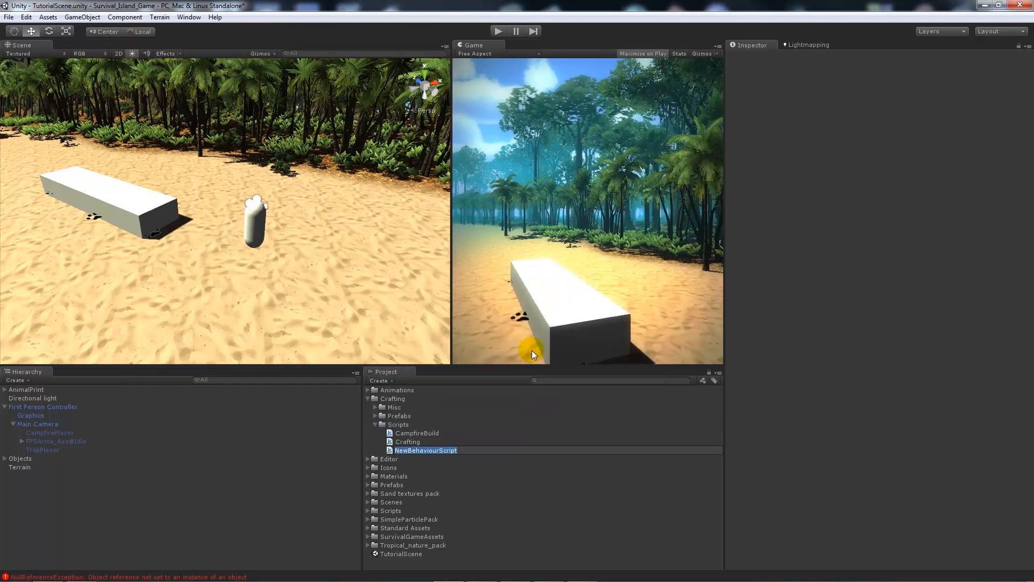
type("T")
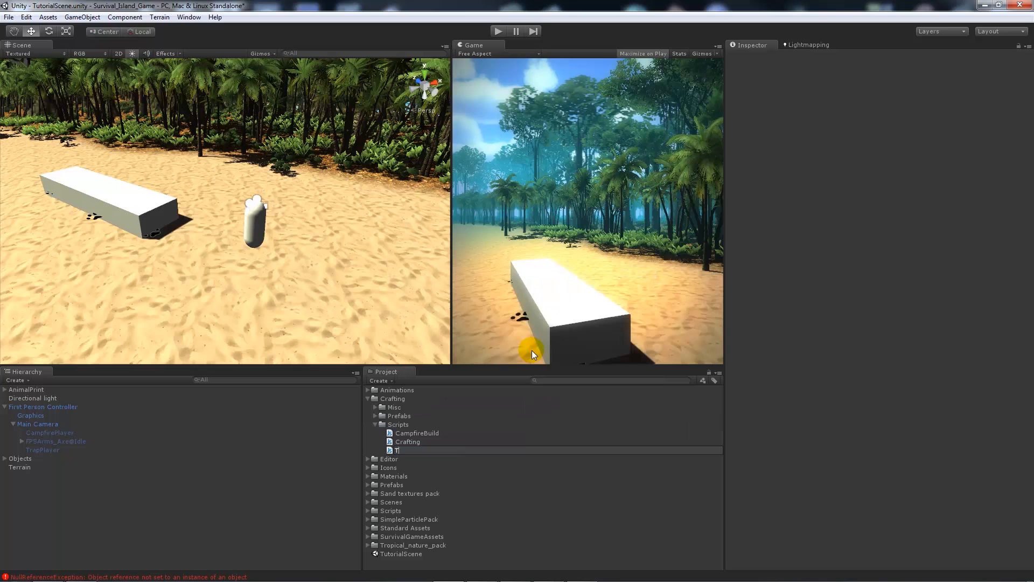
left_click(409, 451)
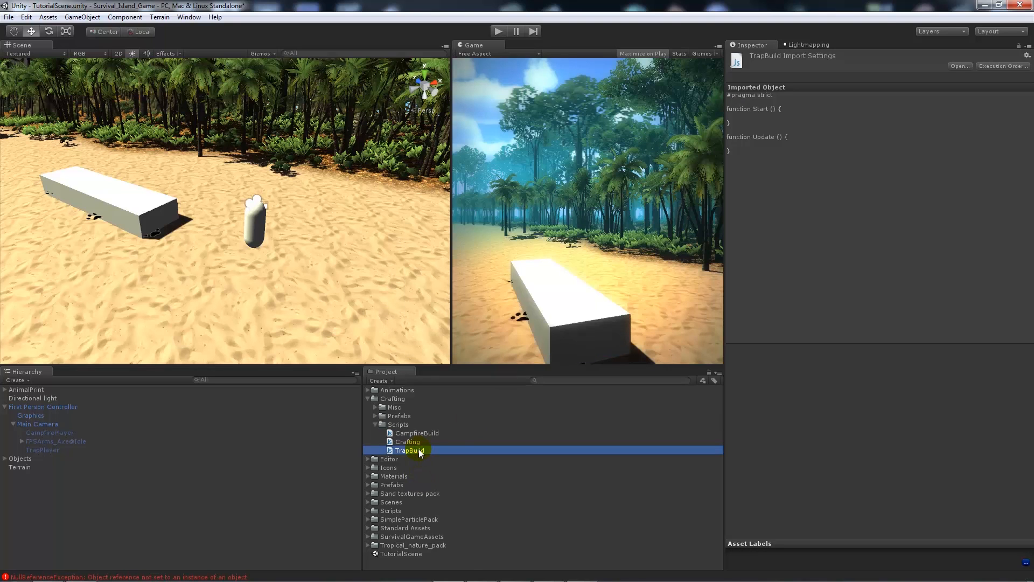
double_click(411, 451)
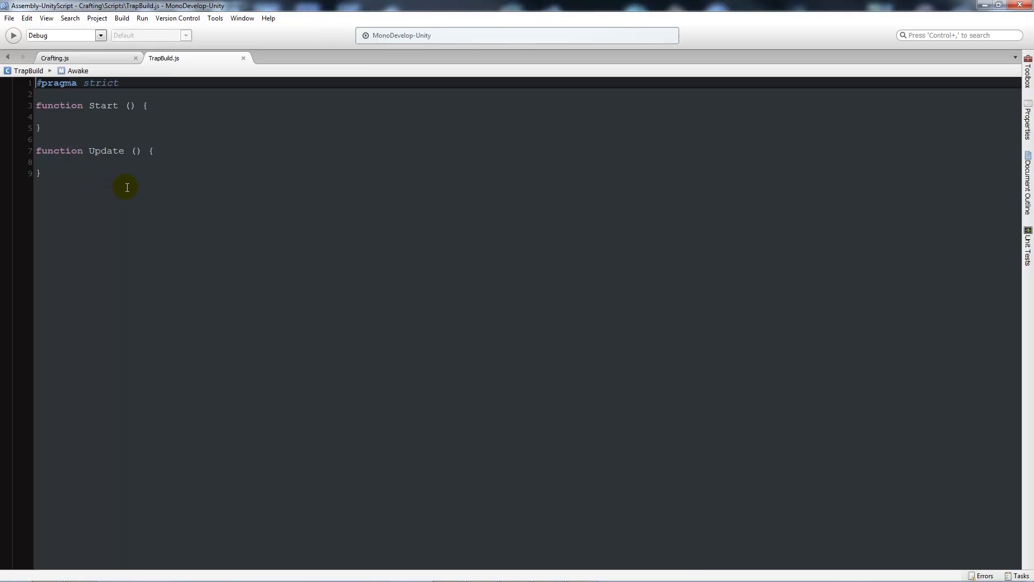
mouse_move(78, 181)
type("var")
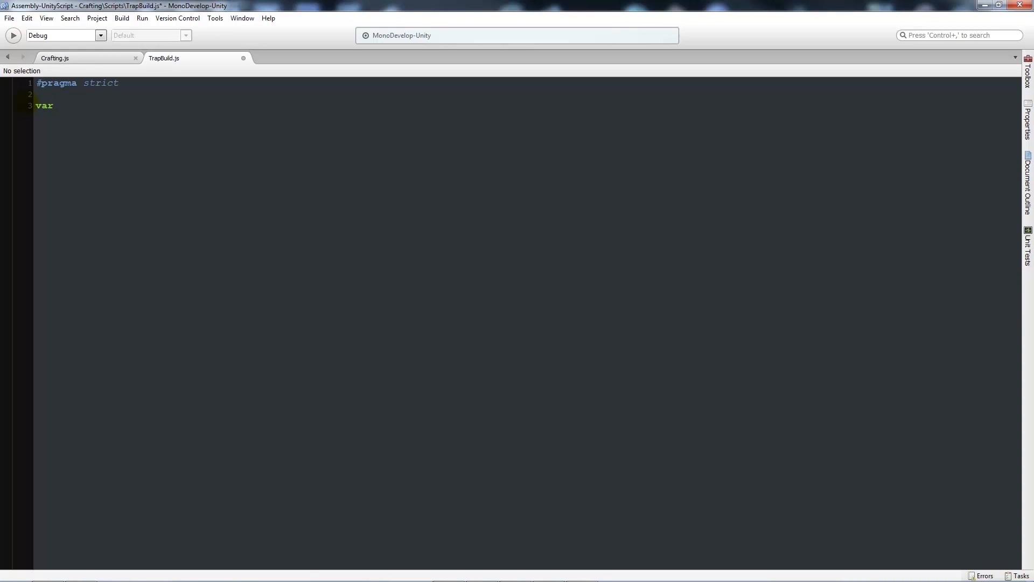
Step: Declare trapPrefab : Transform and player : GameObject variables in TrapBuild.js
type("trap")
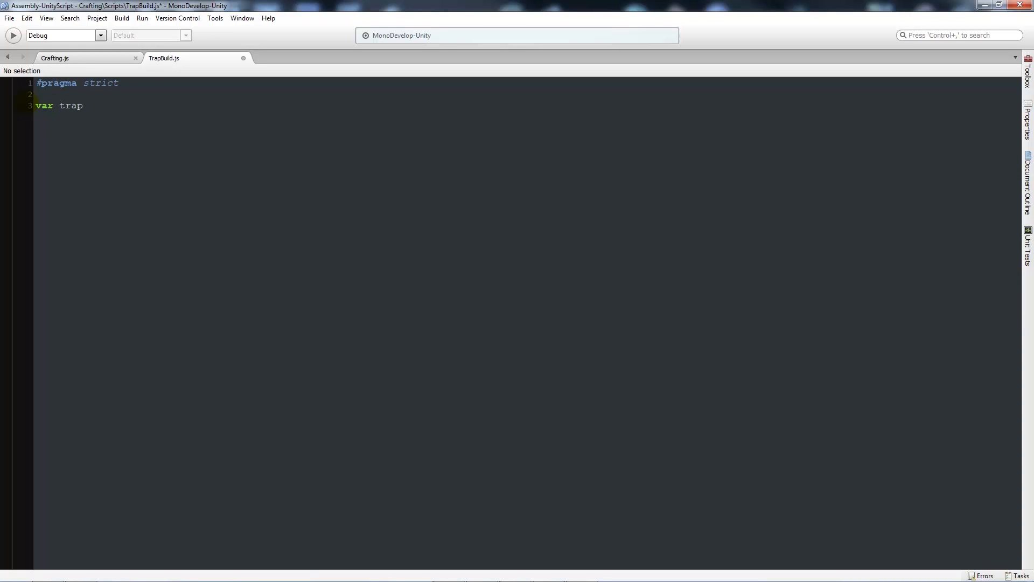
type("Prefab")
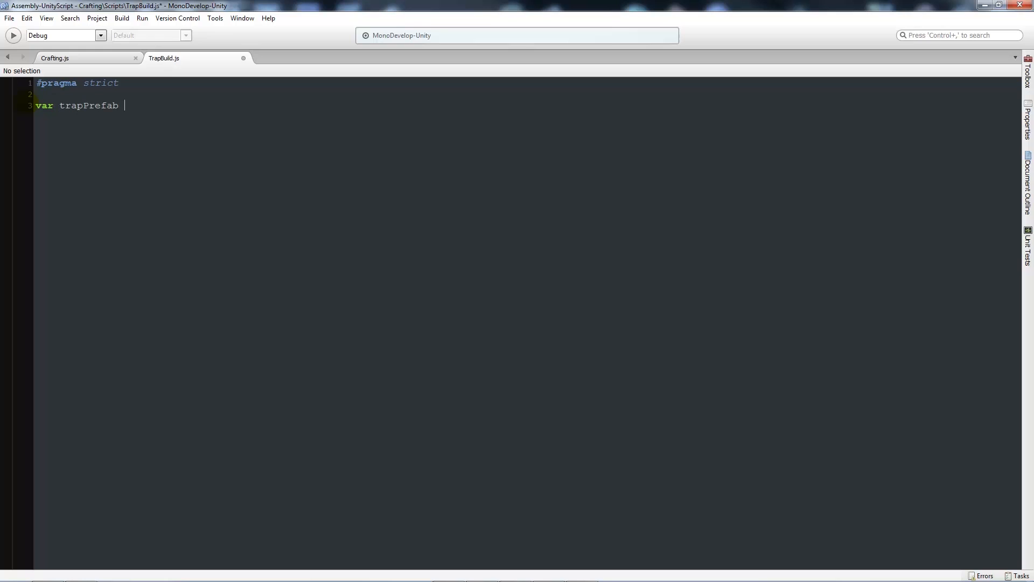
type(": Transform")
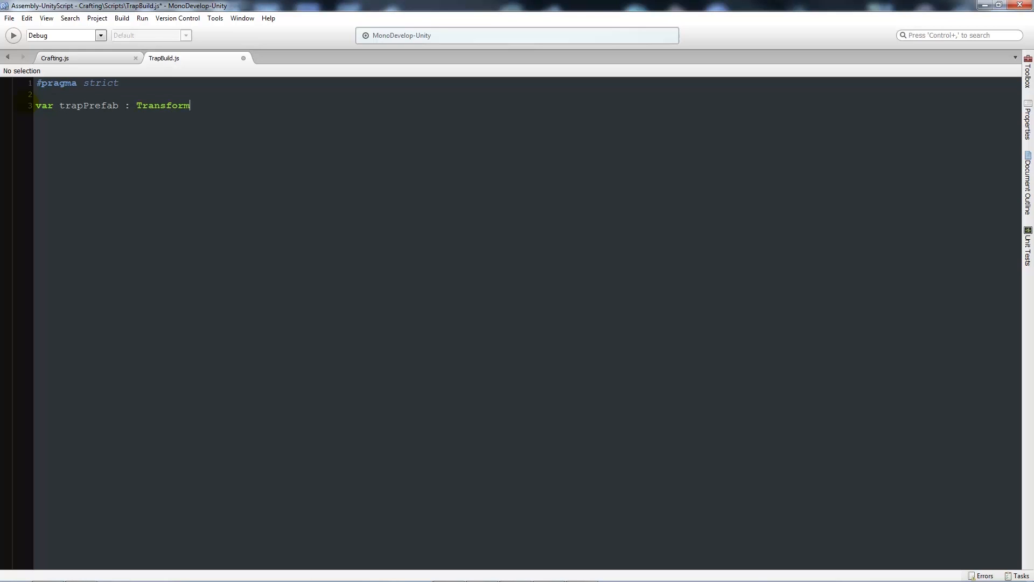
type(";")
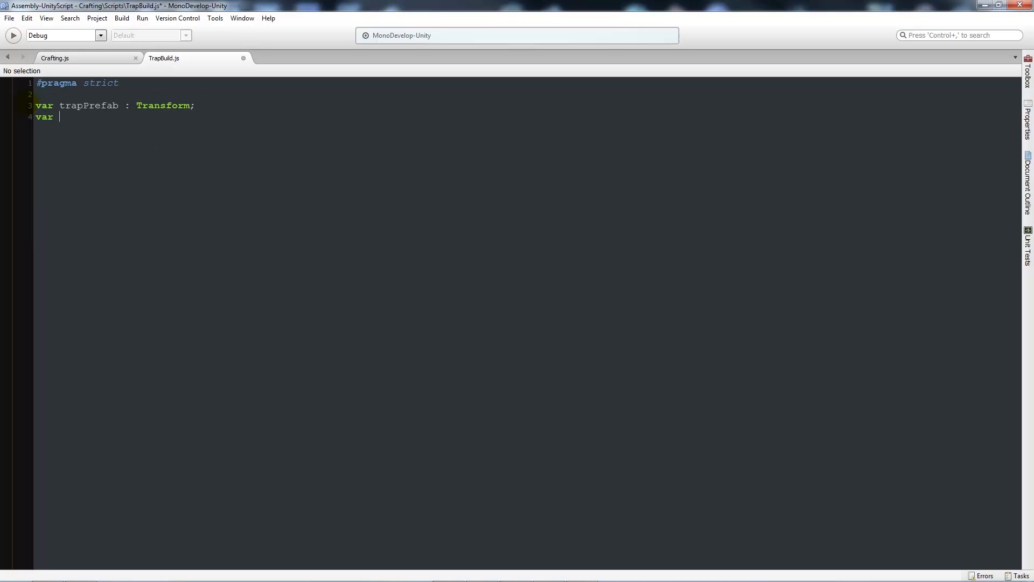
type("player : GameObject;")
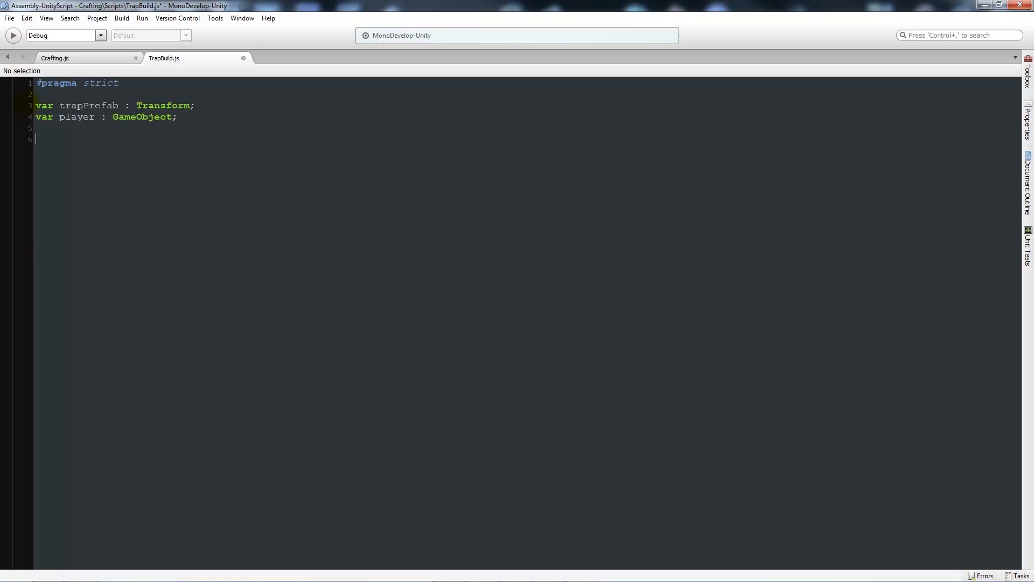
Step: Declare a private canBuild : boolean initialised to true
type("private var canB")
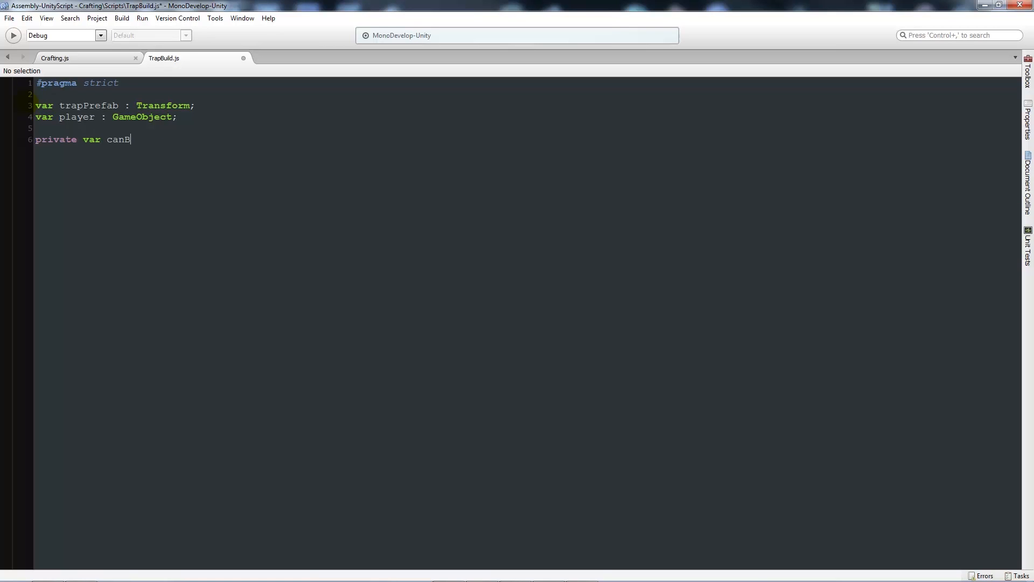
type("uild :")
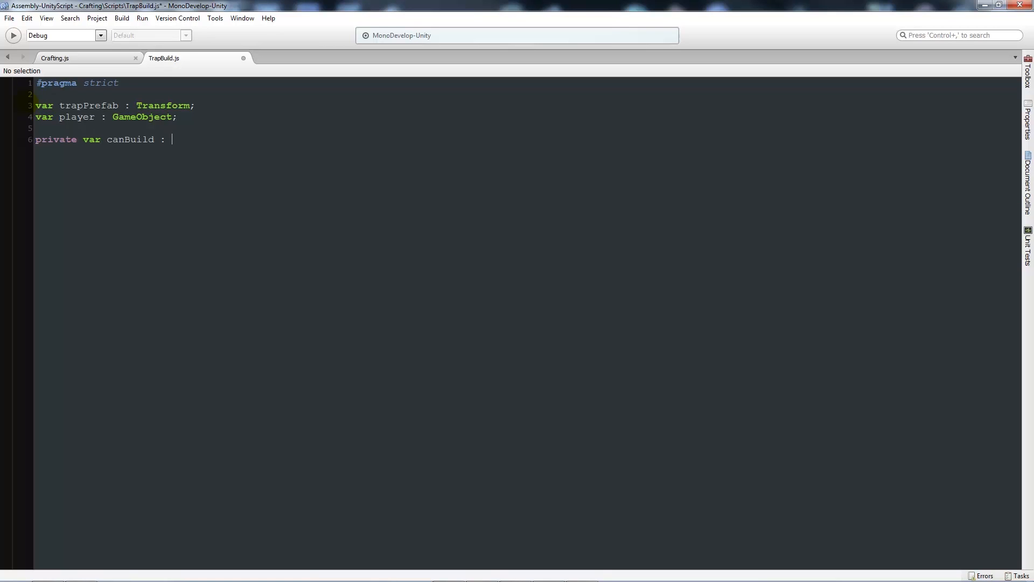
type("boolean =")
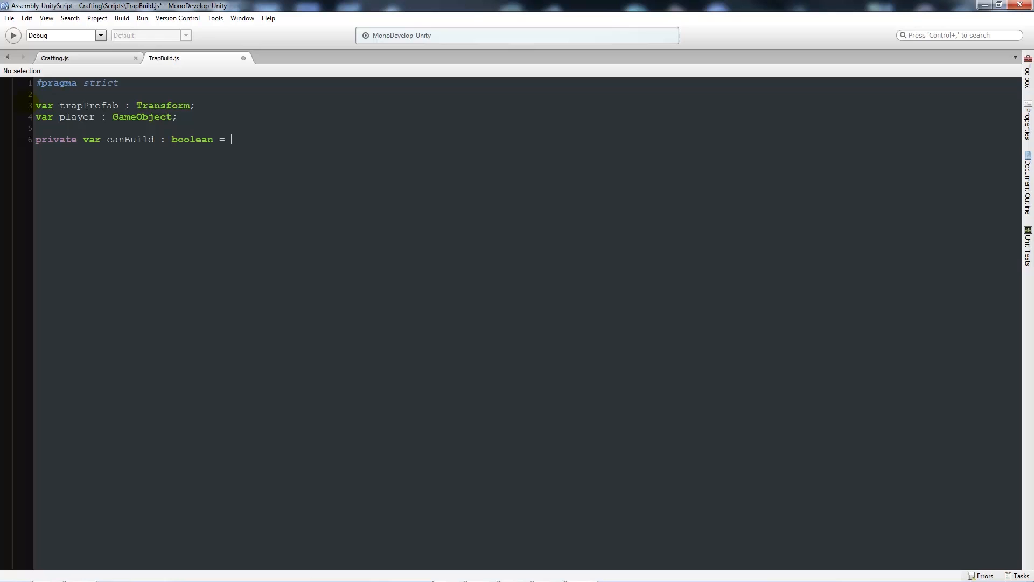
type("true;")
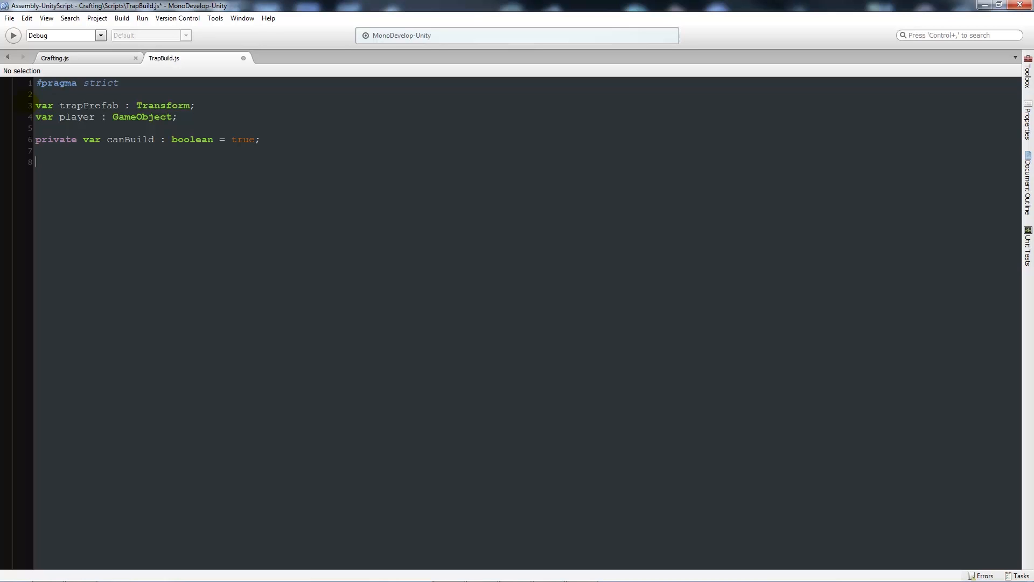
type("function S")
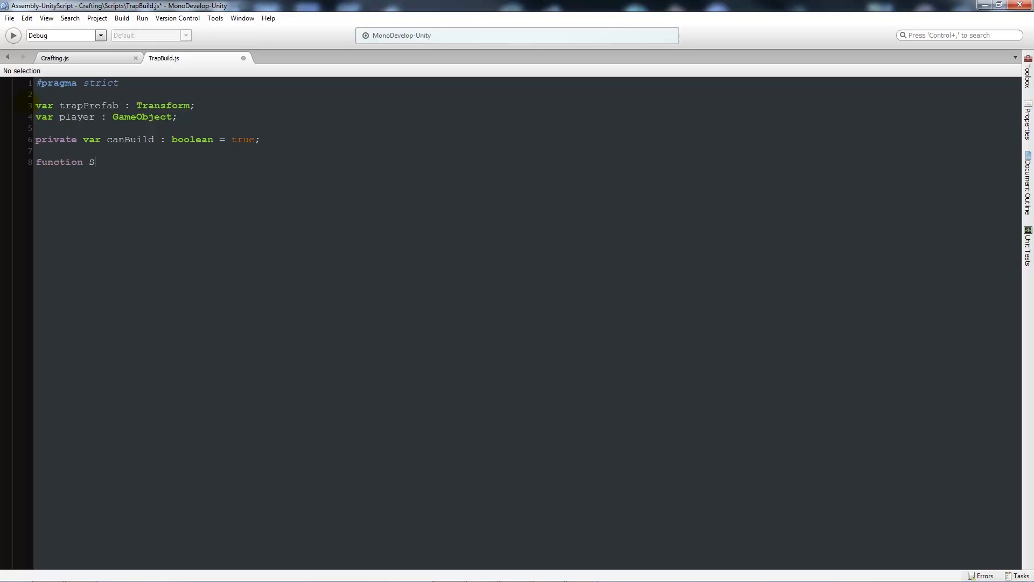
Step: Write Start() setting renderer.material.color to red and its alpha to 0.5
type("tart()")
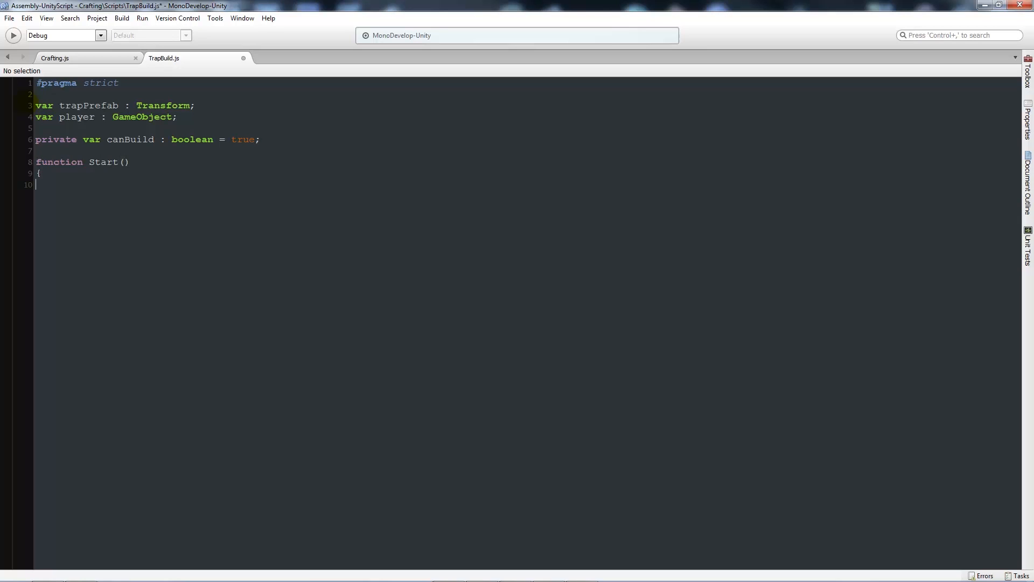
type("}")
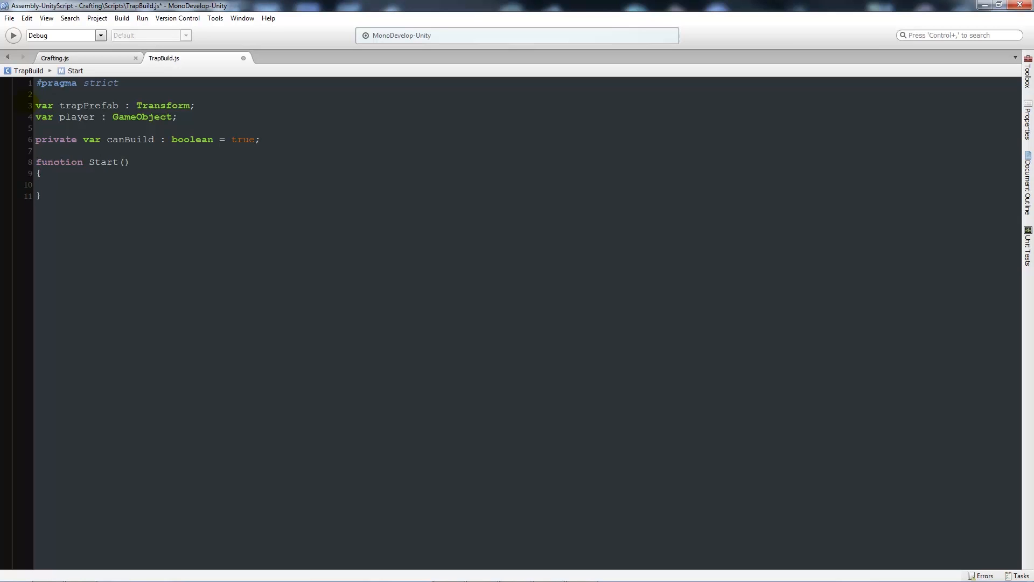
type("renderer")
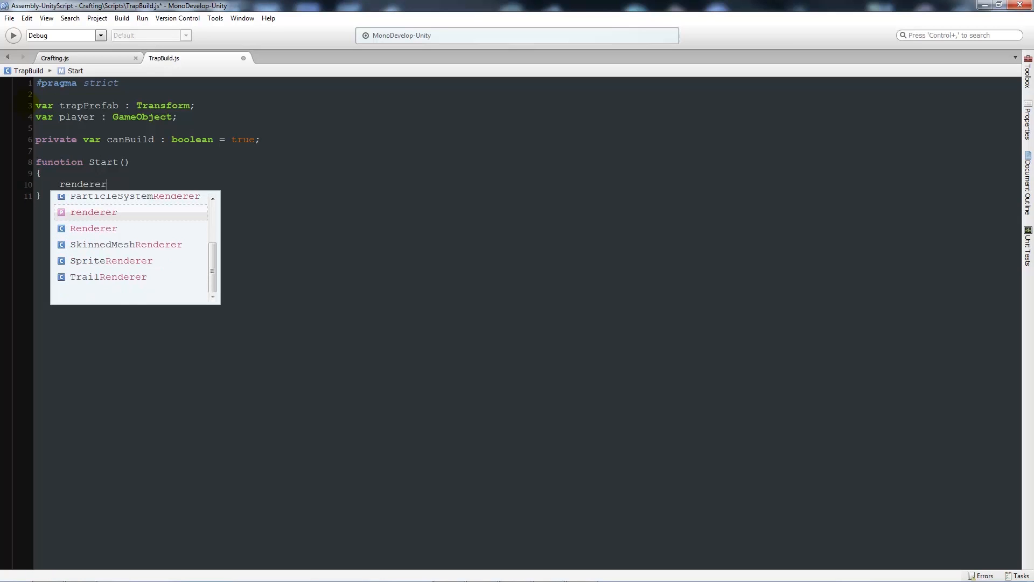
type(".ma")
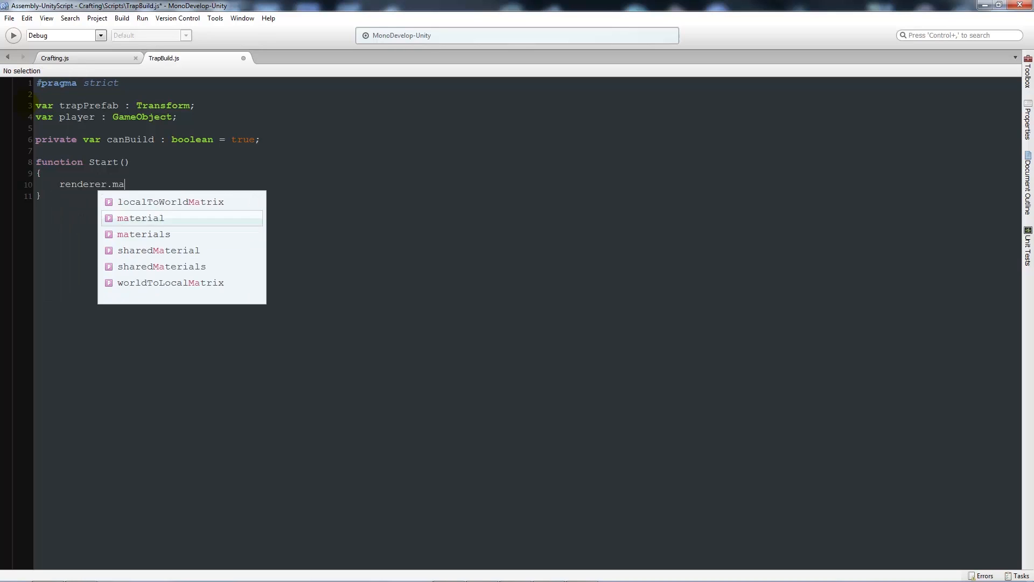
type("terial.color =")
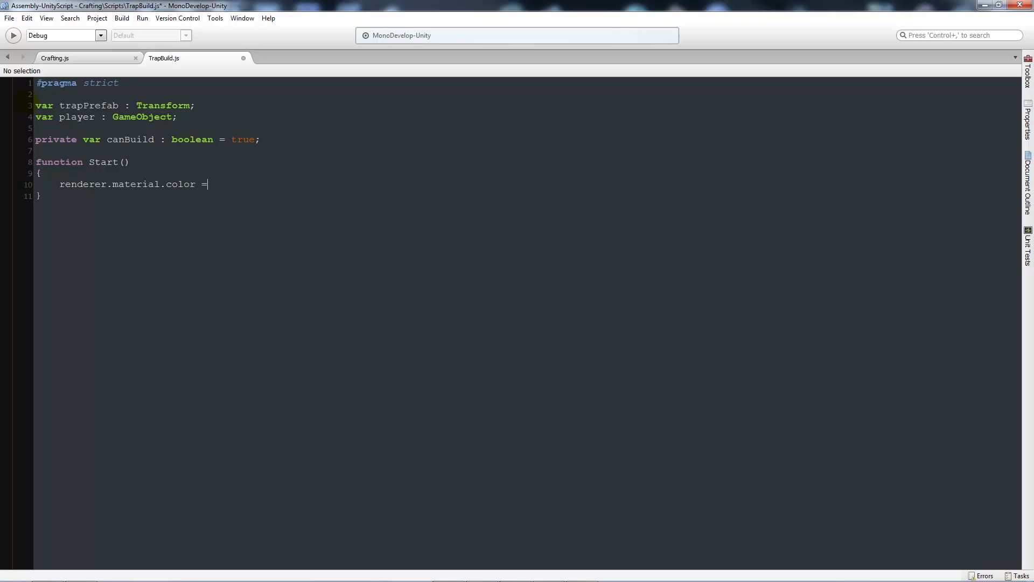
type("color.red;")
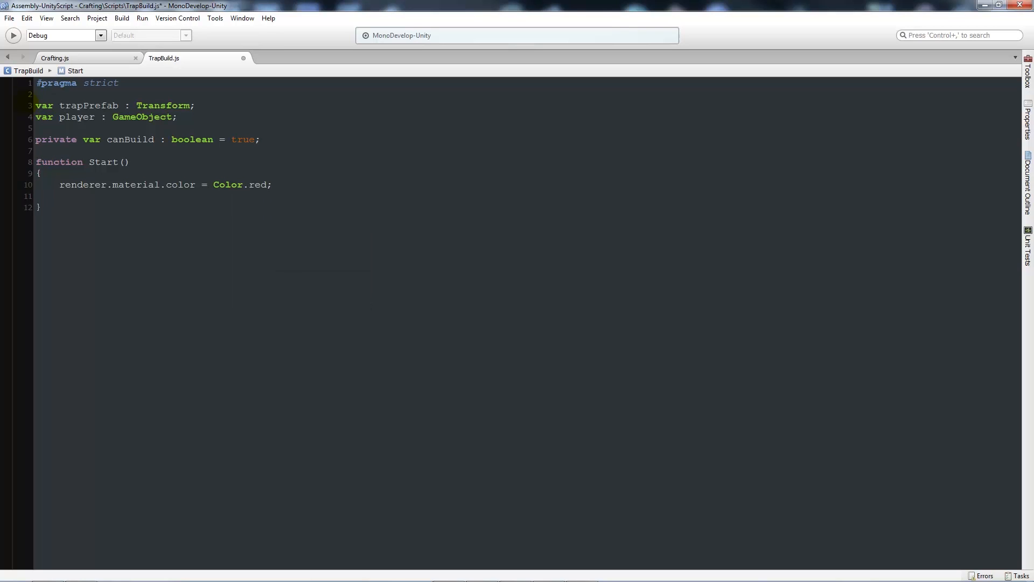
type("renderer")
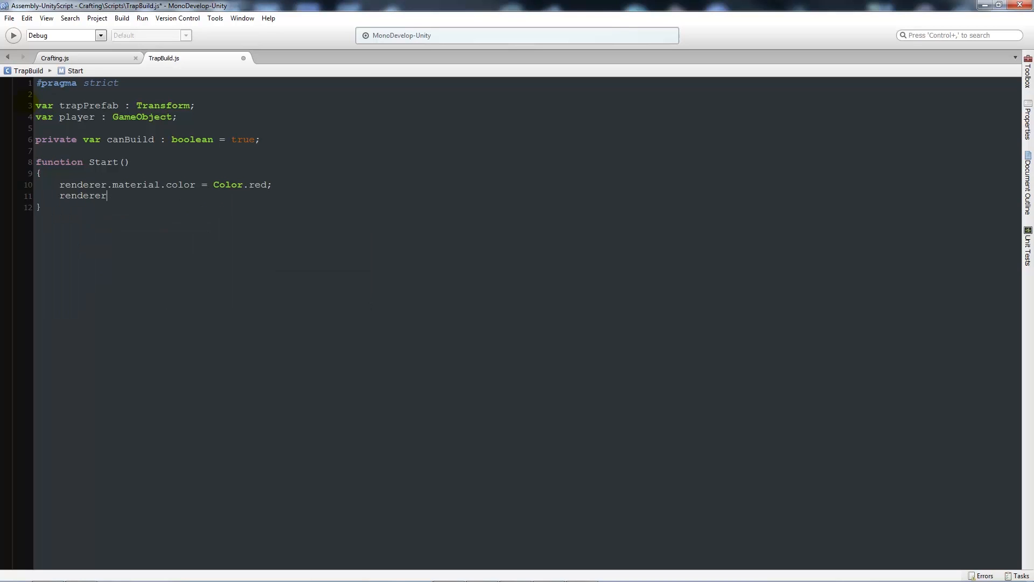
type(".material")
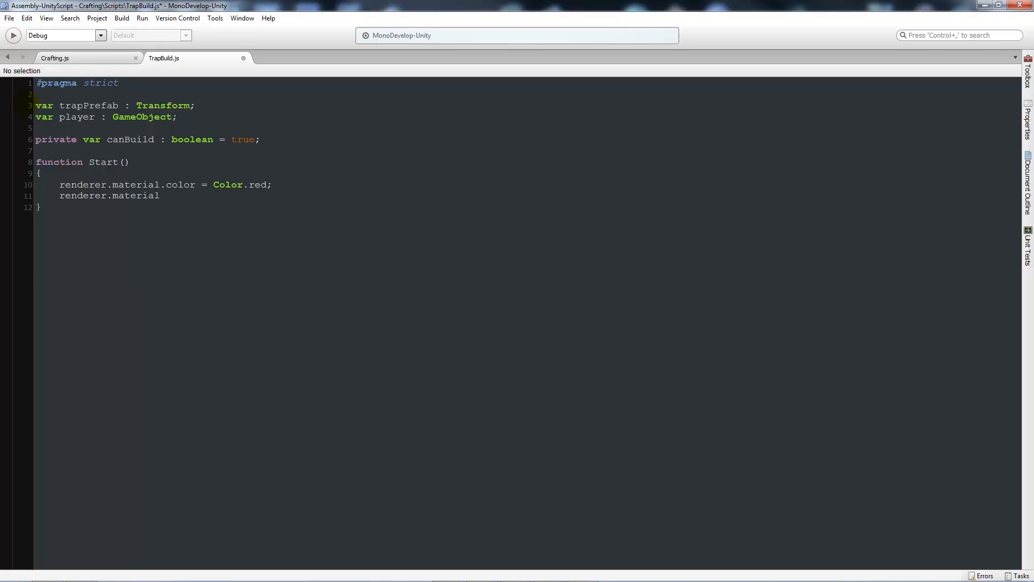
type(".color.a =")
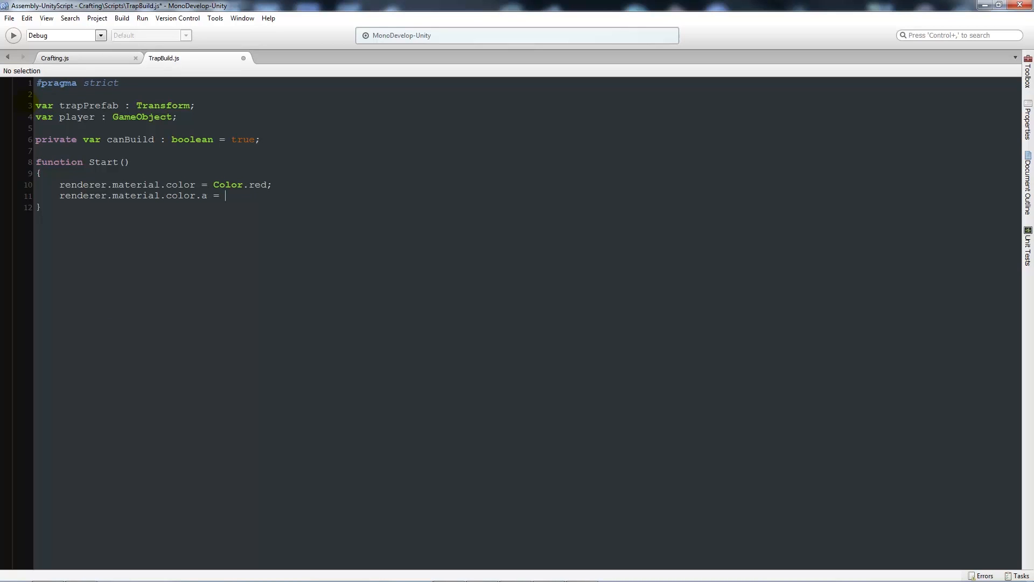
type("0.5;")
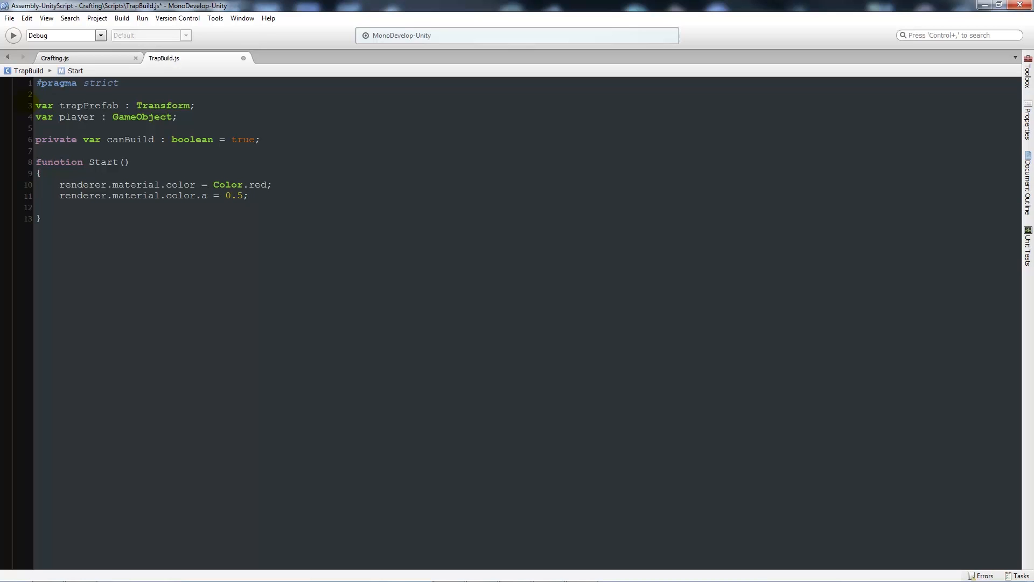
Step: Set player = GameObject.Find("First Person Controller") in Start()
type("player =")
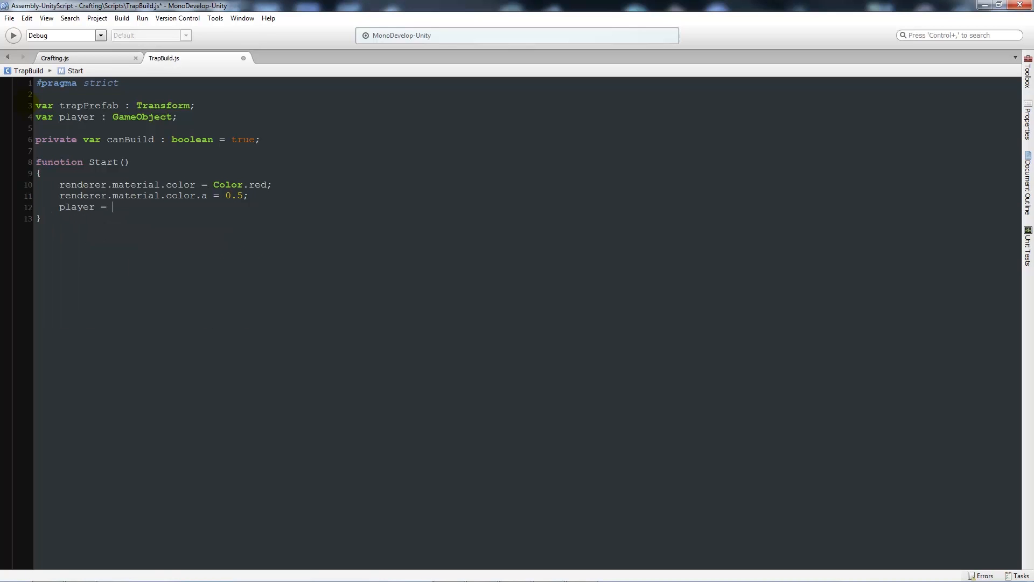
type("GameObject")
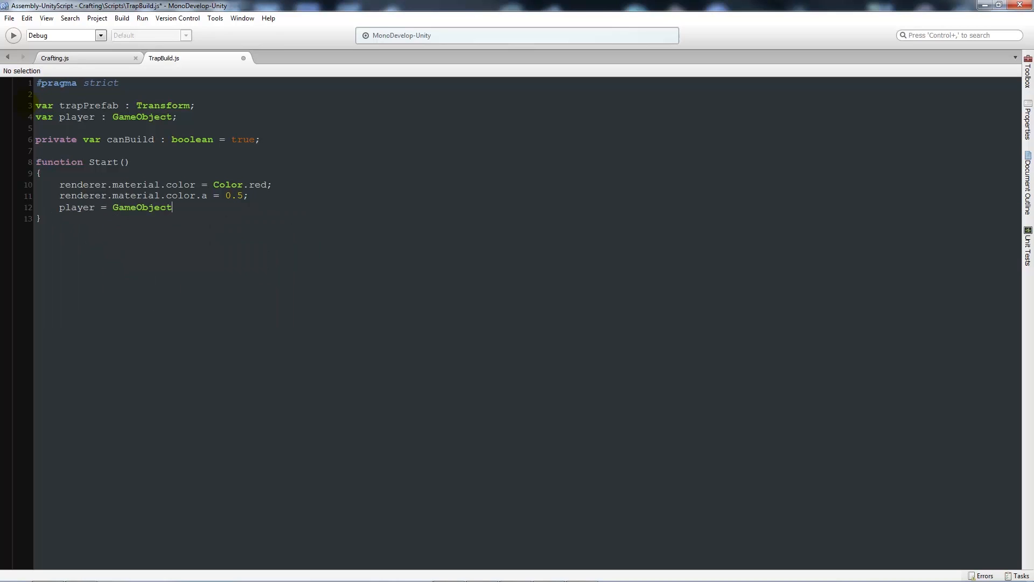
type(".Find(\"")
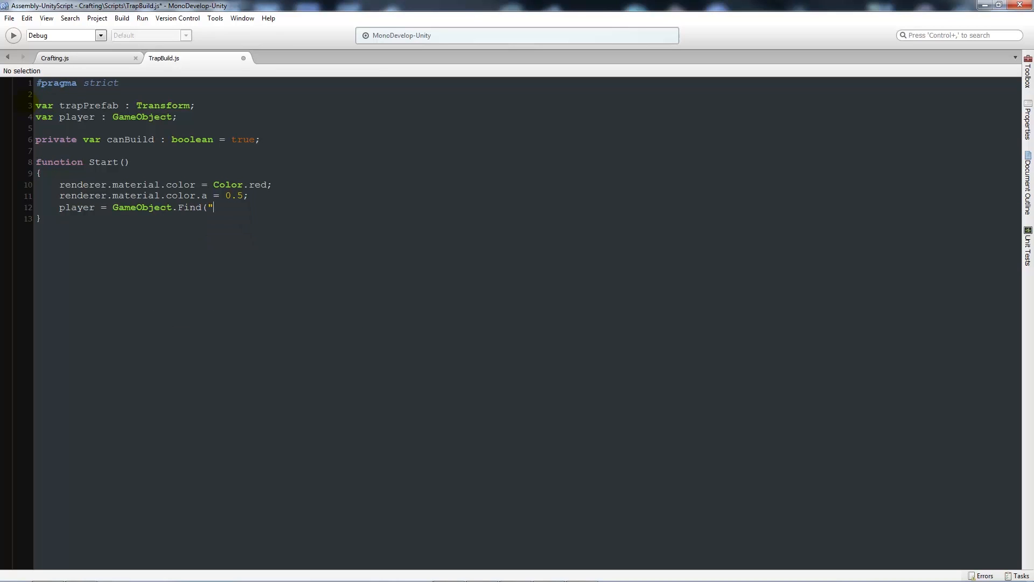
type("First Per")
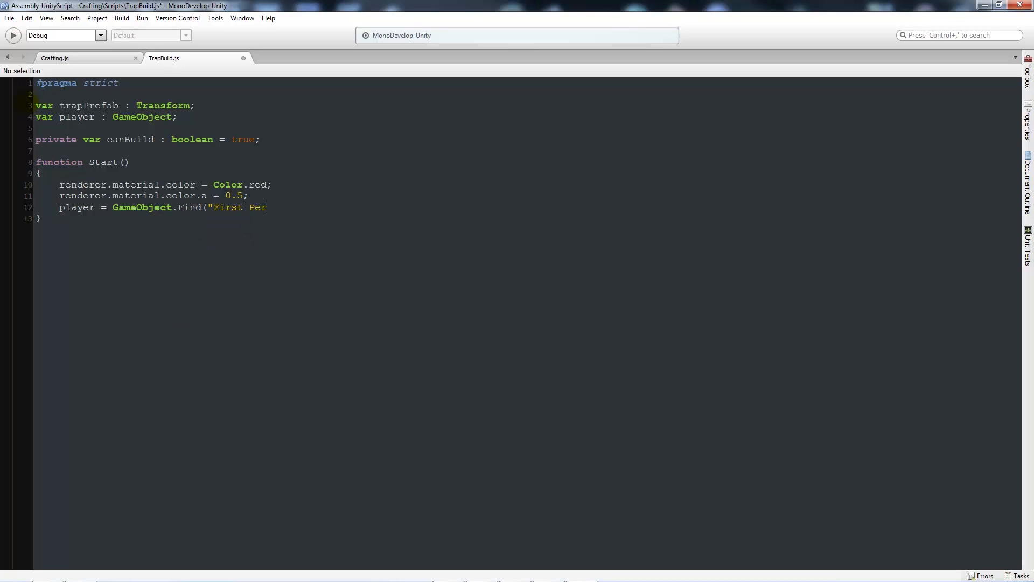
type("son Controller")
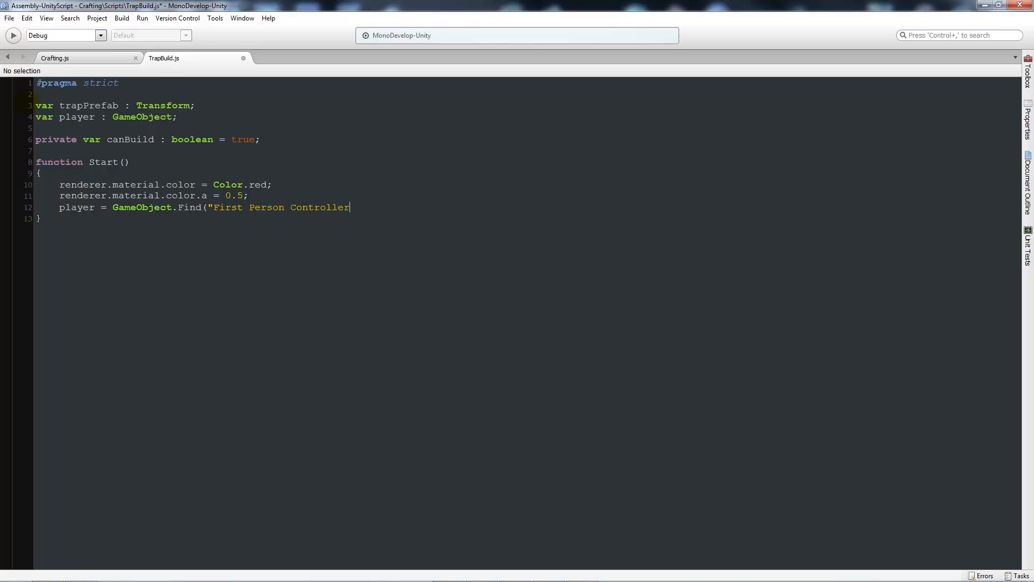
type("\");")
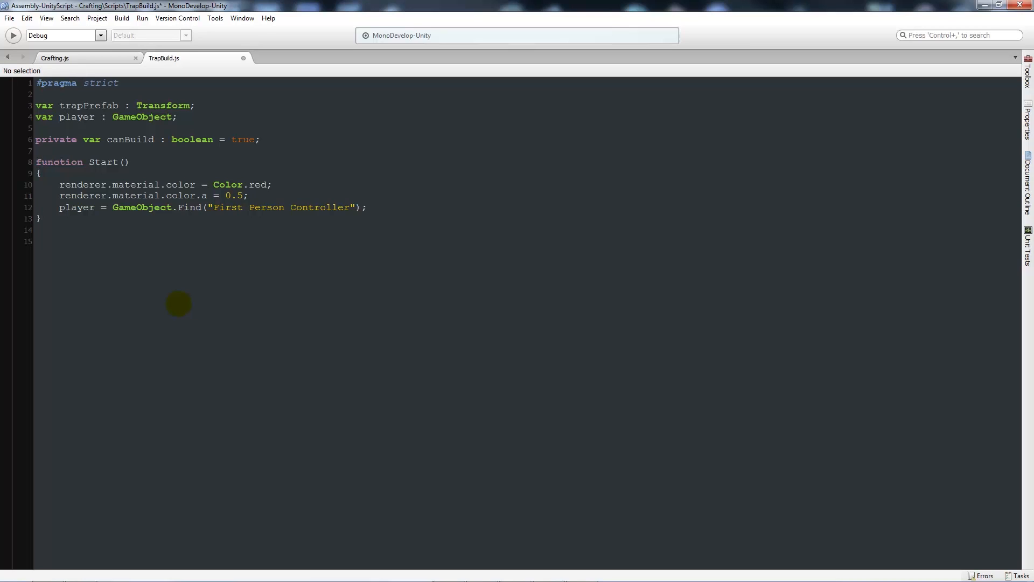
Step: Declare function OnTriggerEnter(col : Collider)
type("function")
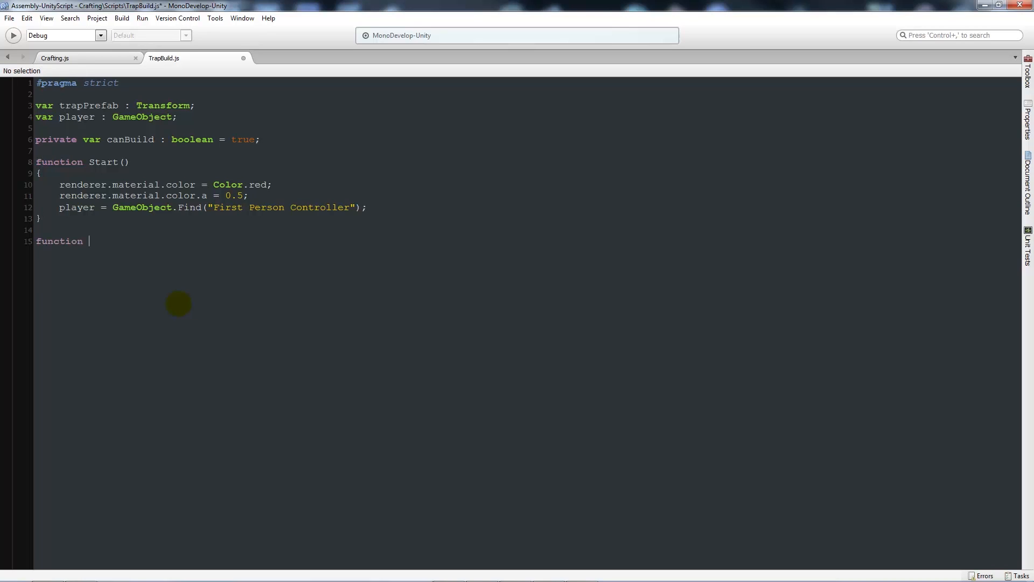
type("OnTrig")
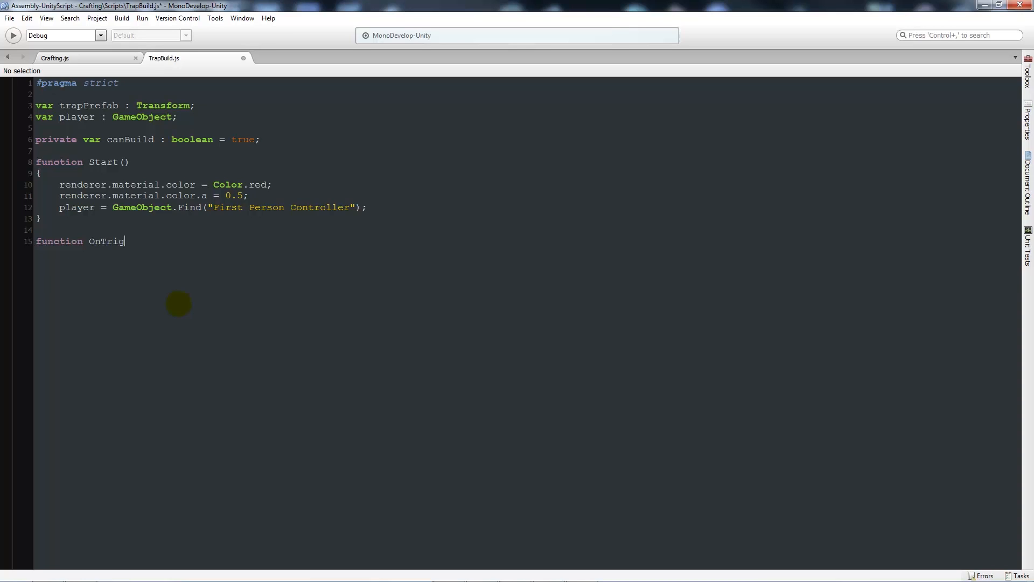
type("gerEnter")
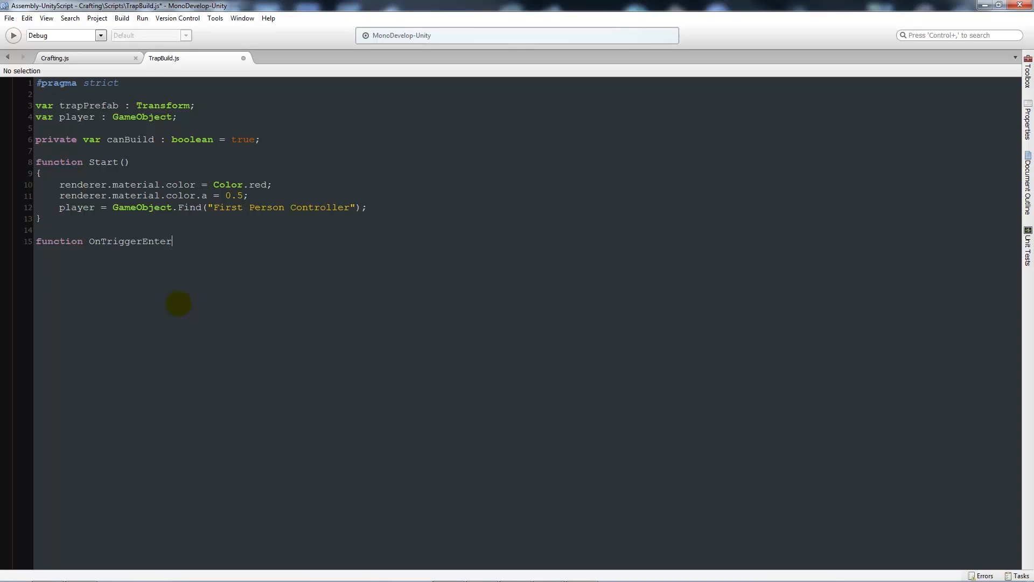
type("( c")
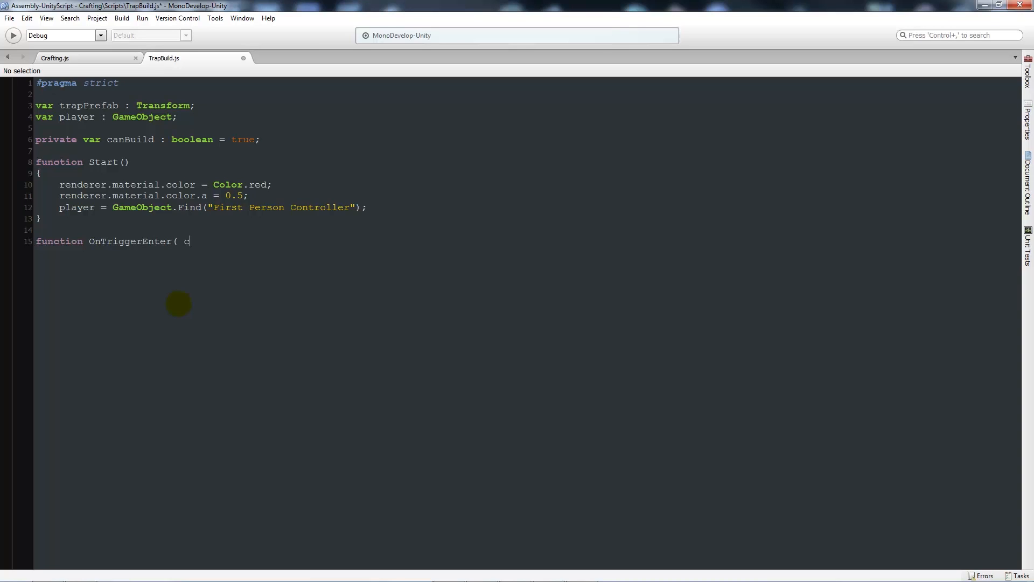
type("ol : Colli")
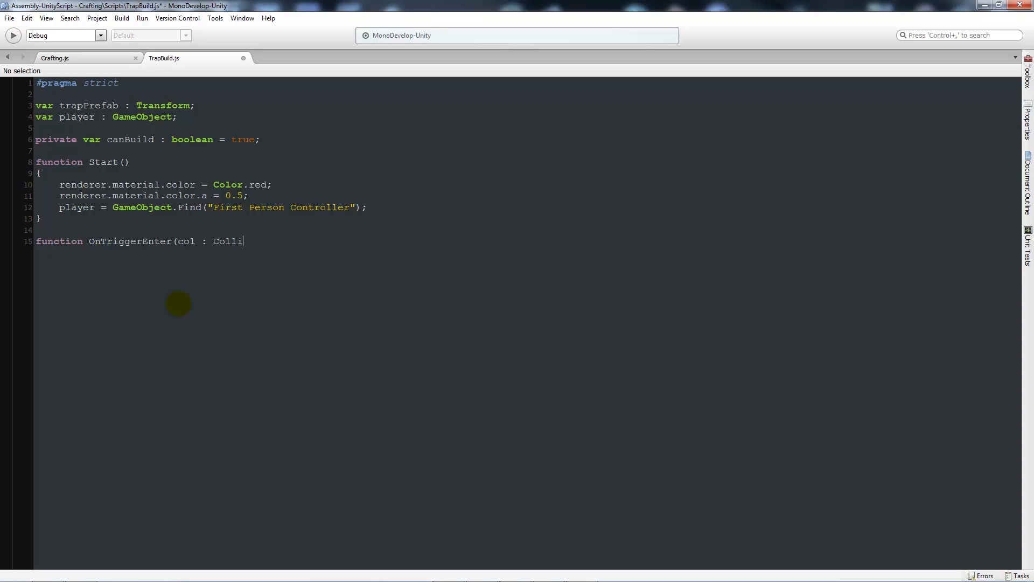
type("der)")
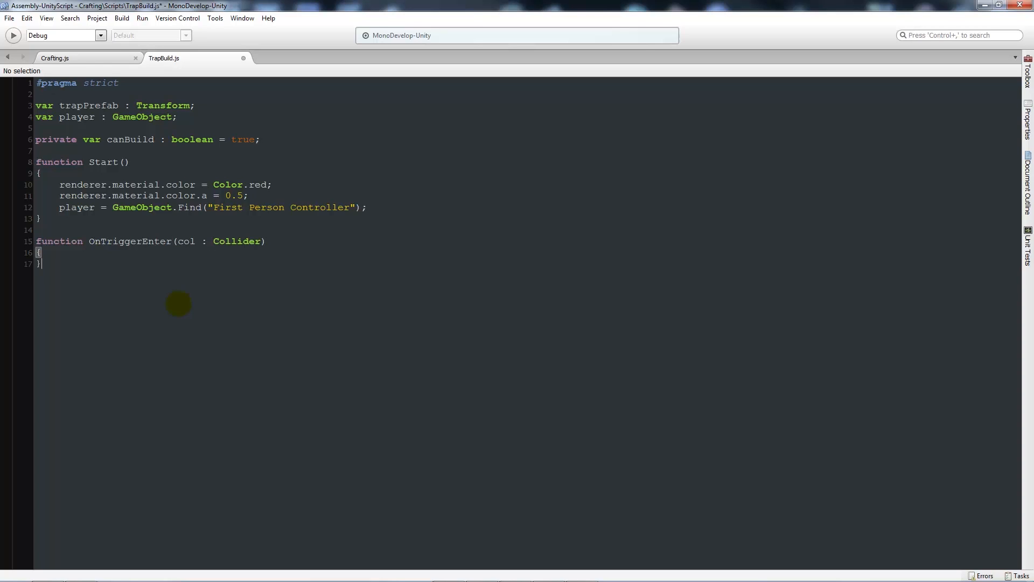
Step: Add an if checking col.gameObject.tag == "AnimalTrack"
type("if")
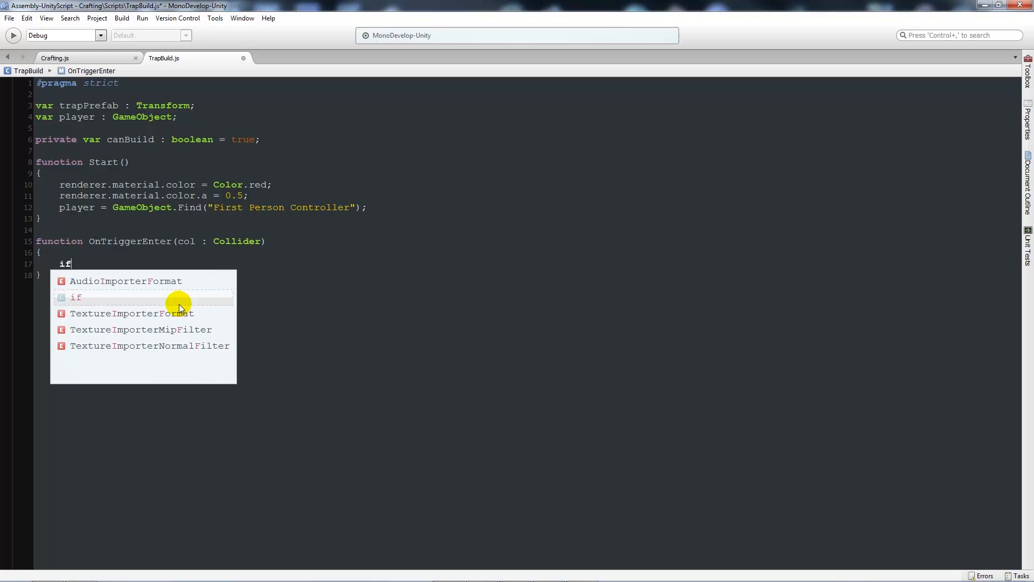
type("(Color")
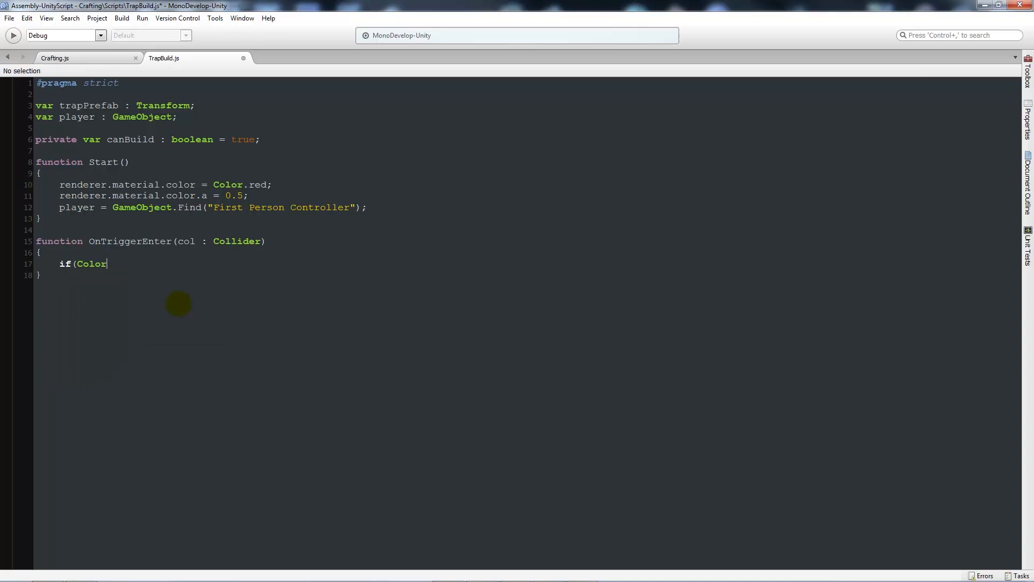
type("Col.gam")
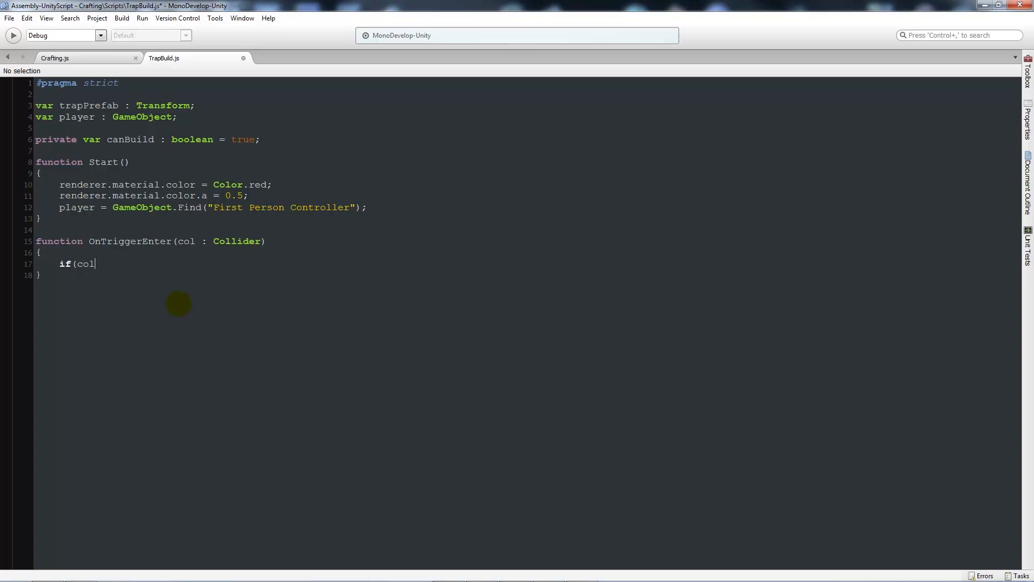
type(".gameObject")
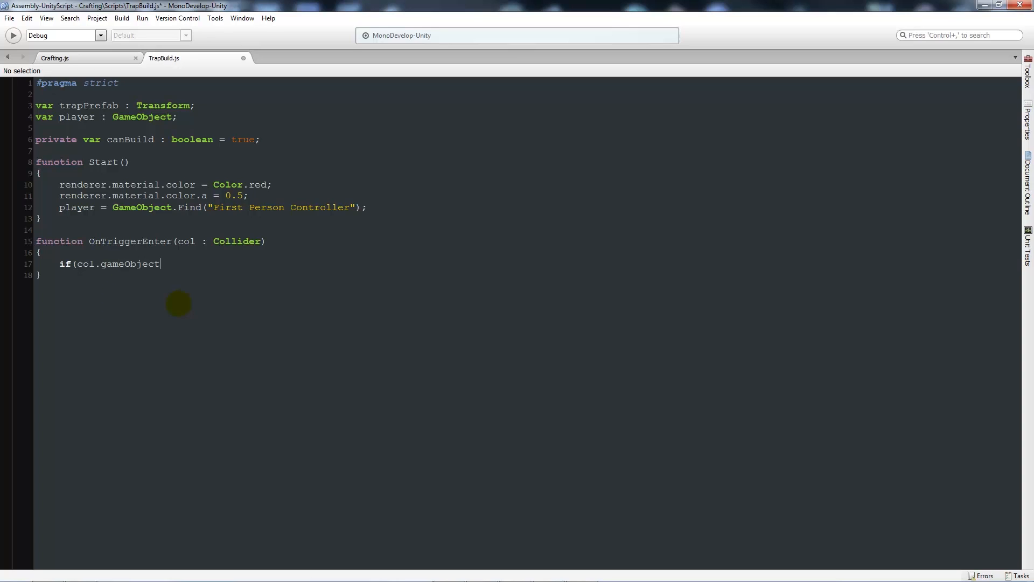
type(".tag ==")
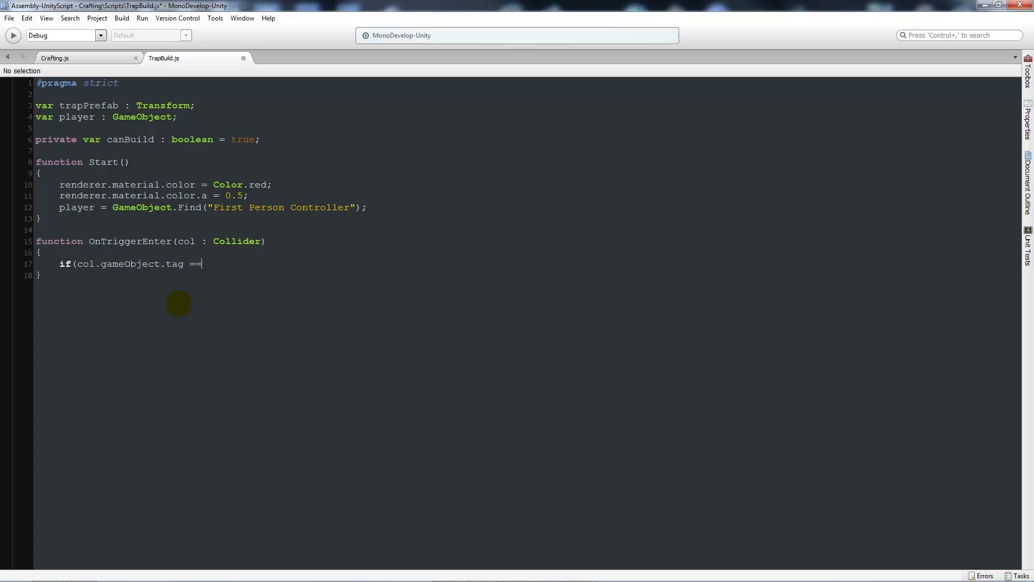
type("\"")
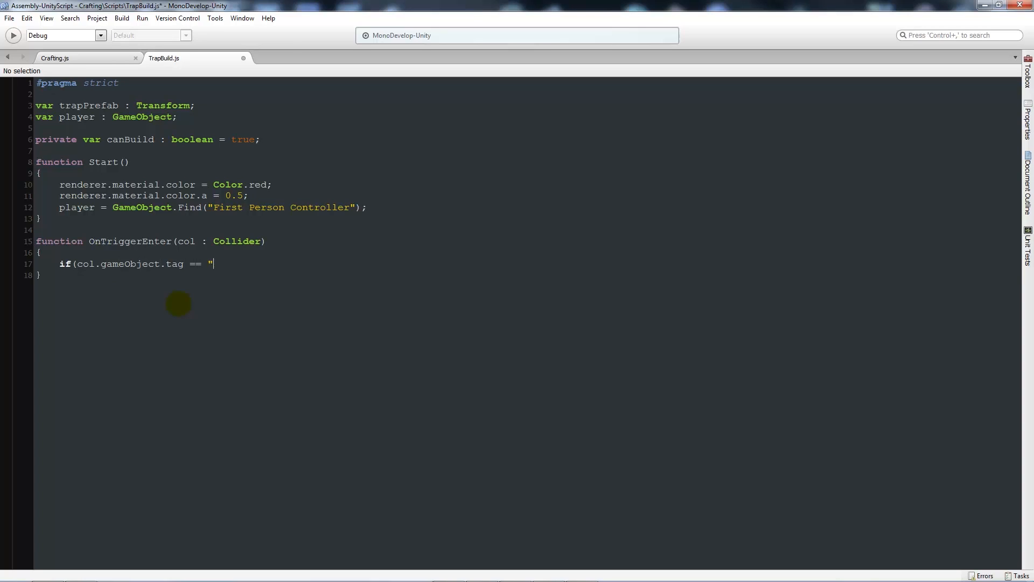
type("Animal")
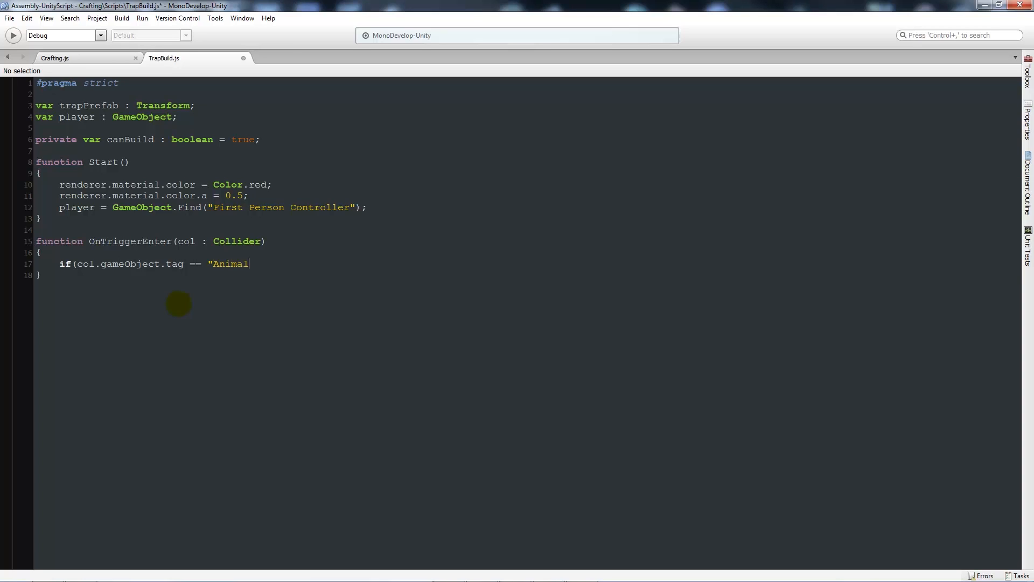
type("Track\"")
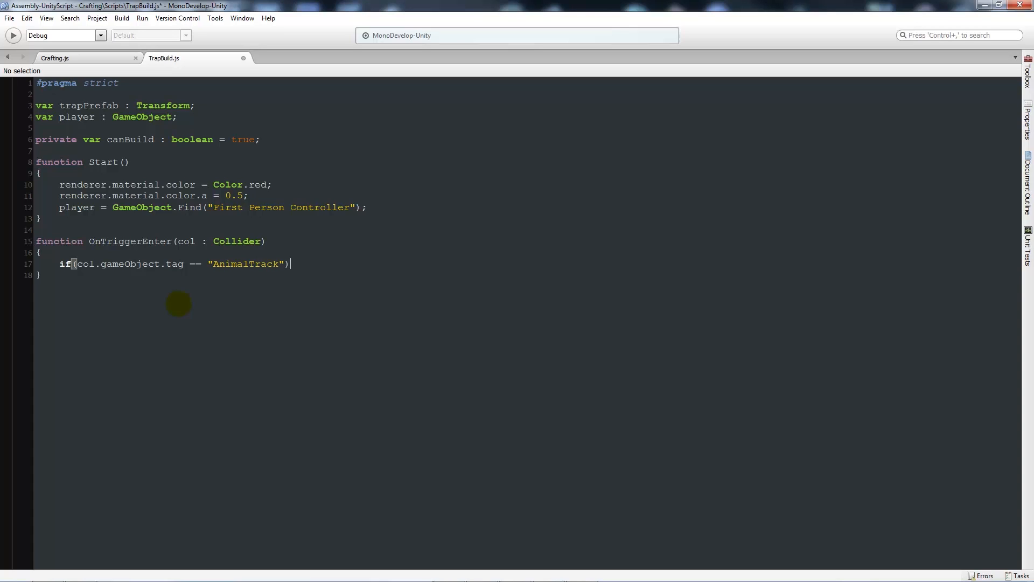
type("{")
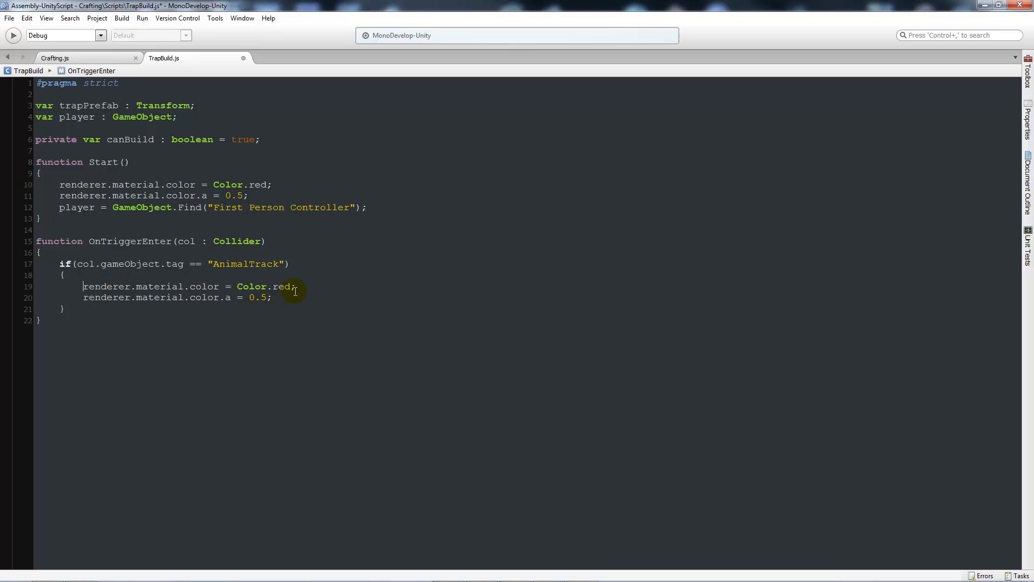
Step: Inside the if, set the colour green at 0.5 alpha and canBuild = true
type("green")
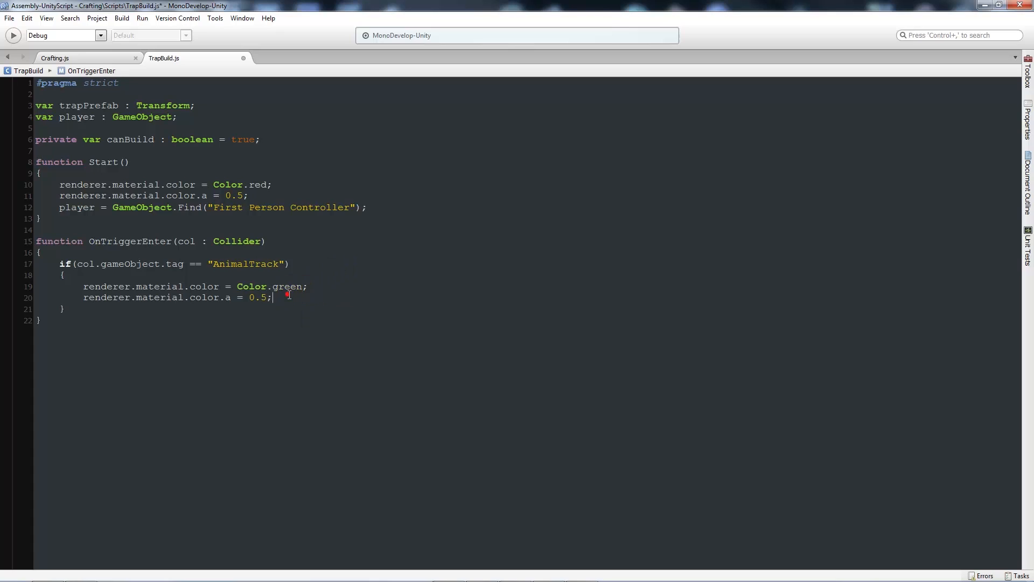
type("canbu")
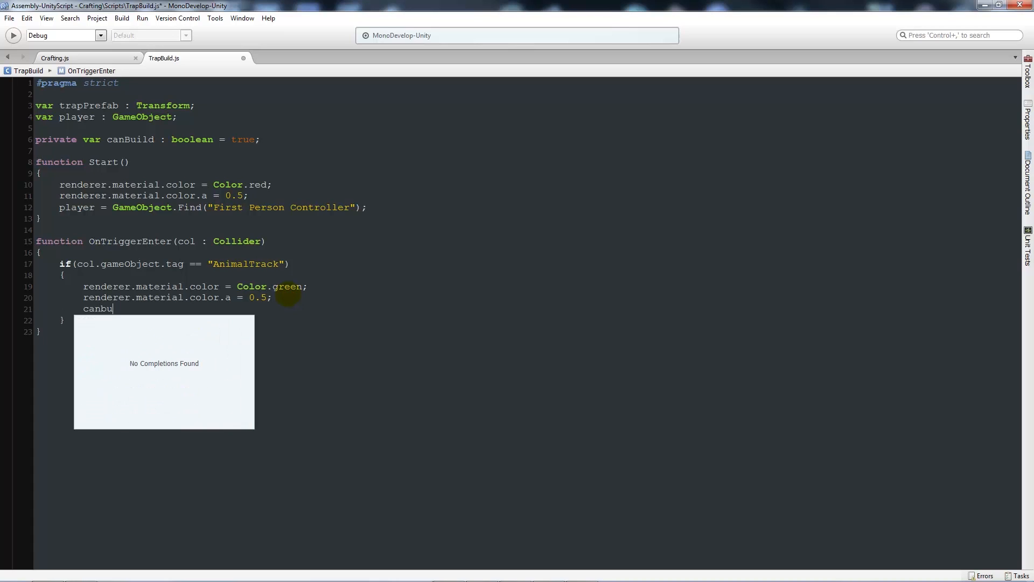
type("ild")
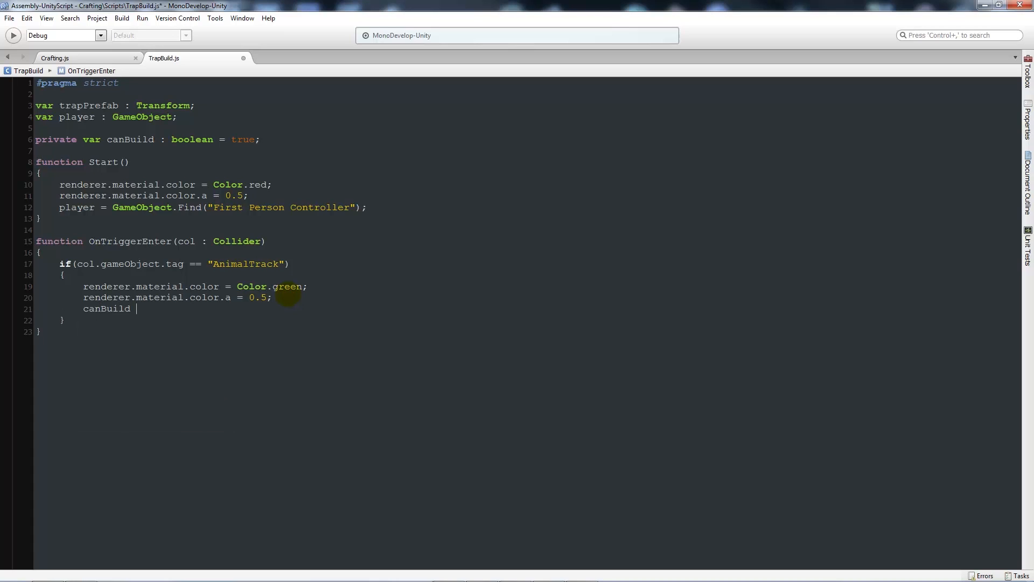
type("= t")
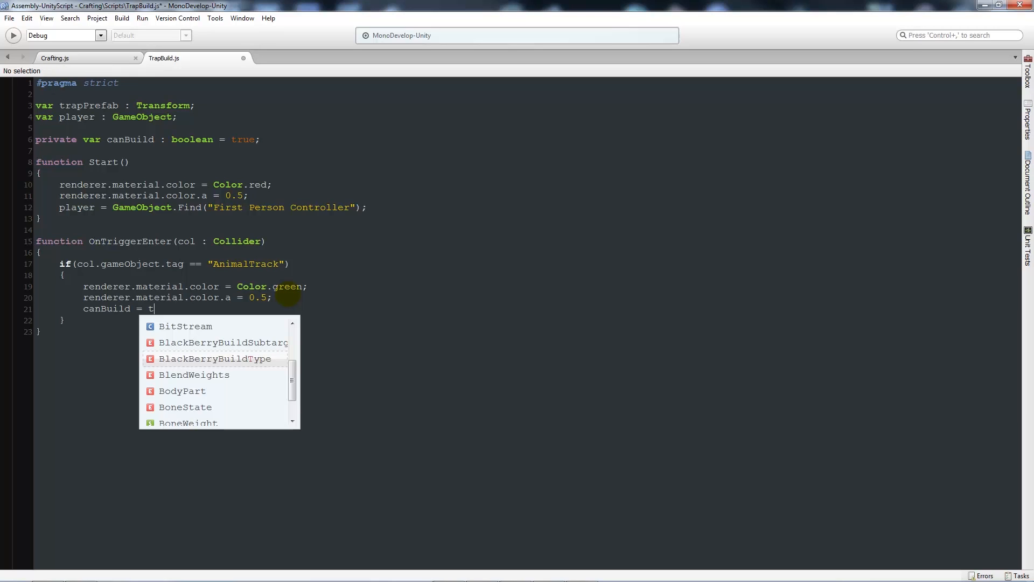
type("rue;")
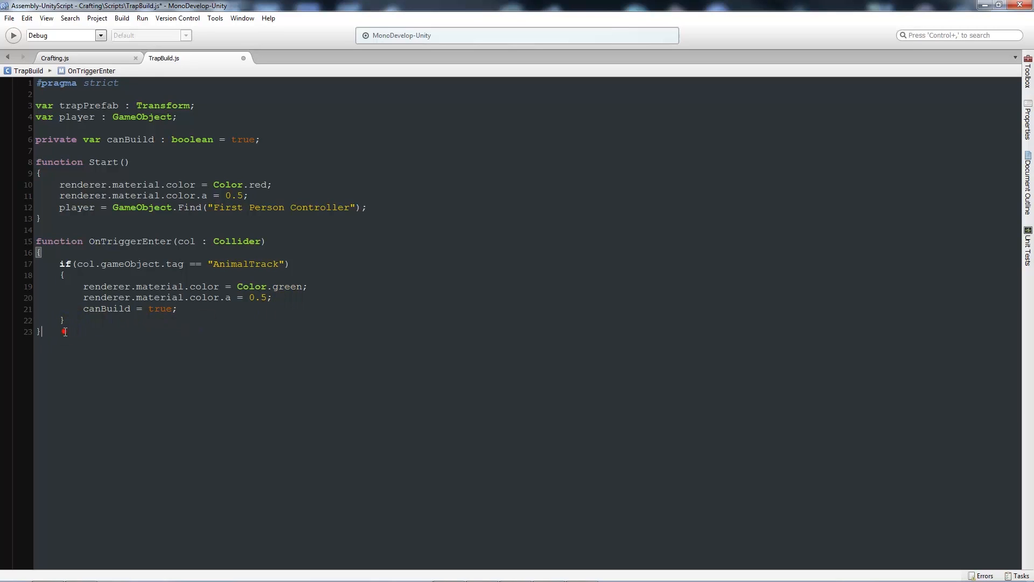
type("function On")
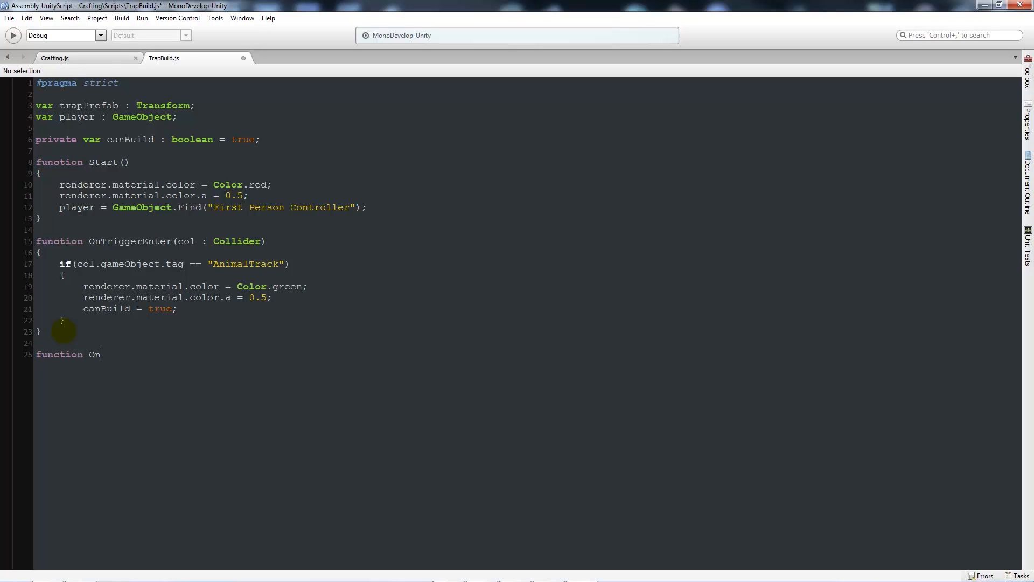
Step: Write OnTriggerExit(col : Collider) turning AnimalTrack hits red at 0.5 alpha with canBuild false
type("TriggerExit")
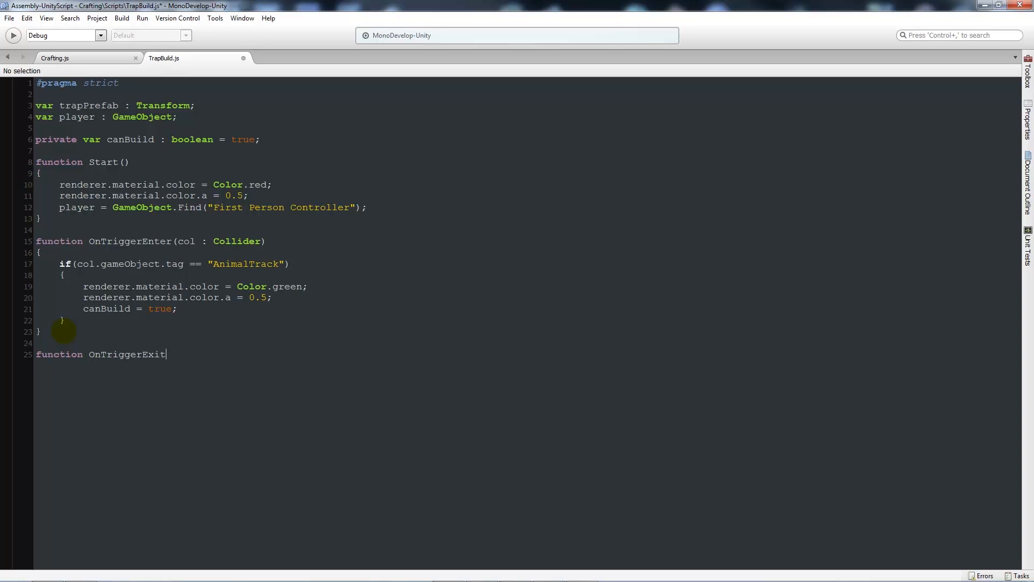
type("(")
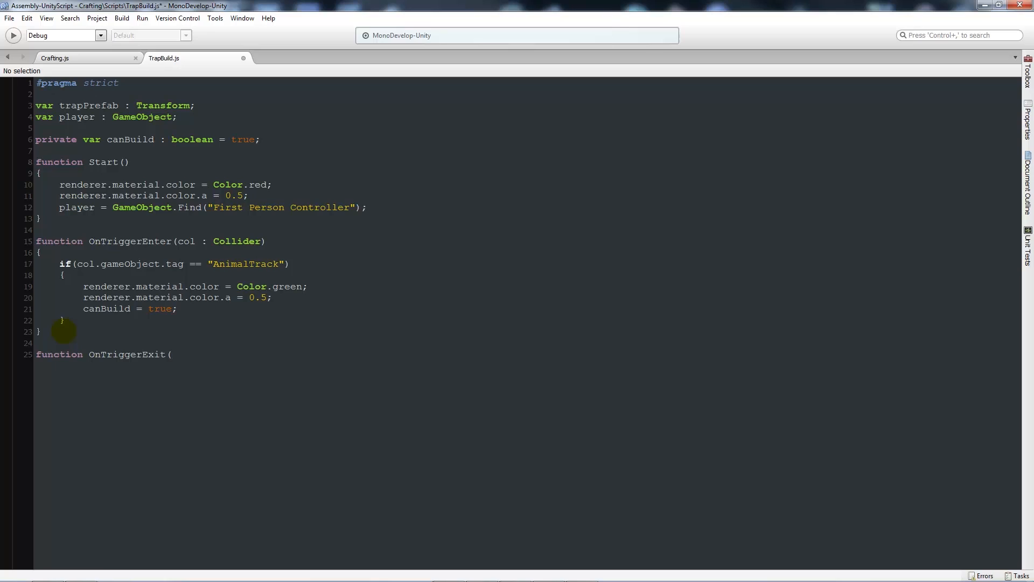
type("col : Collider")
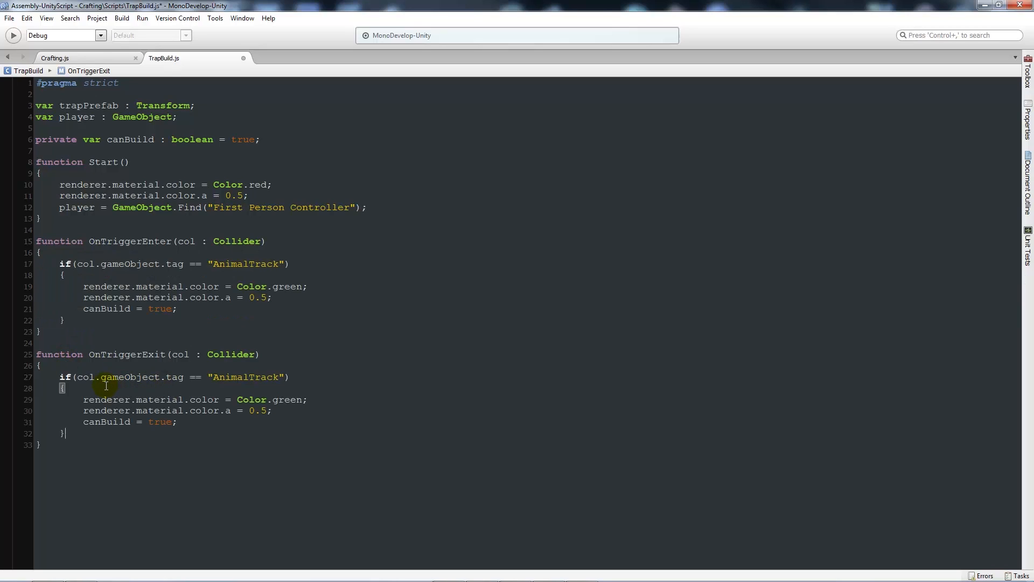
mouse_move(179, 399)
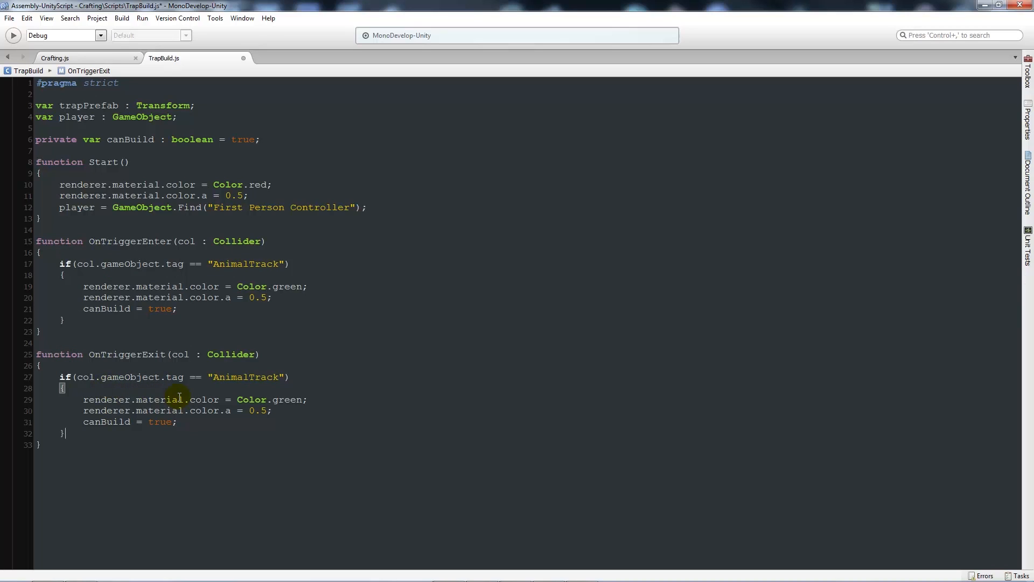
mouse_move(252, 392)
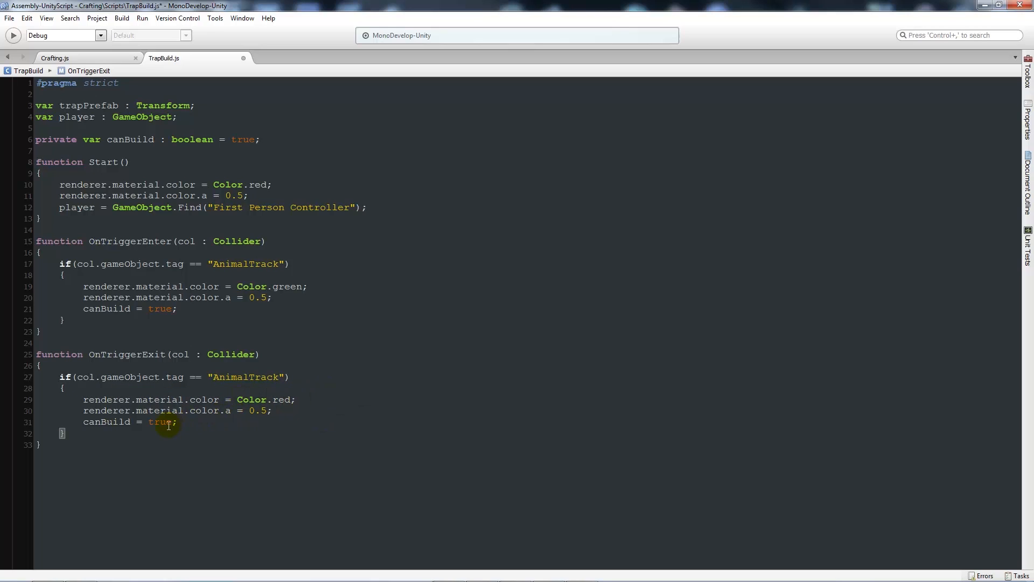
type("fals")
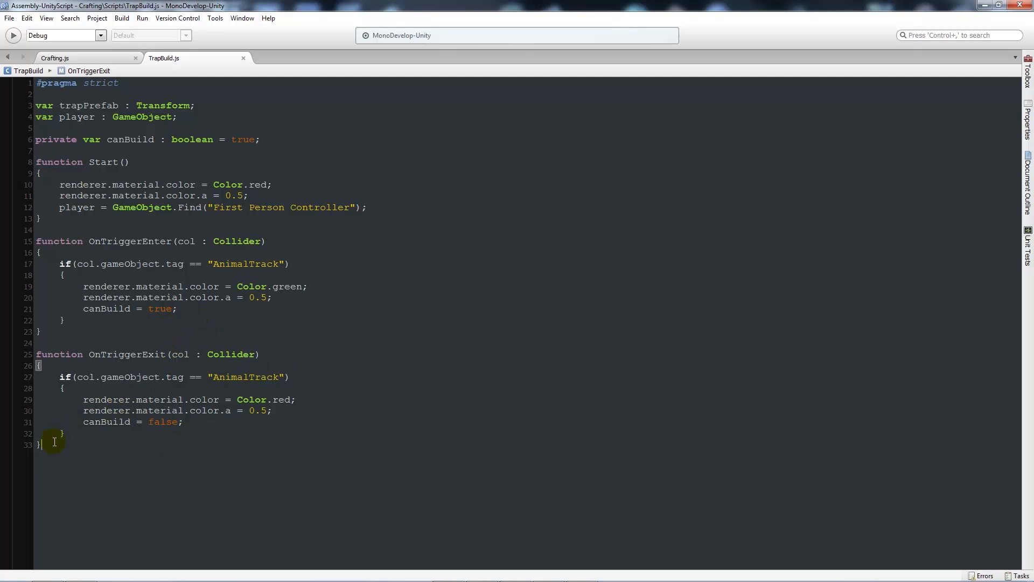
scroll("down", 3)
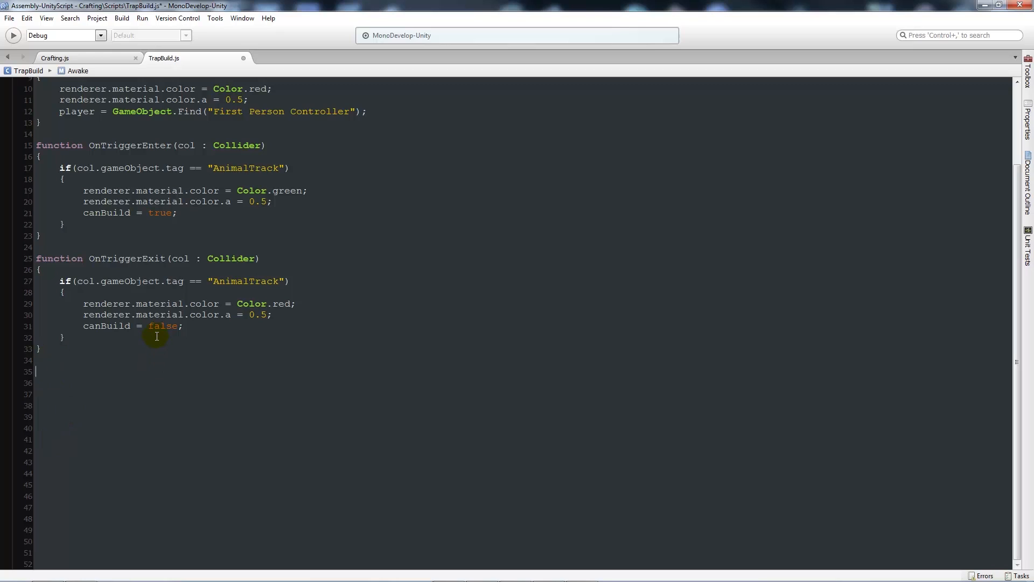
Step: Write Update() with an if checking Input.GetKey("b") && canBuild
type("function Update(")
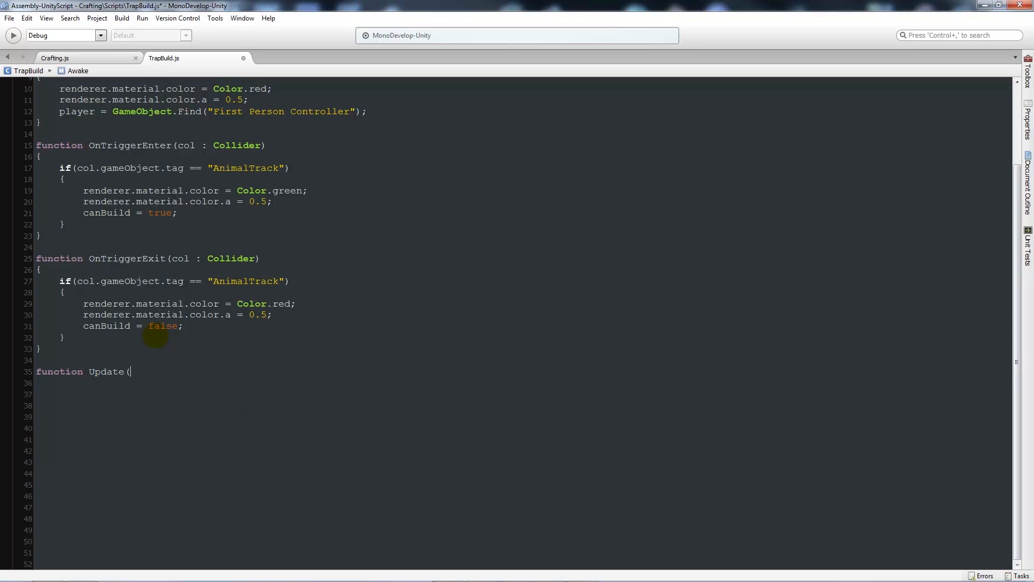
type(")")
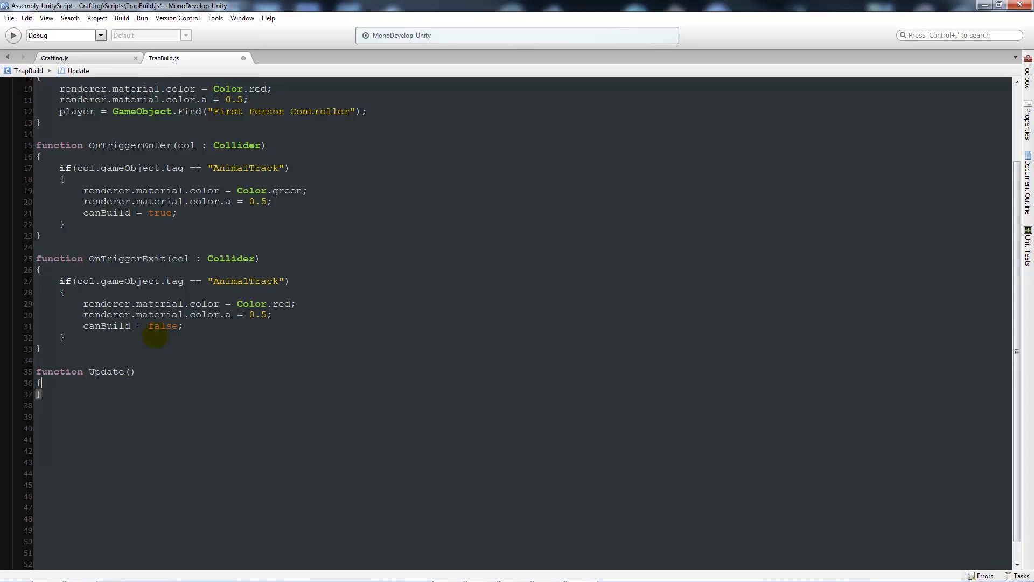
type("if(Input")
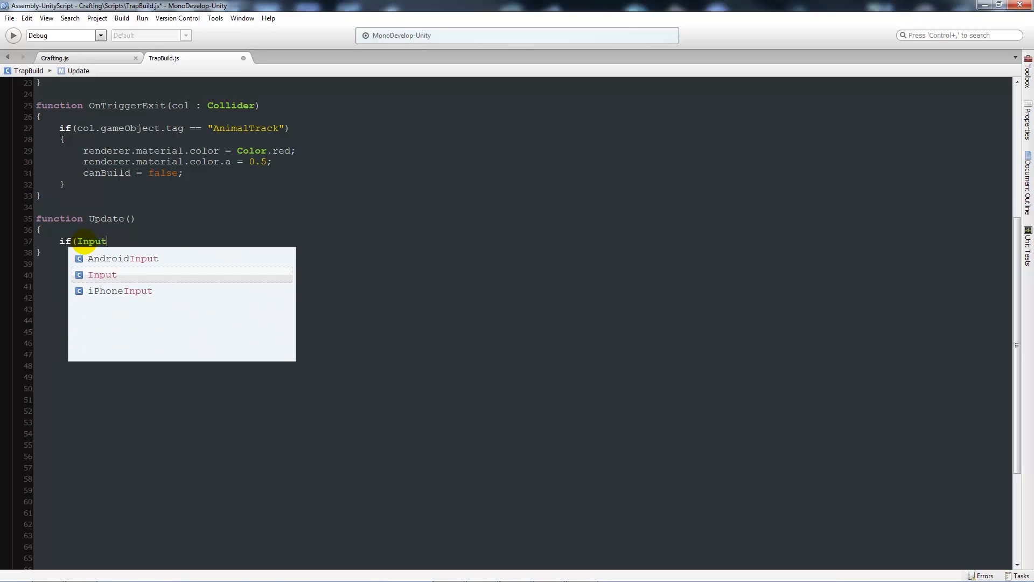
type(".")
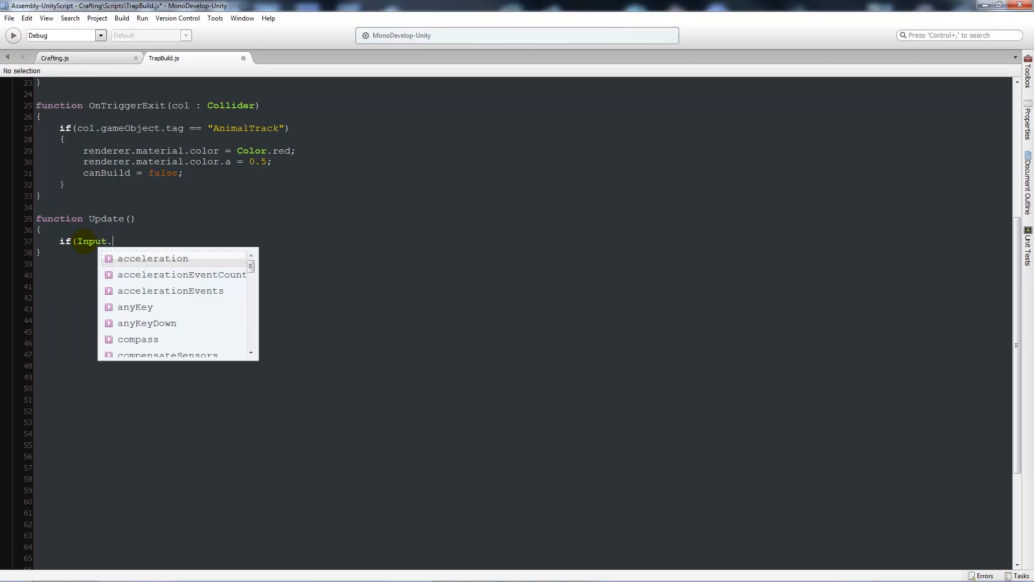
type("Getk")
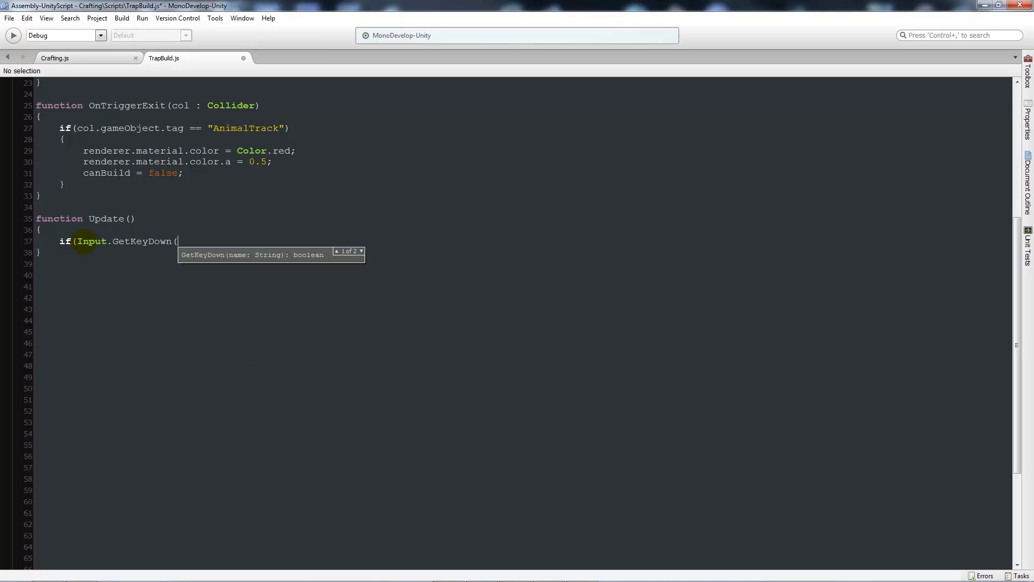
type("\"b\"")
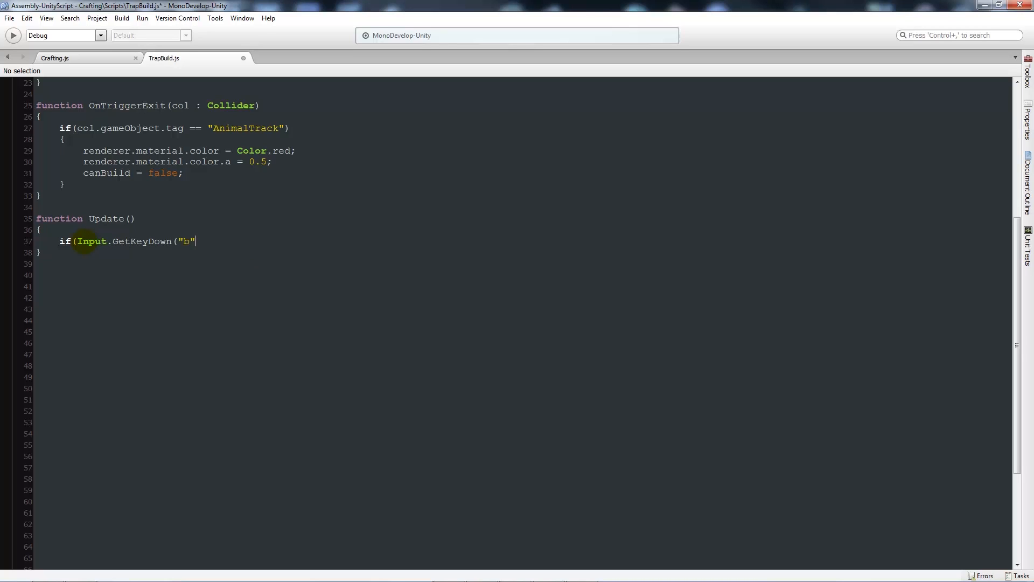
type(") &&")
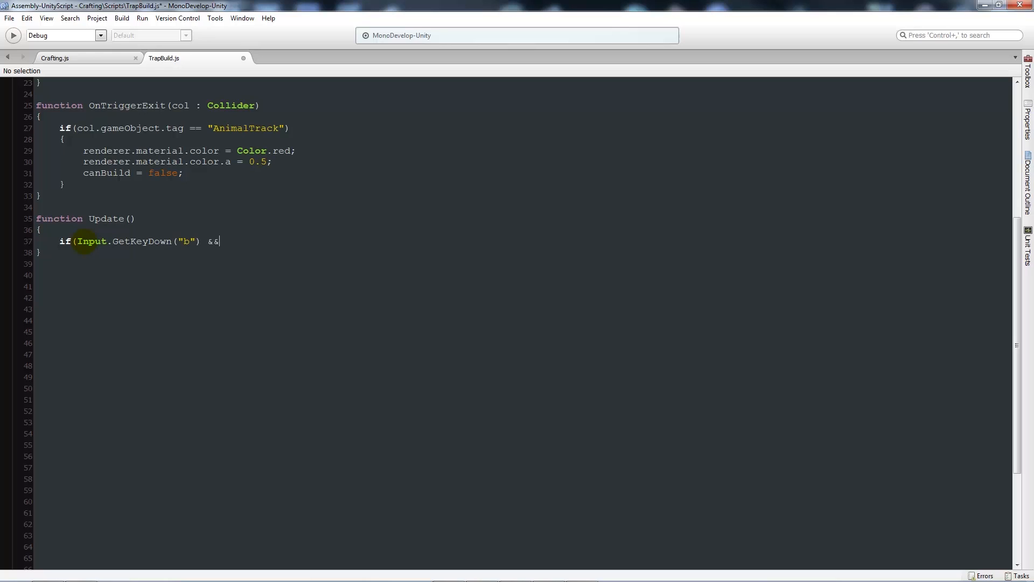
type("canBuild == true)")
type("{")
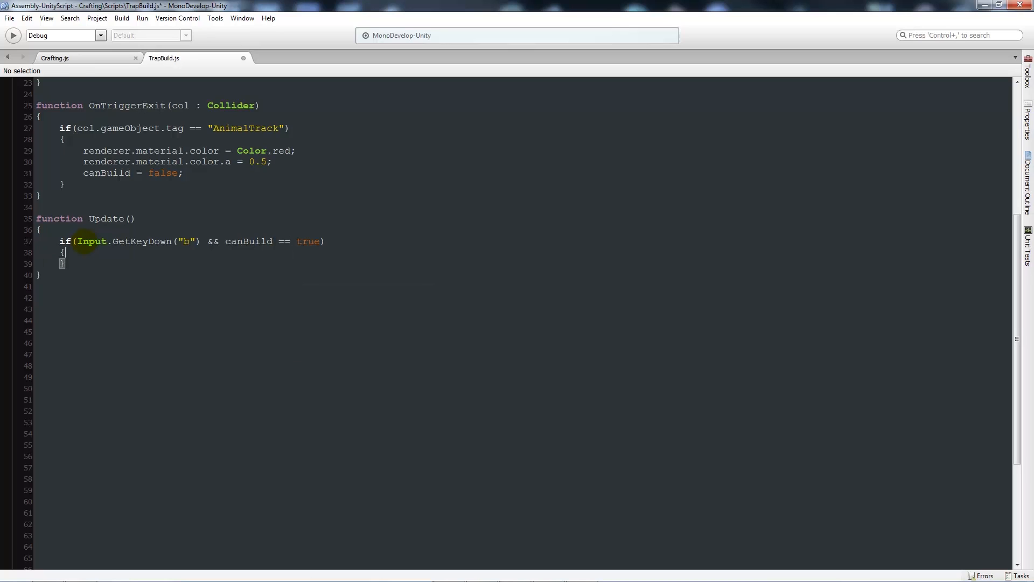
key("Return")
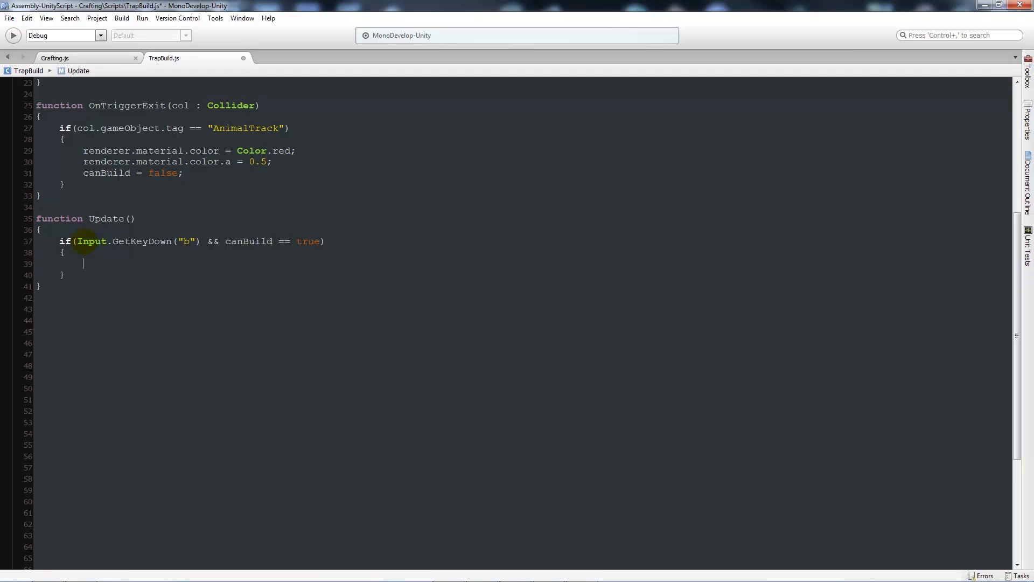
Step: Instantiate trapPrefab at player.transform.position plus Vector3(0, 0, 5) with a Quaternion rotation
type("Inst")
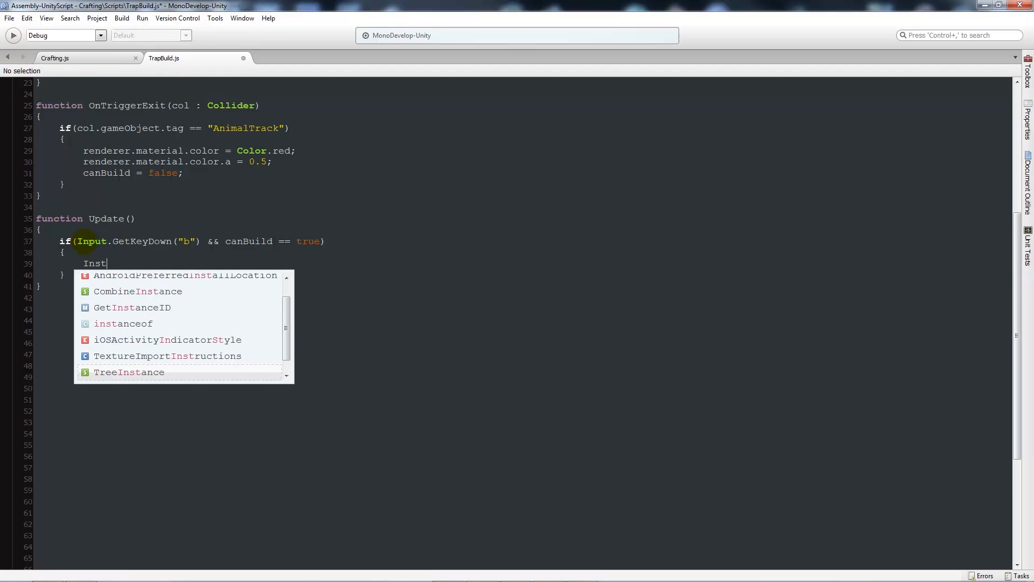
type("antiate")
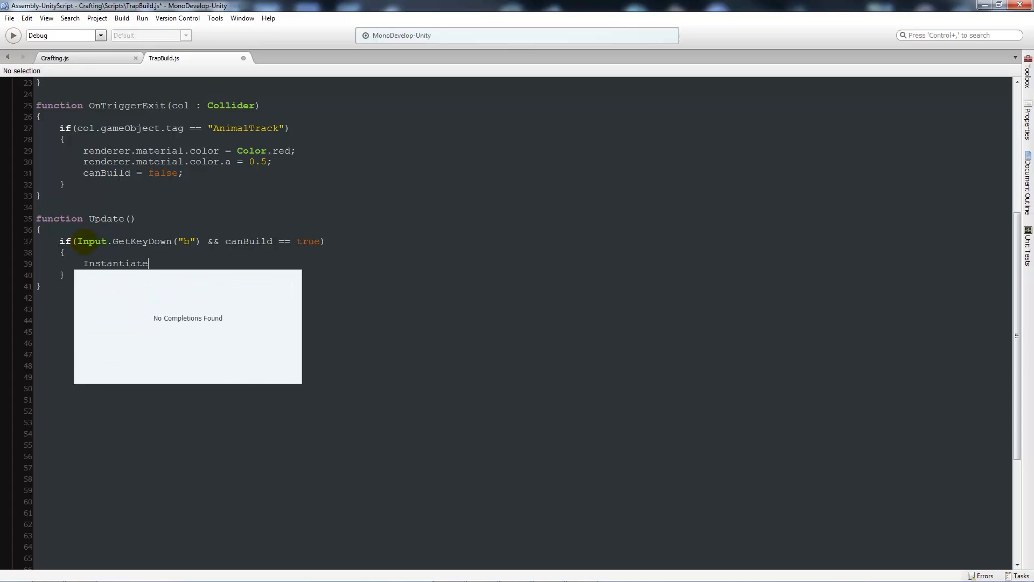
type("(trapPrefab")
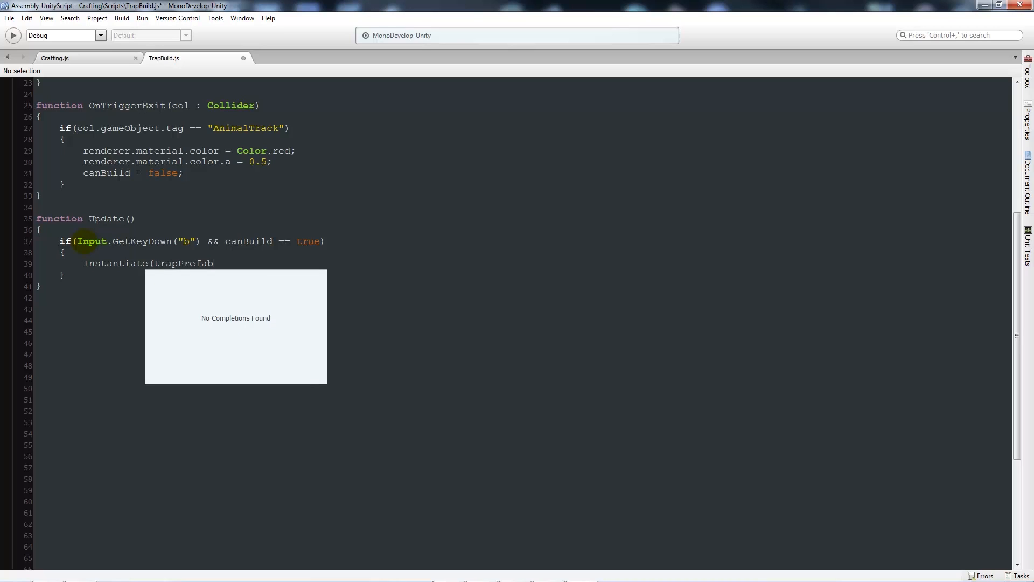
type(", player.")
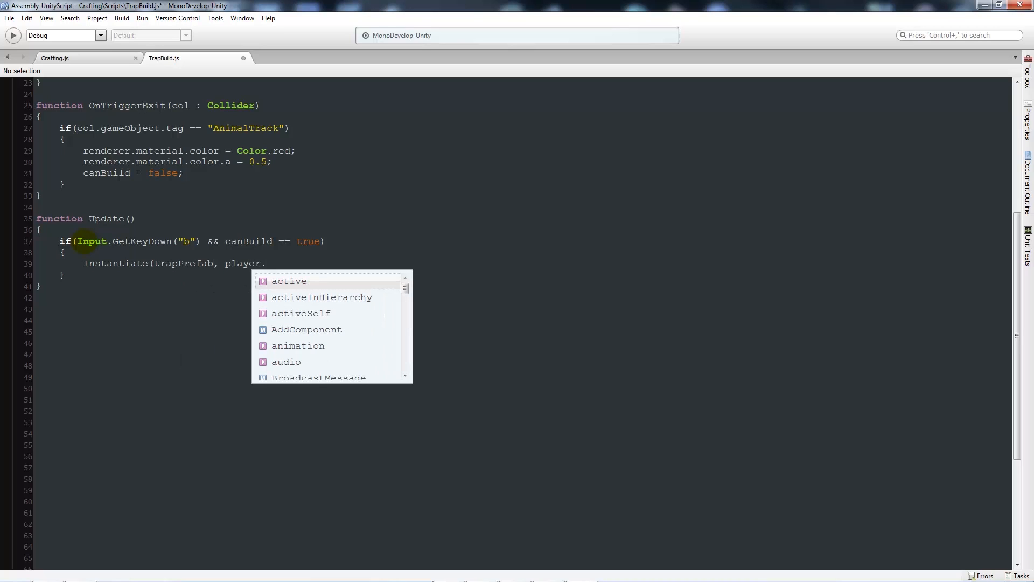
type("transform")
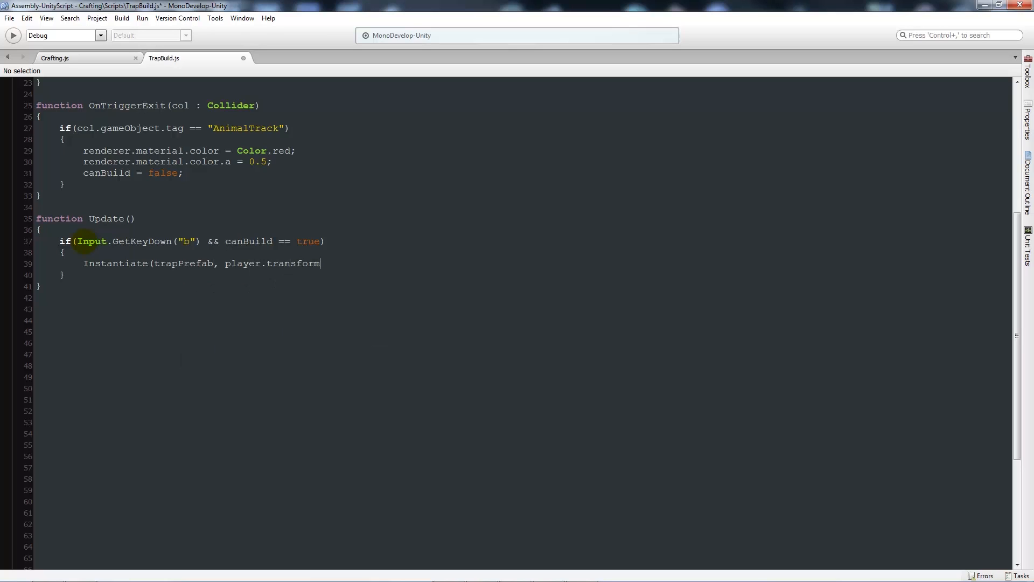
type(".position + Vec")
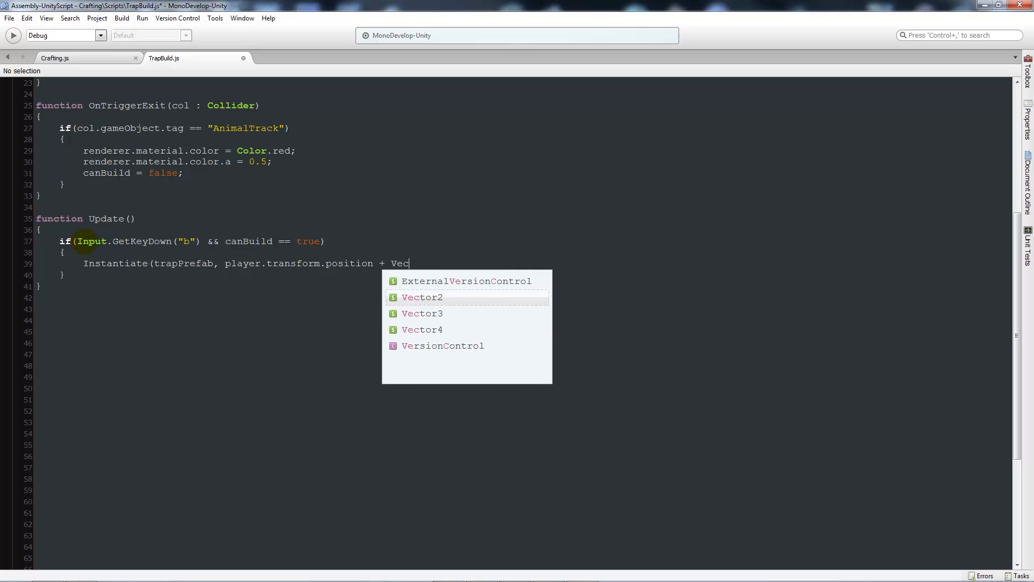
type("tor3")
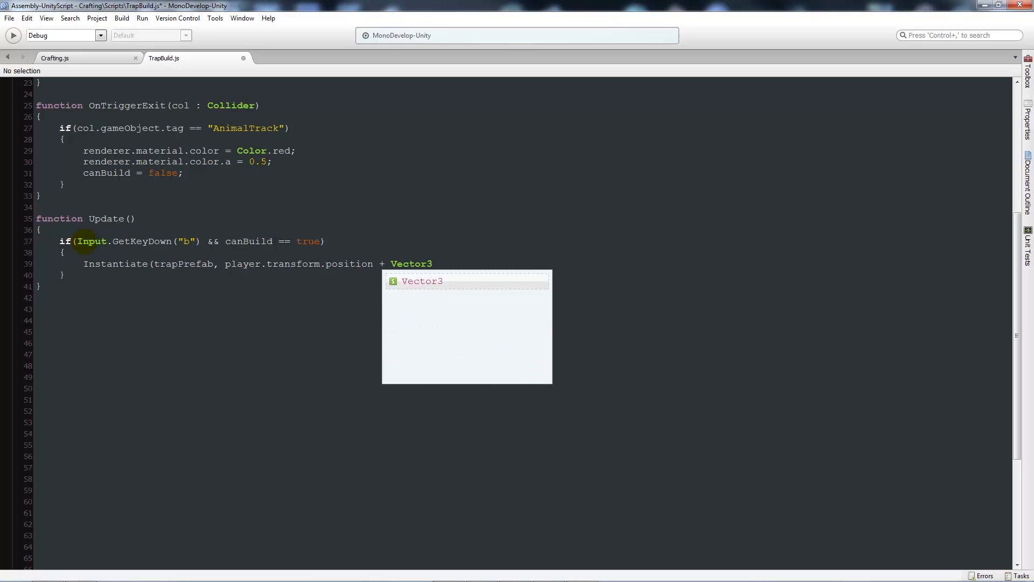
type("(0, 0,")
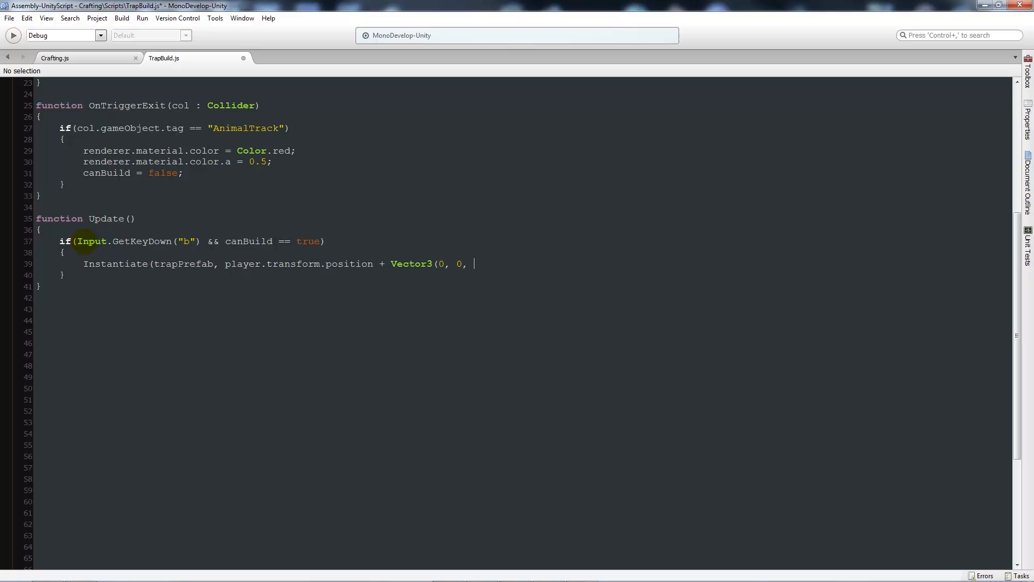
type("5)")
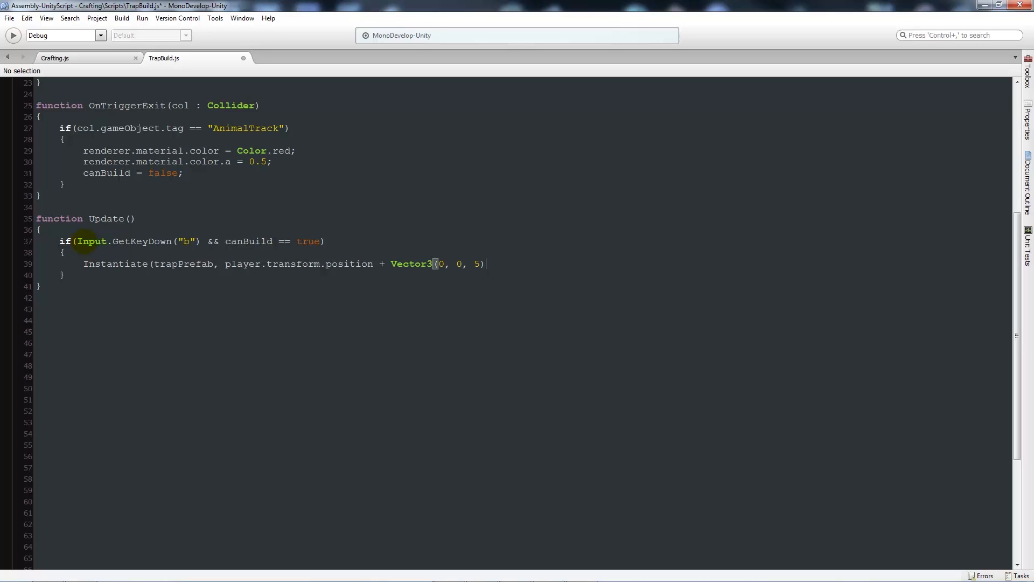
type(", 0")
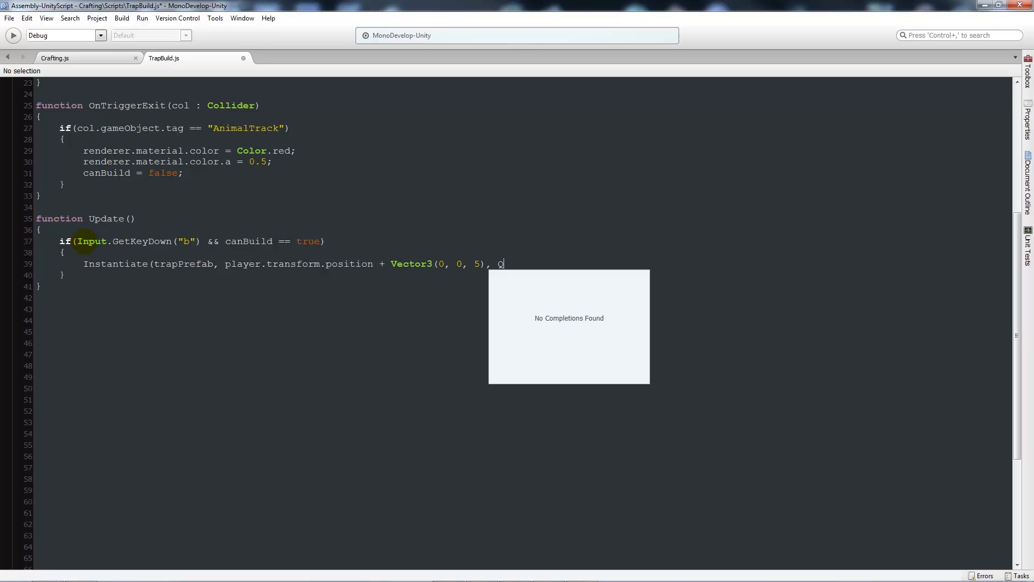
type("Quaternion.identity")
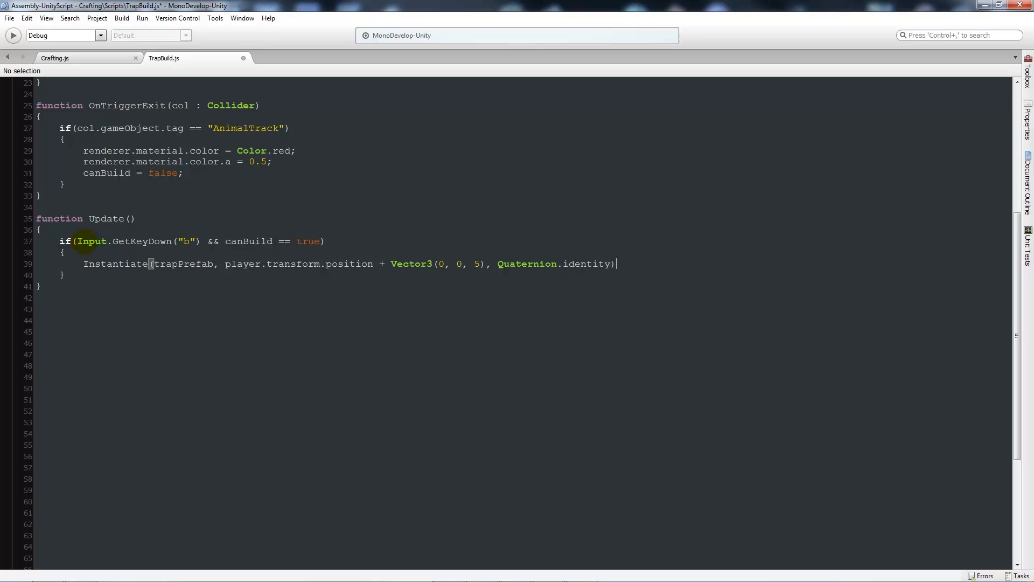
type(";")
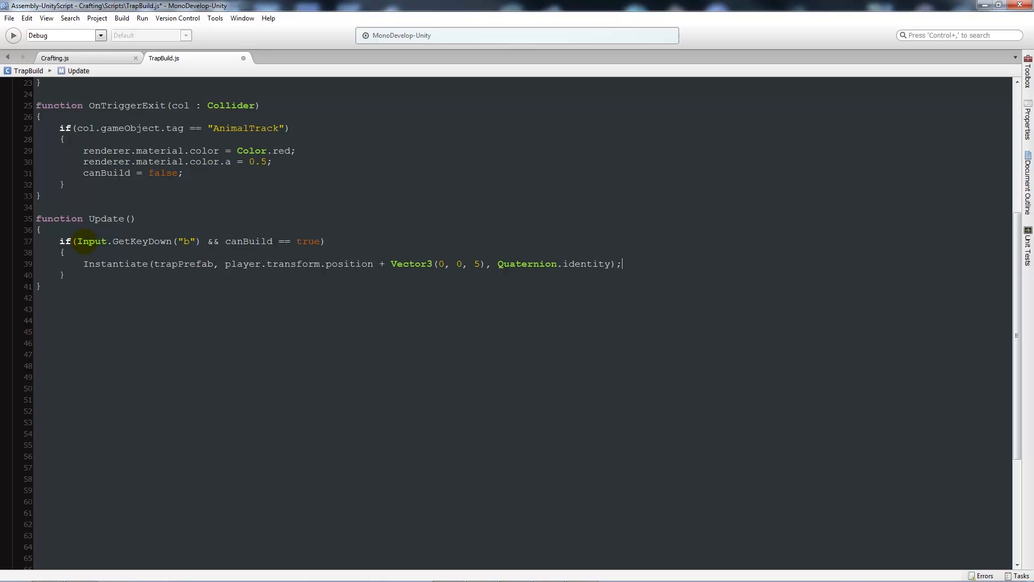
Step: Add player.GetComponent(Crafting).trap.SetActive(false); after the Instantiate call
type("player.")
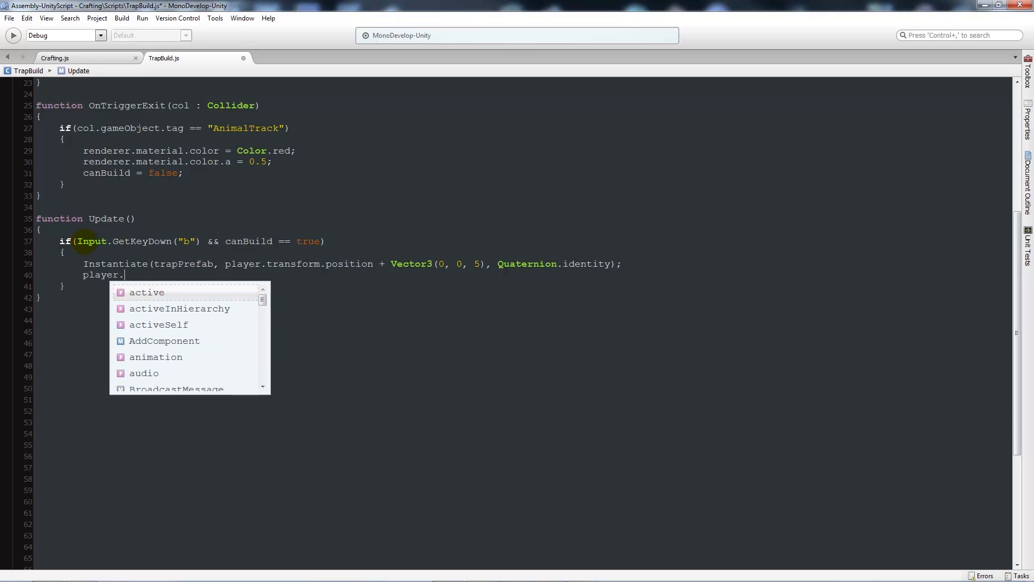
type("GetComponent")
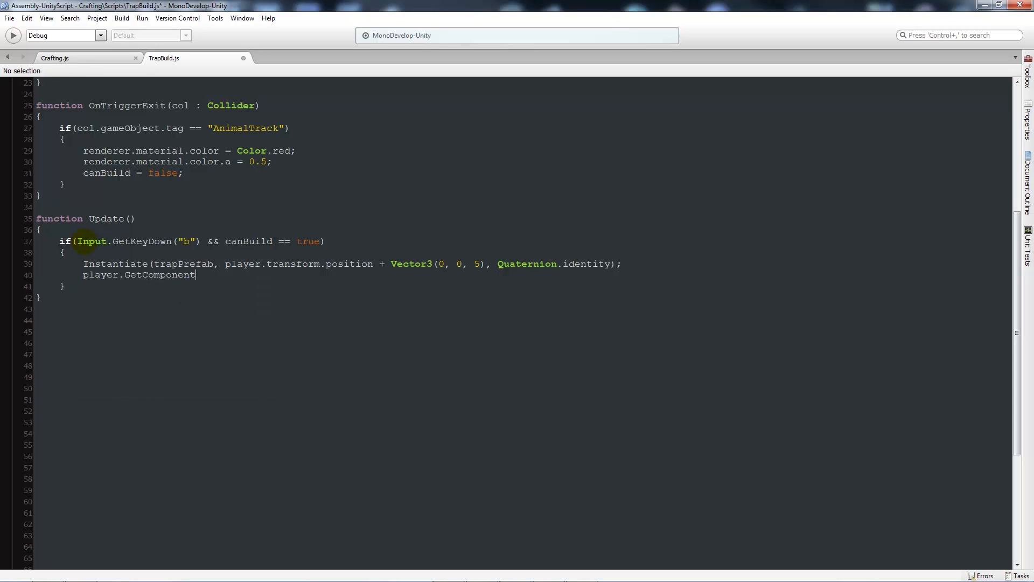
type("(C")
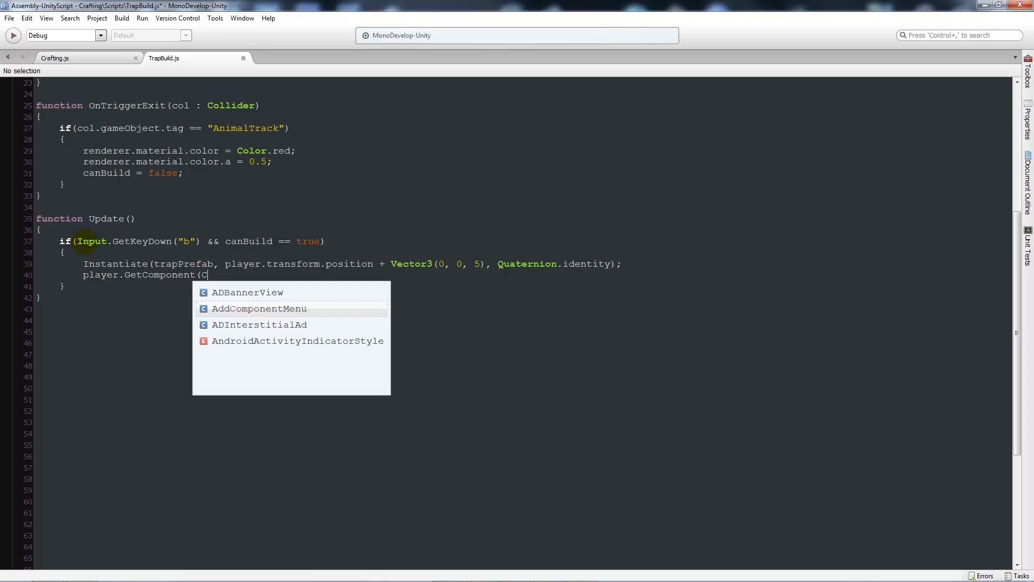
type("Crafting")
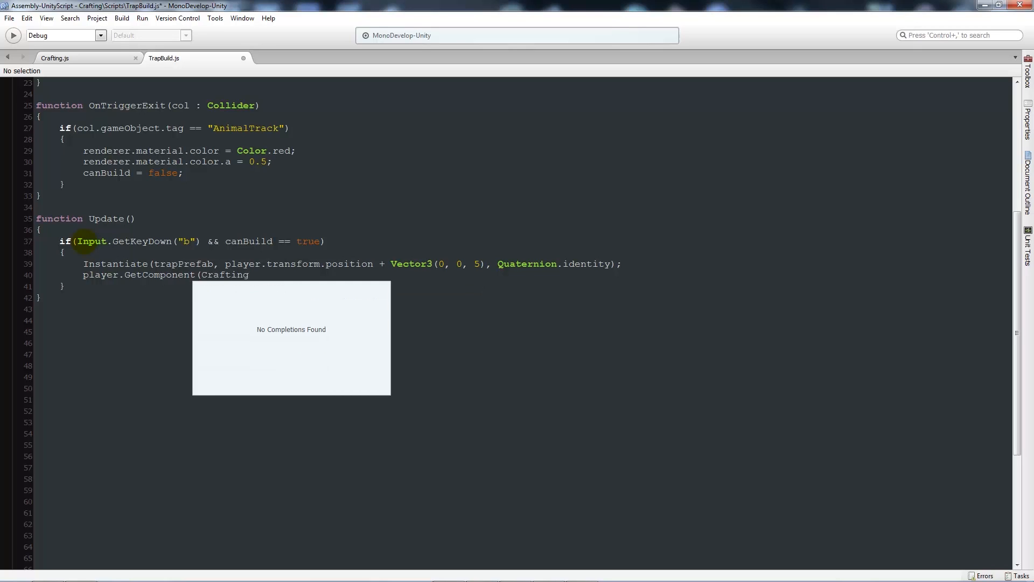
type(").trap")
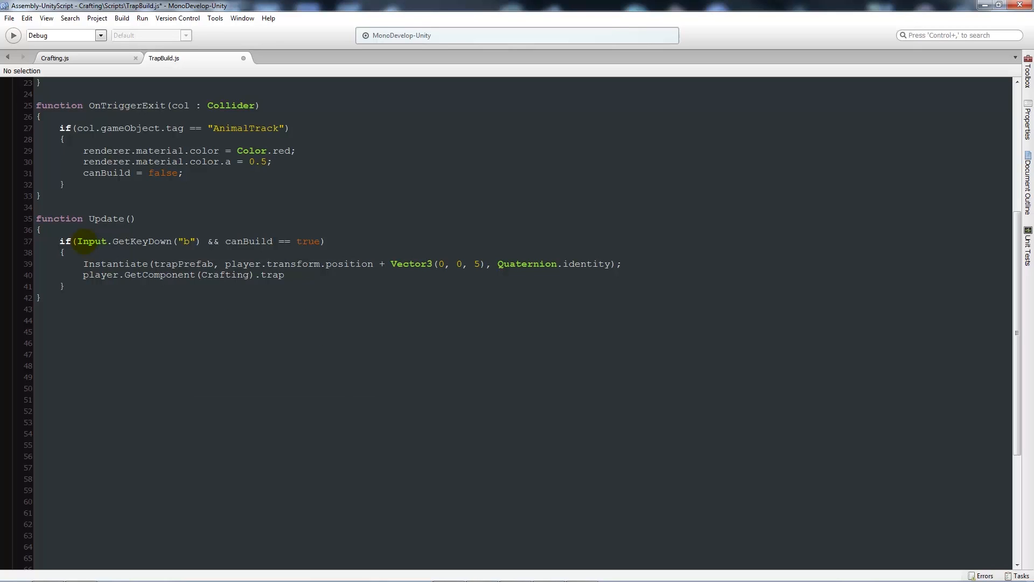
type(".SetActive")
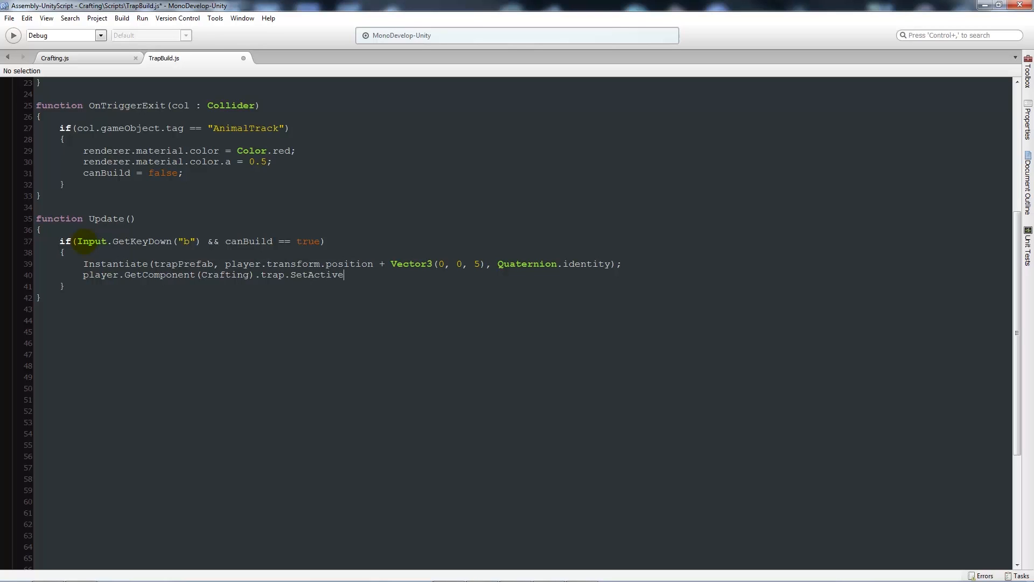
type("(false);")
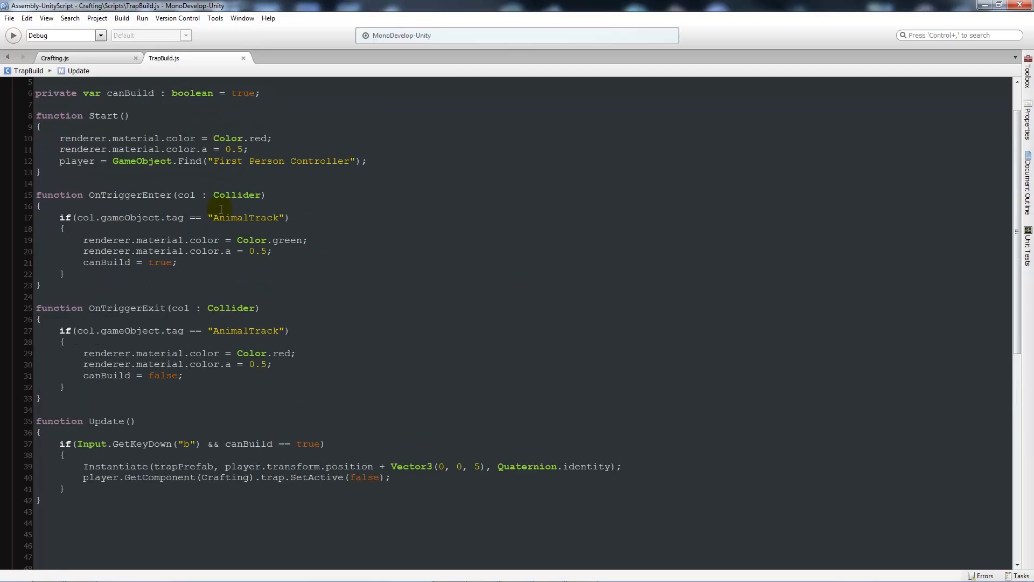
scroll("up", 3)
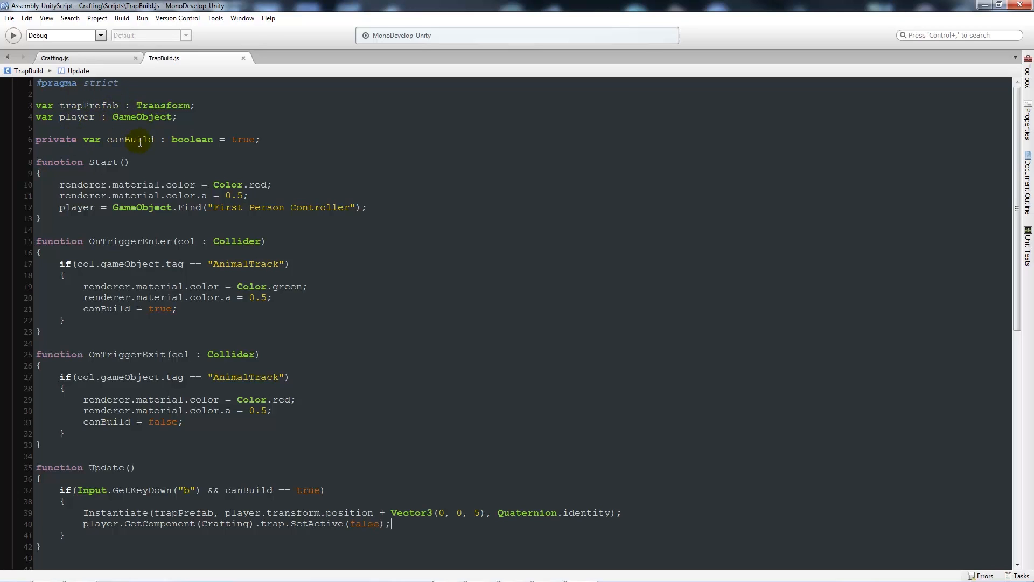
mouse_move(180, 139)
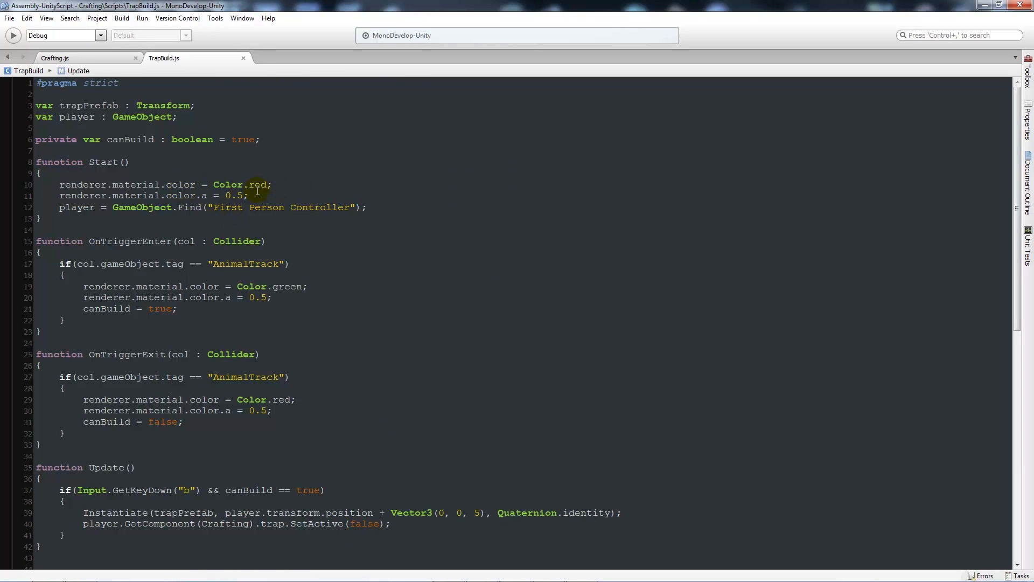
scroll("down", 3)
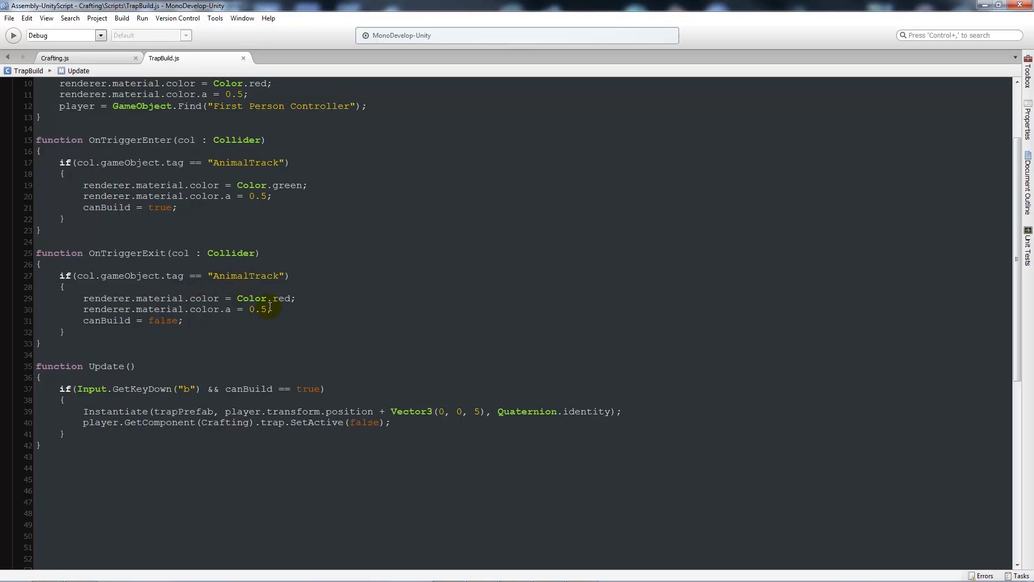
scroll("down", 3)
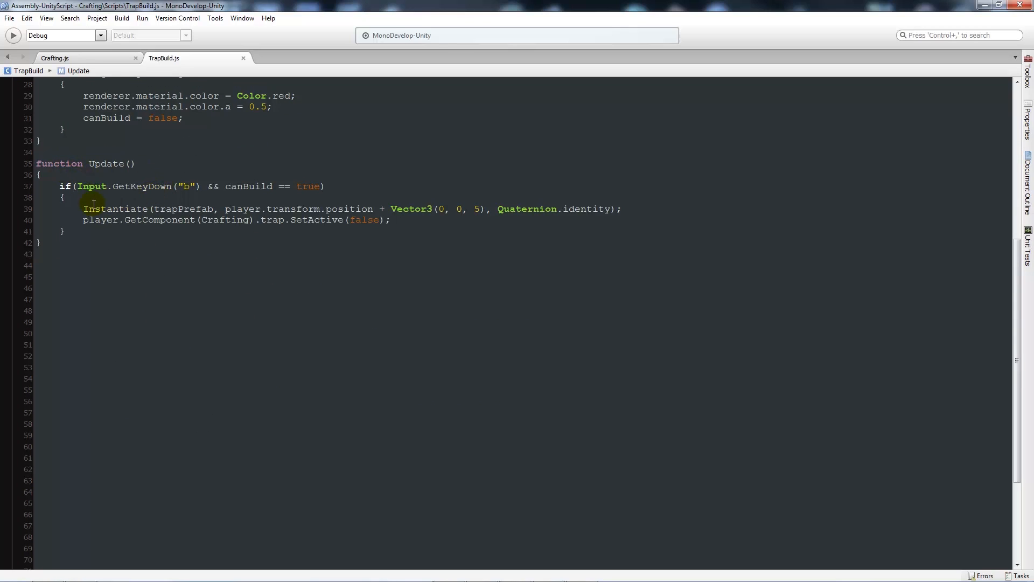
mouse_move(278, 123)
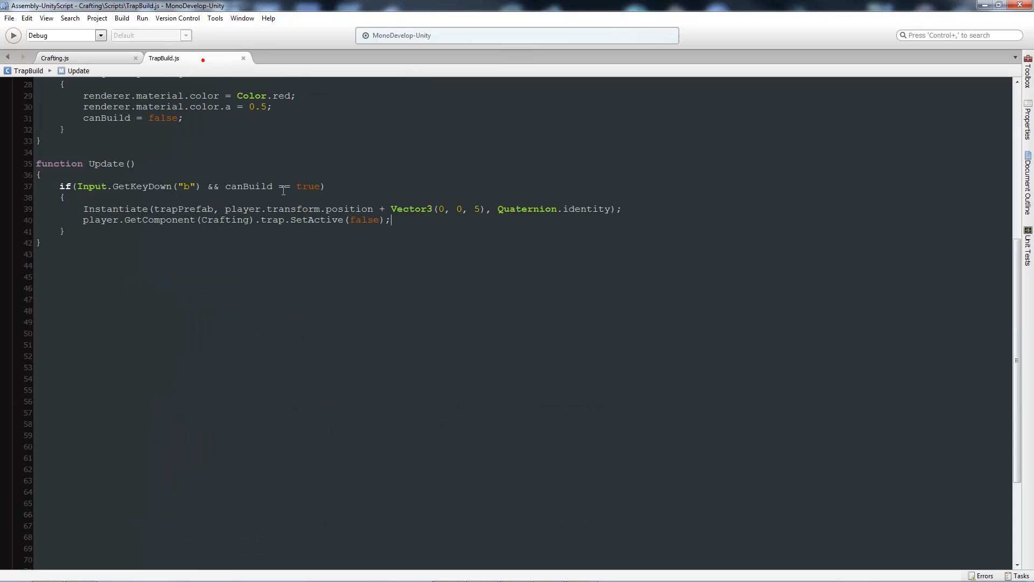
Step: Check the trap variable in Crafting.js, then set canBuild's default to false in TrapBuild.js
left_click(55, 58)
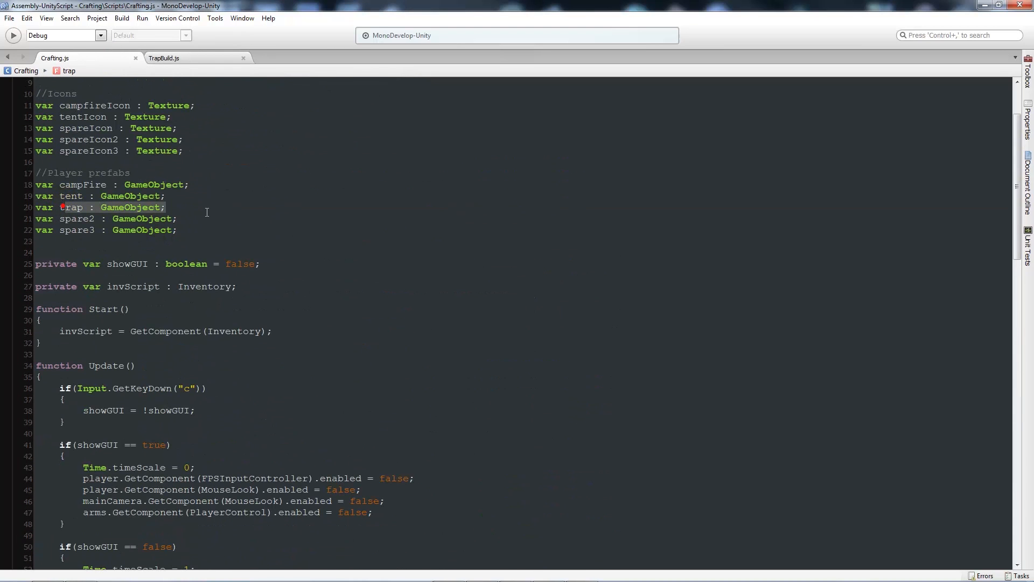
left_click(164, 58)
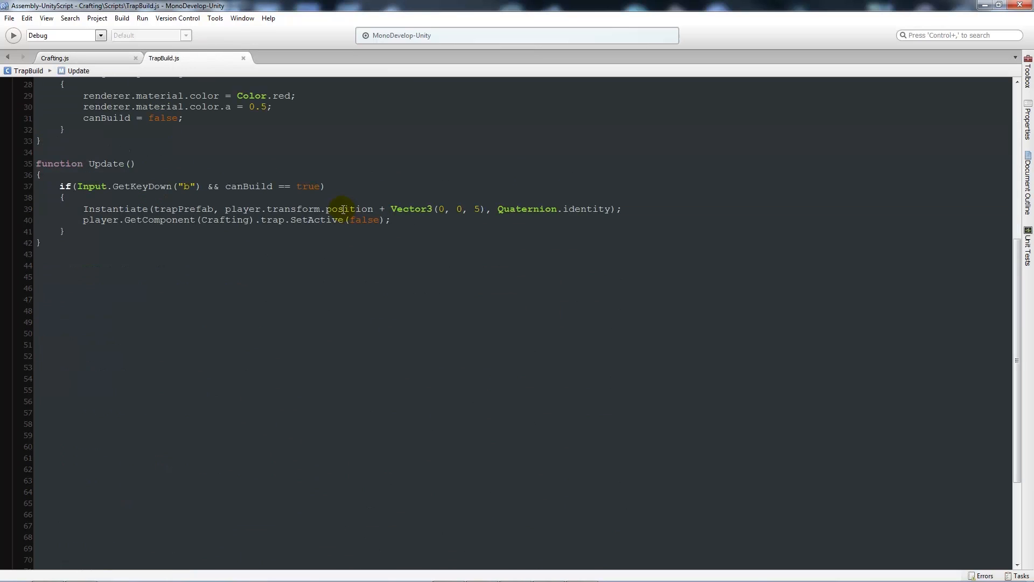
left_click(390, 220)
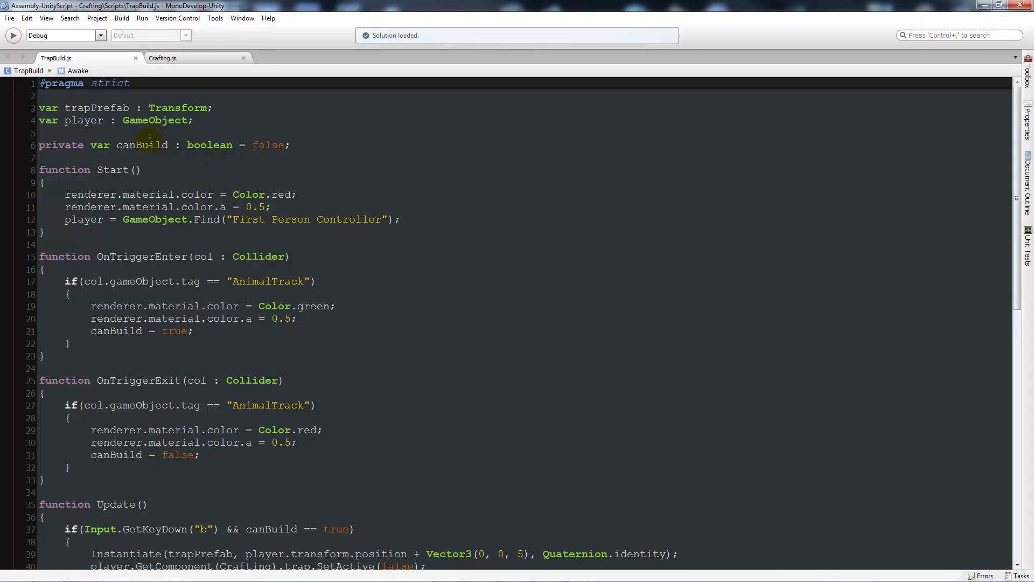
mouse_move(263, 145)
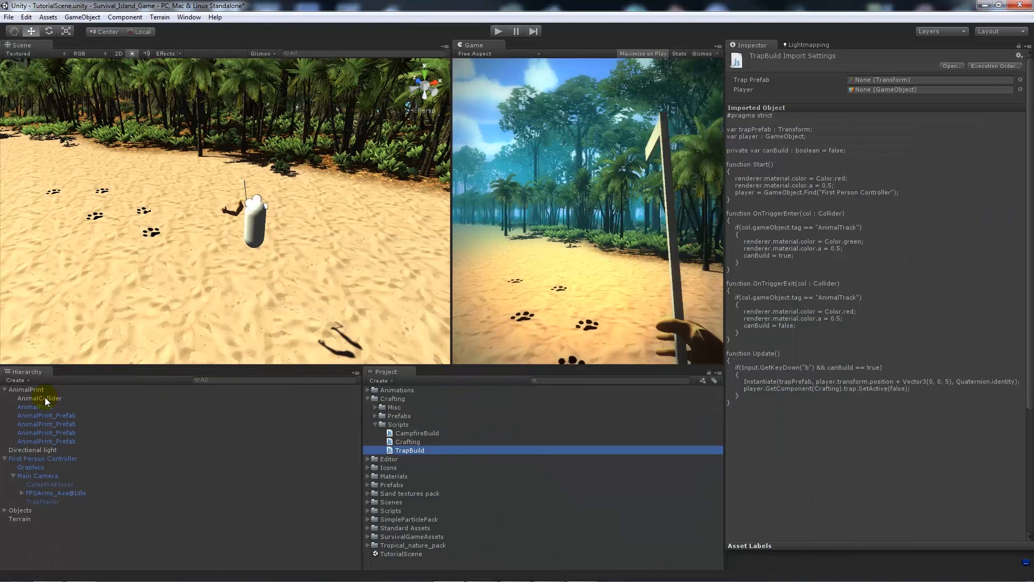
Step: Select the TrapPlayer prefab and attach the TrapBuild script with TrapPrefab as its Trap Prefab
left_click(39, 398)
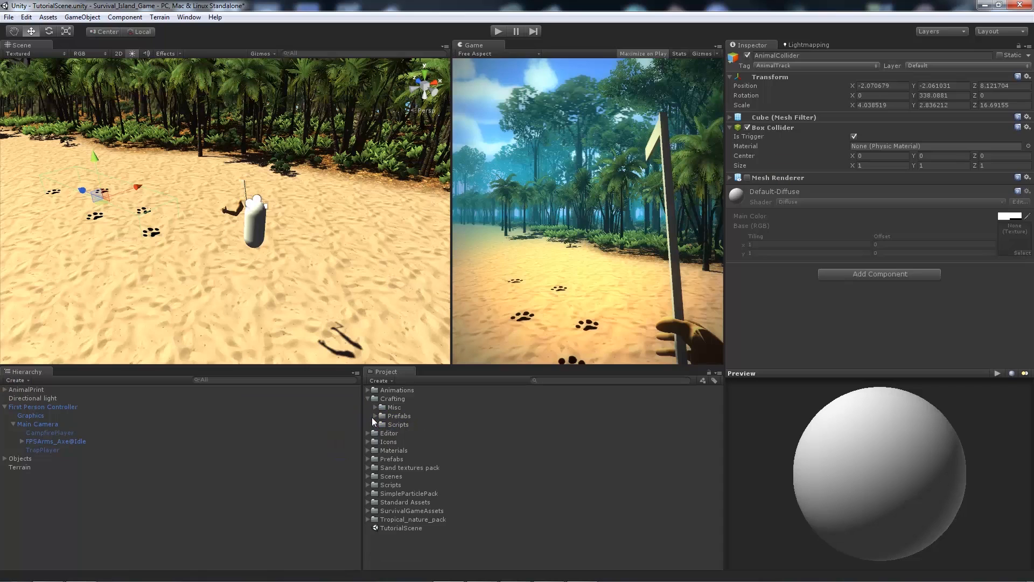
left_click(412, 442)
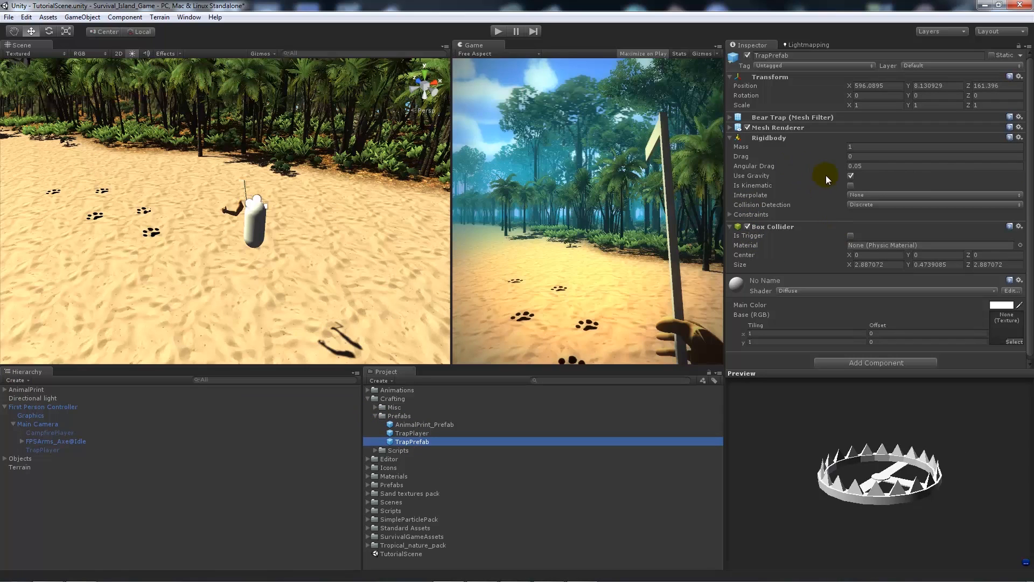
left_click(413, 433)
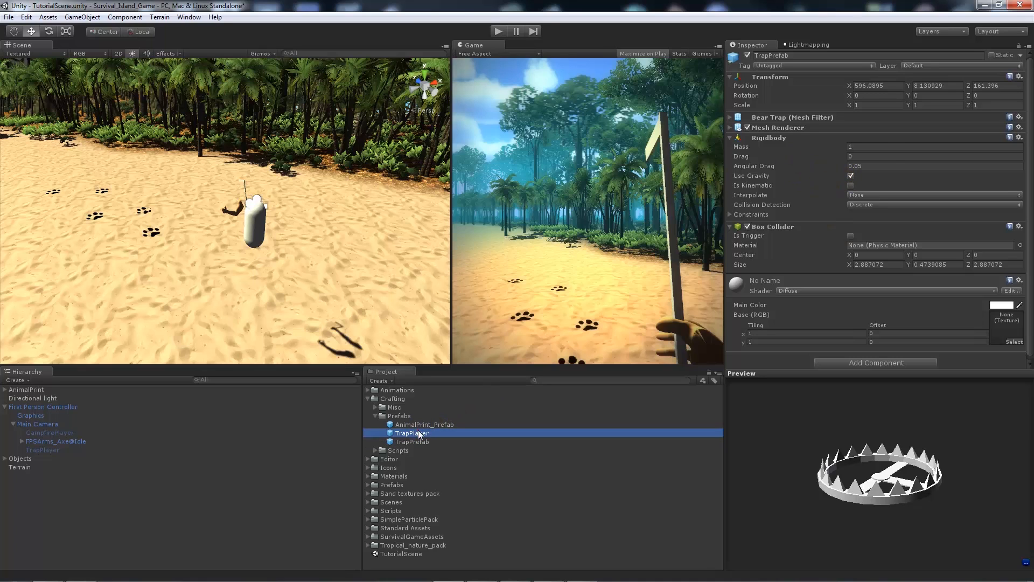
left_click(412, 433)
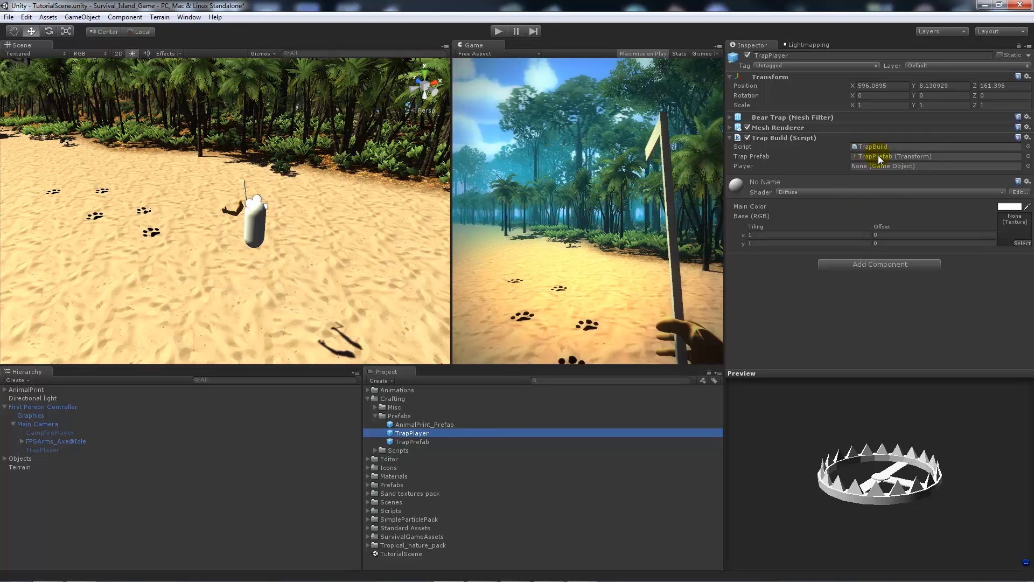
mouse_move(160, 16)
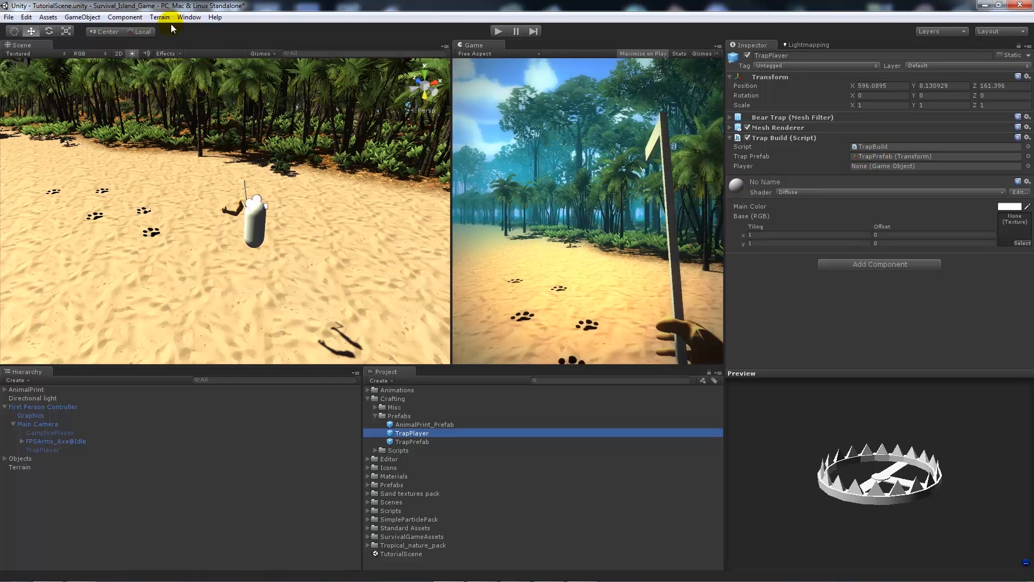
Step: Add a Rigidbody with Is Kinematic ticked and a Box Collider to TrapPlayer
left_click(124, 16)
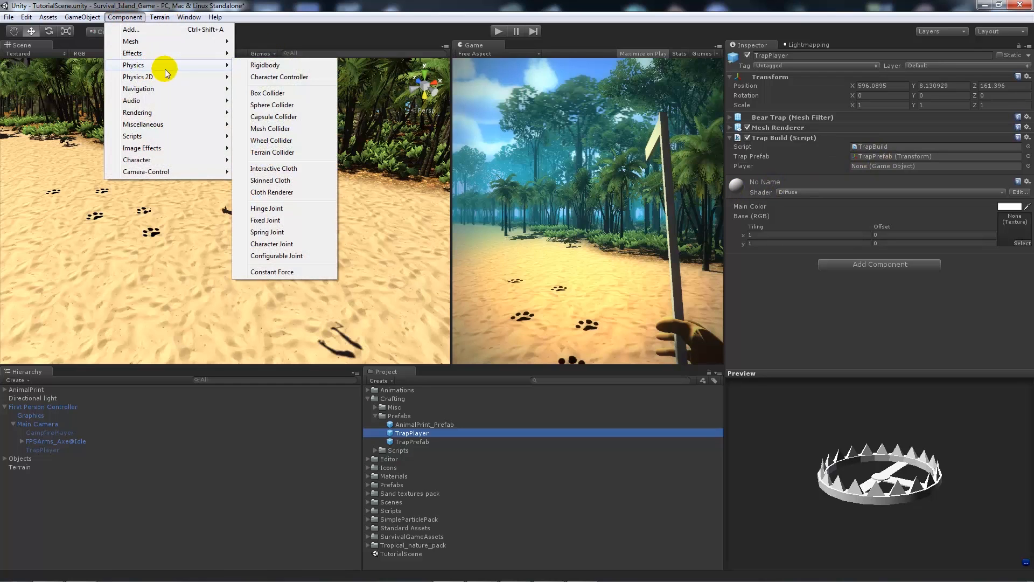
left_click(264, 65)
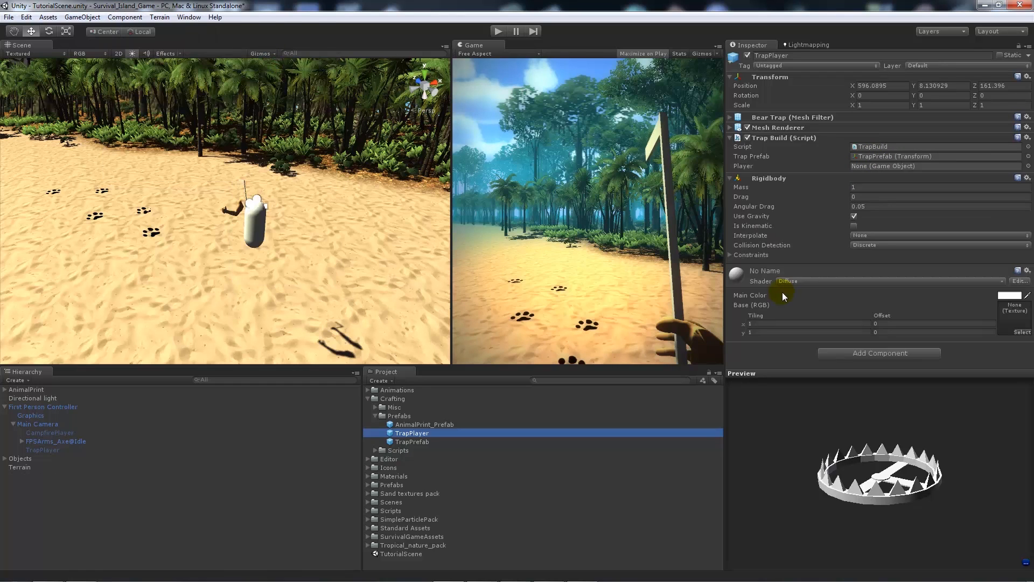
mouse_move(809, 249)
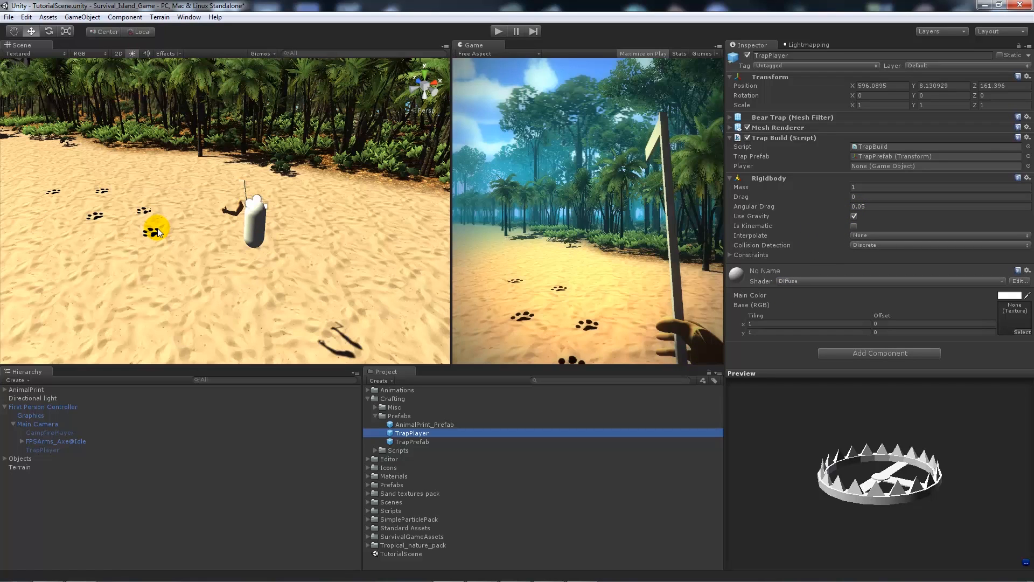
mouse_move(815, 205)
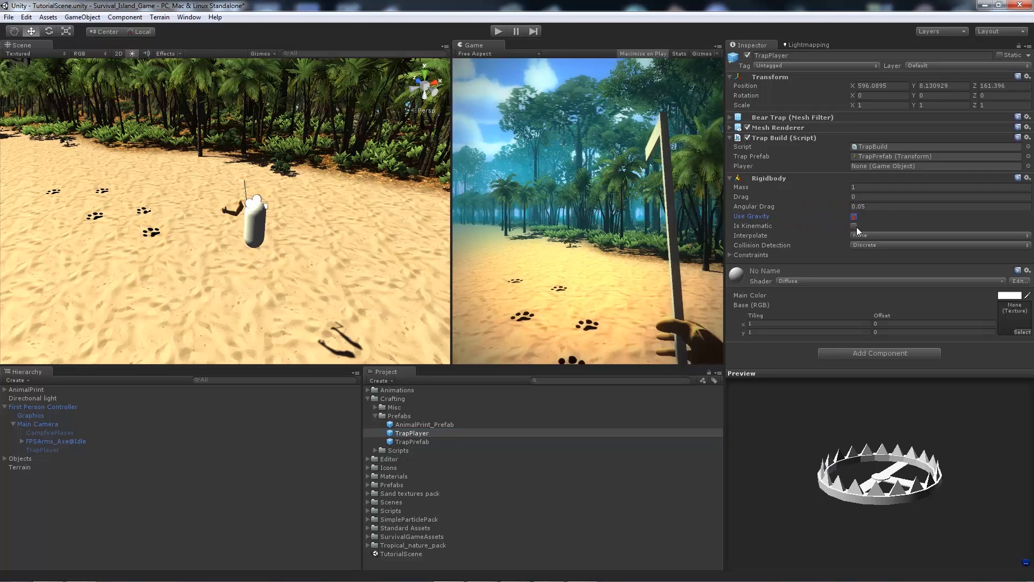
left_click(853, 225)
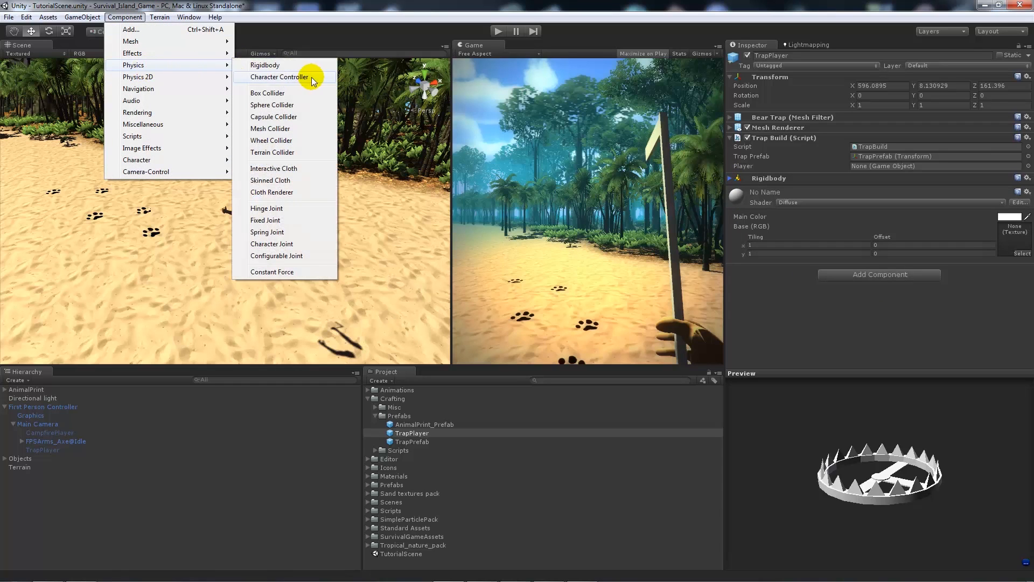
left_click(268, 93)
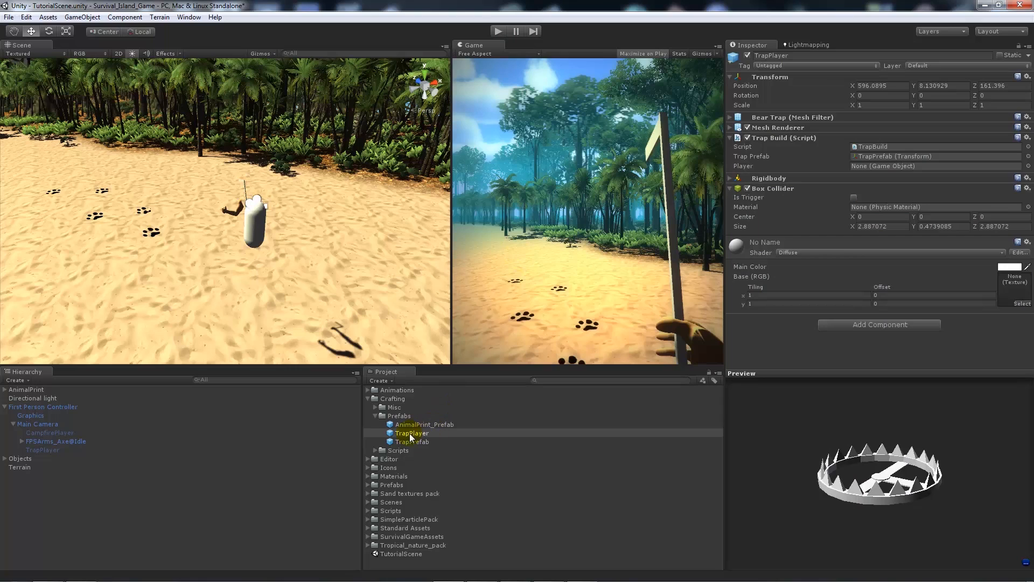
Step: Select TrapPrefab to view its bear trap mesh, Rigidbody and Box Collider
left_click(412, 441)
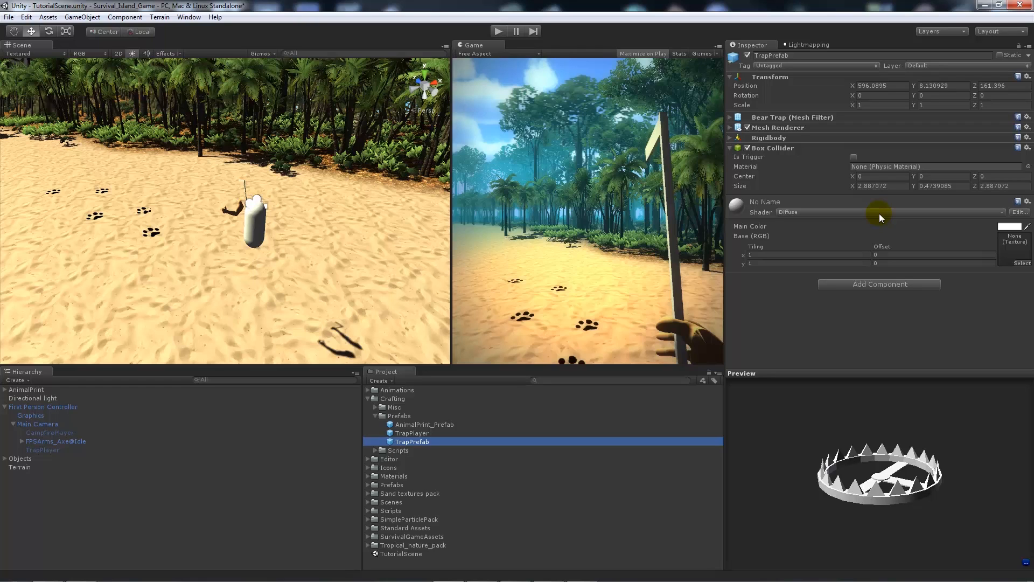
mouse_move(207, 217)
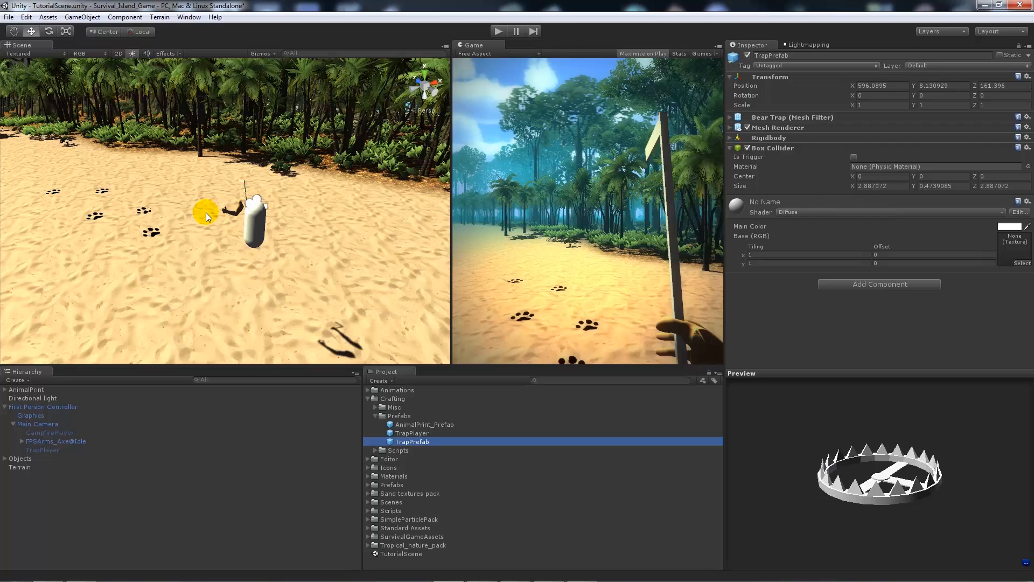